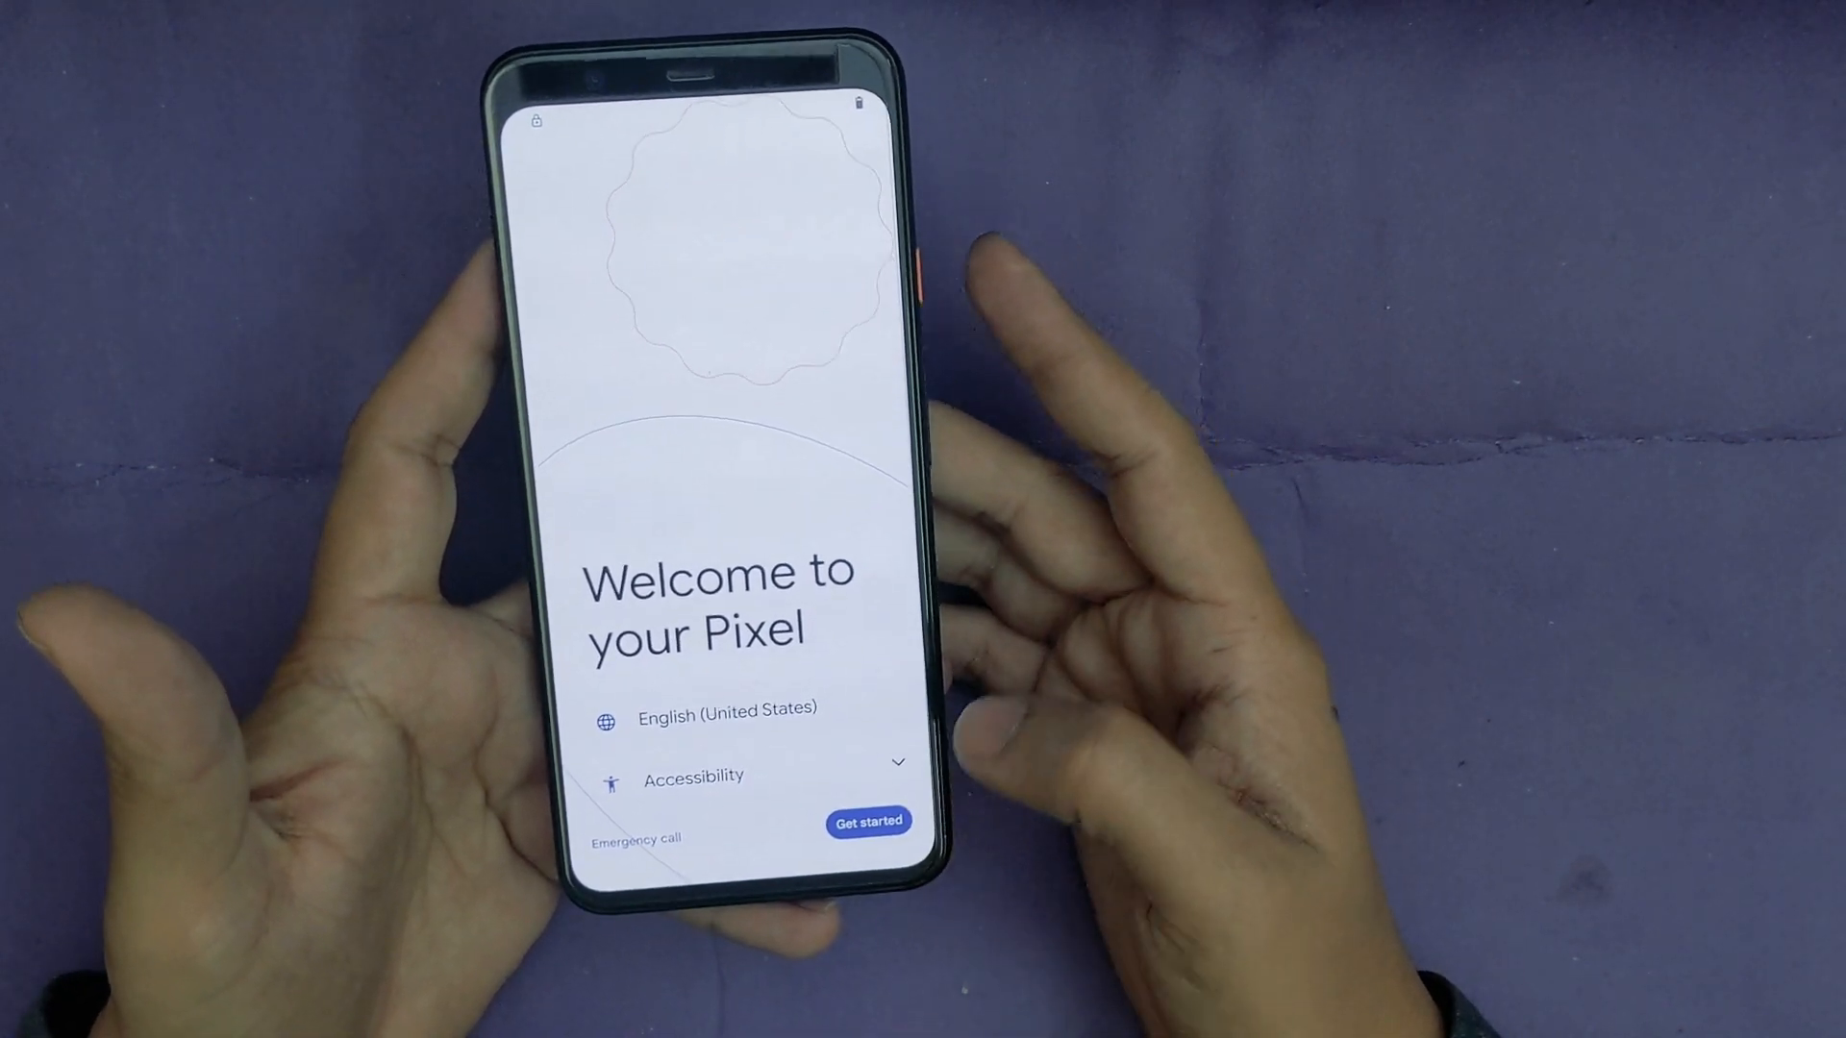
Step: Start setup, join the HUAWEI-Jc5R Wi-Fi network, and skip copying apps and data
left_click(869, 820)
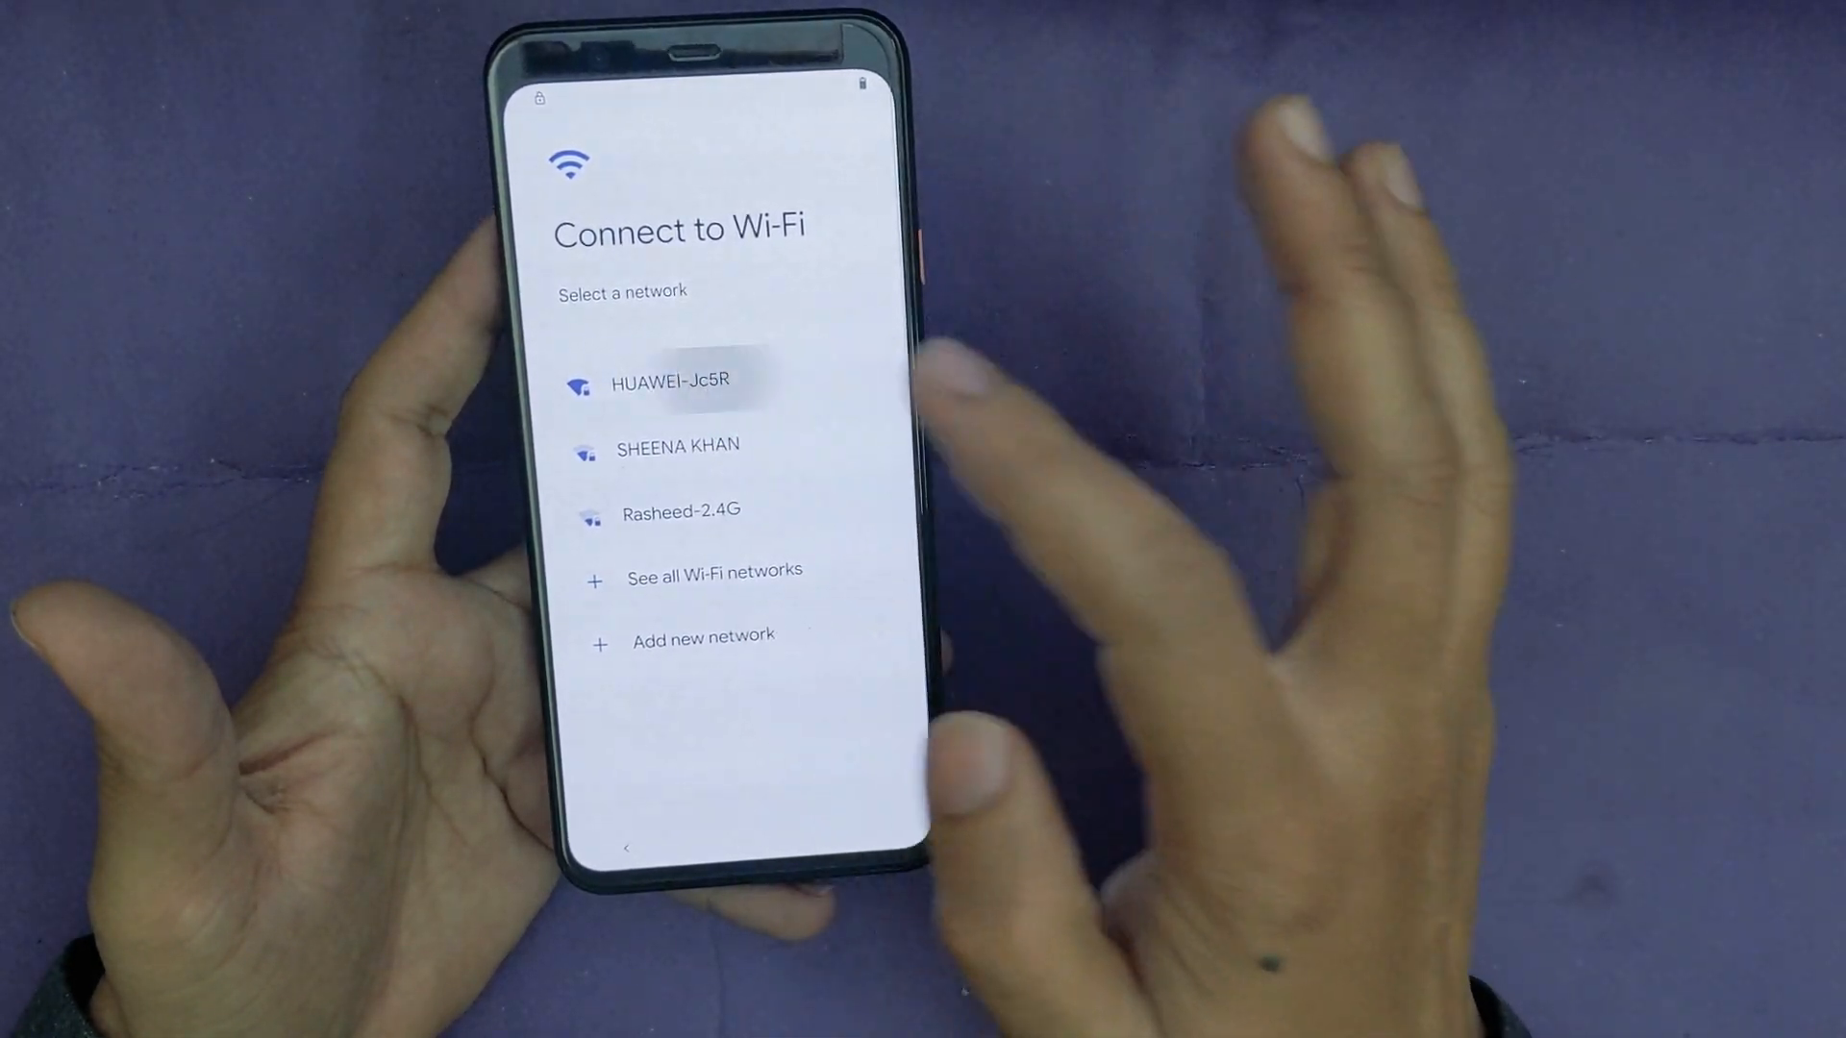
left_click(673, 380)
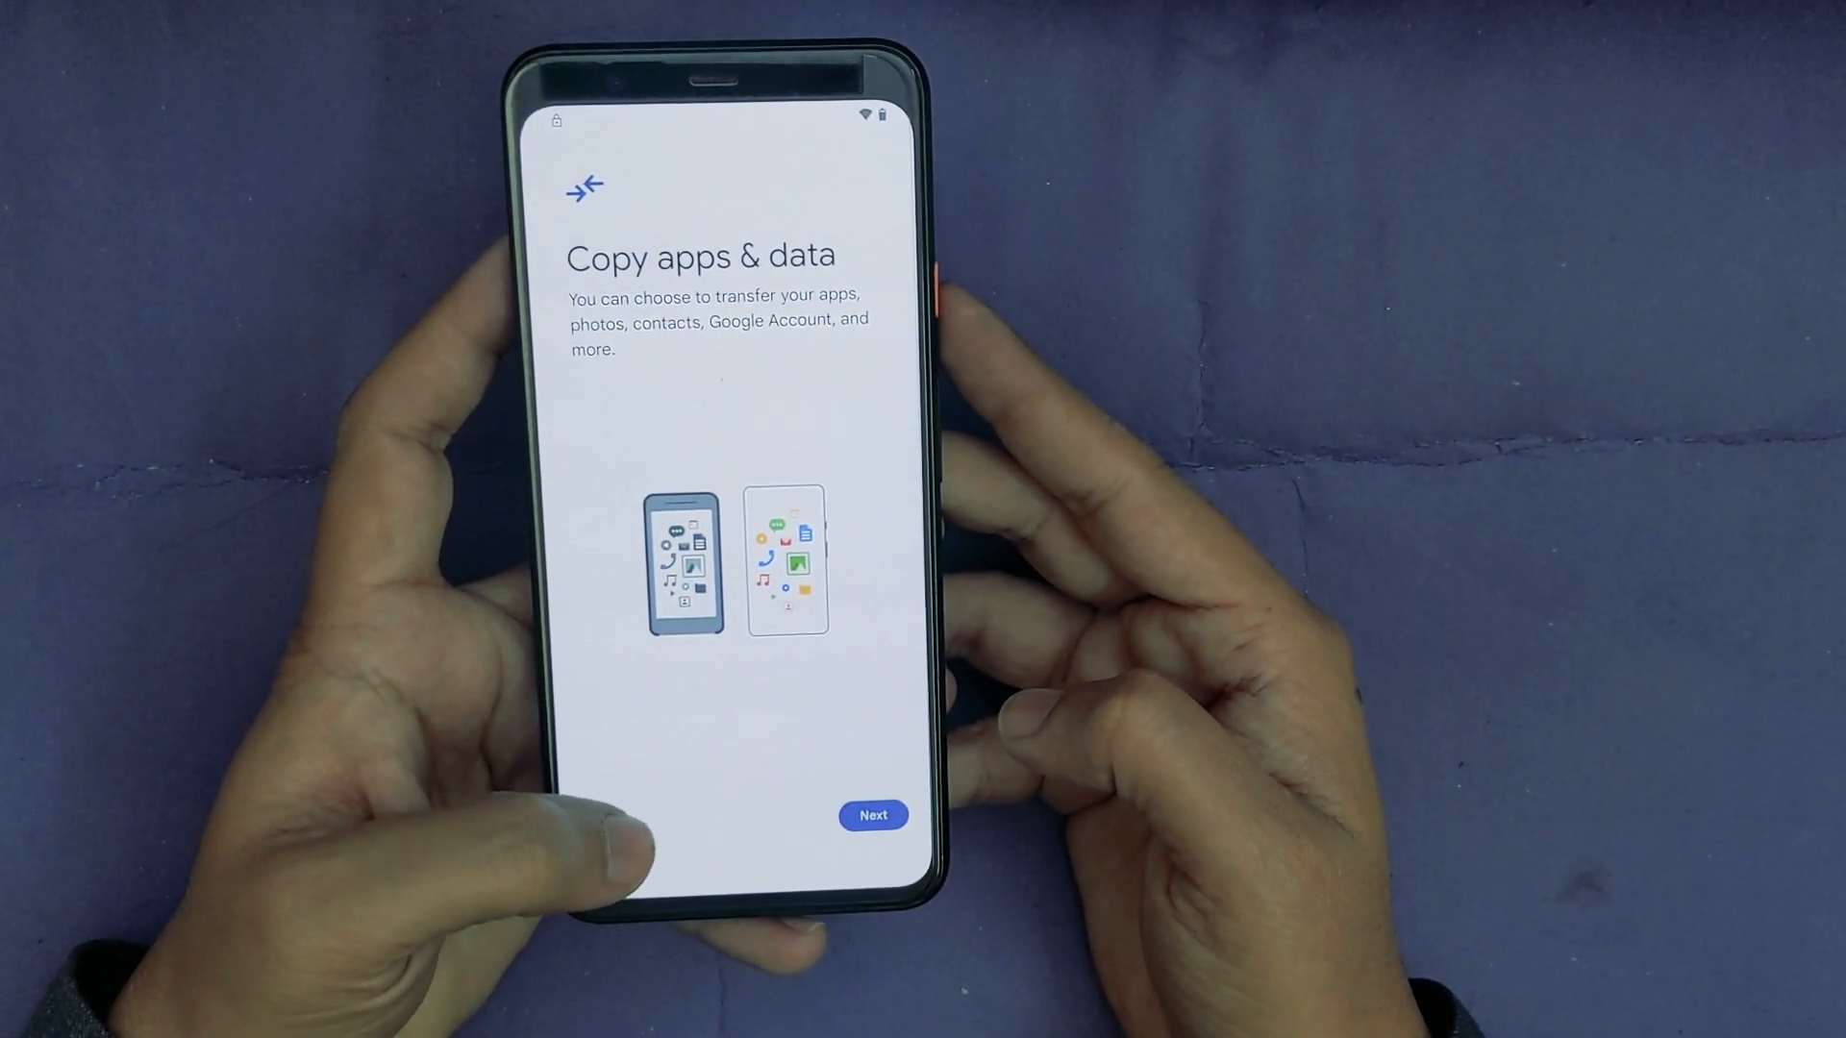
left_click(872, 814)
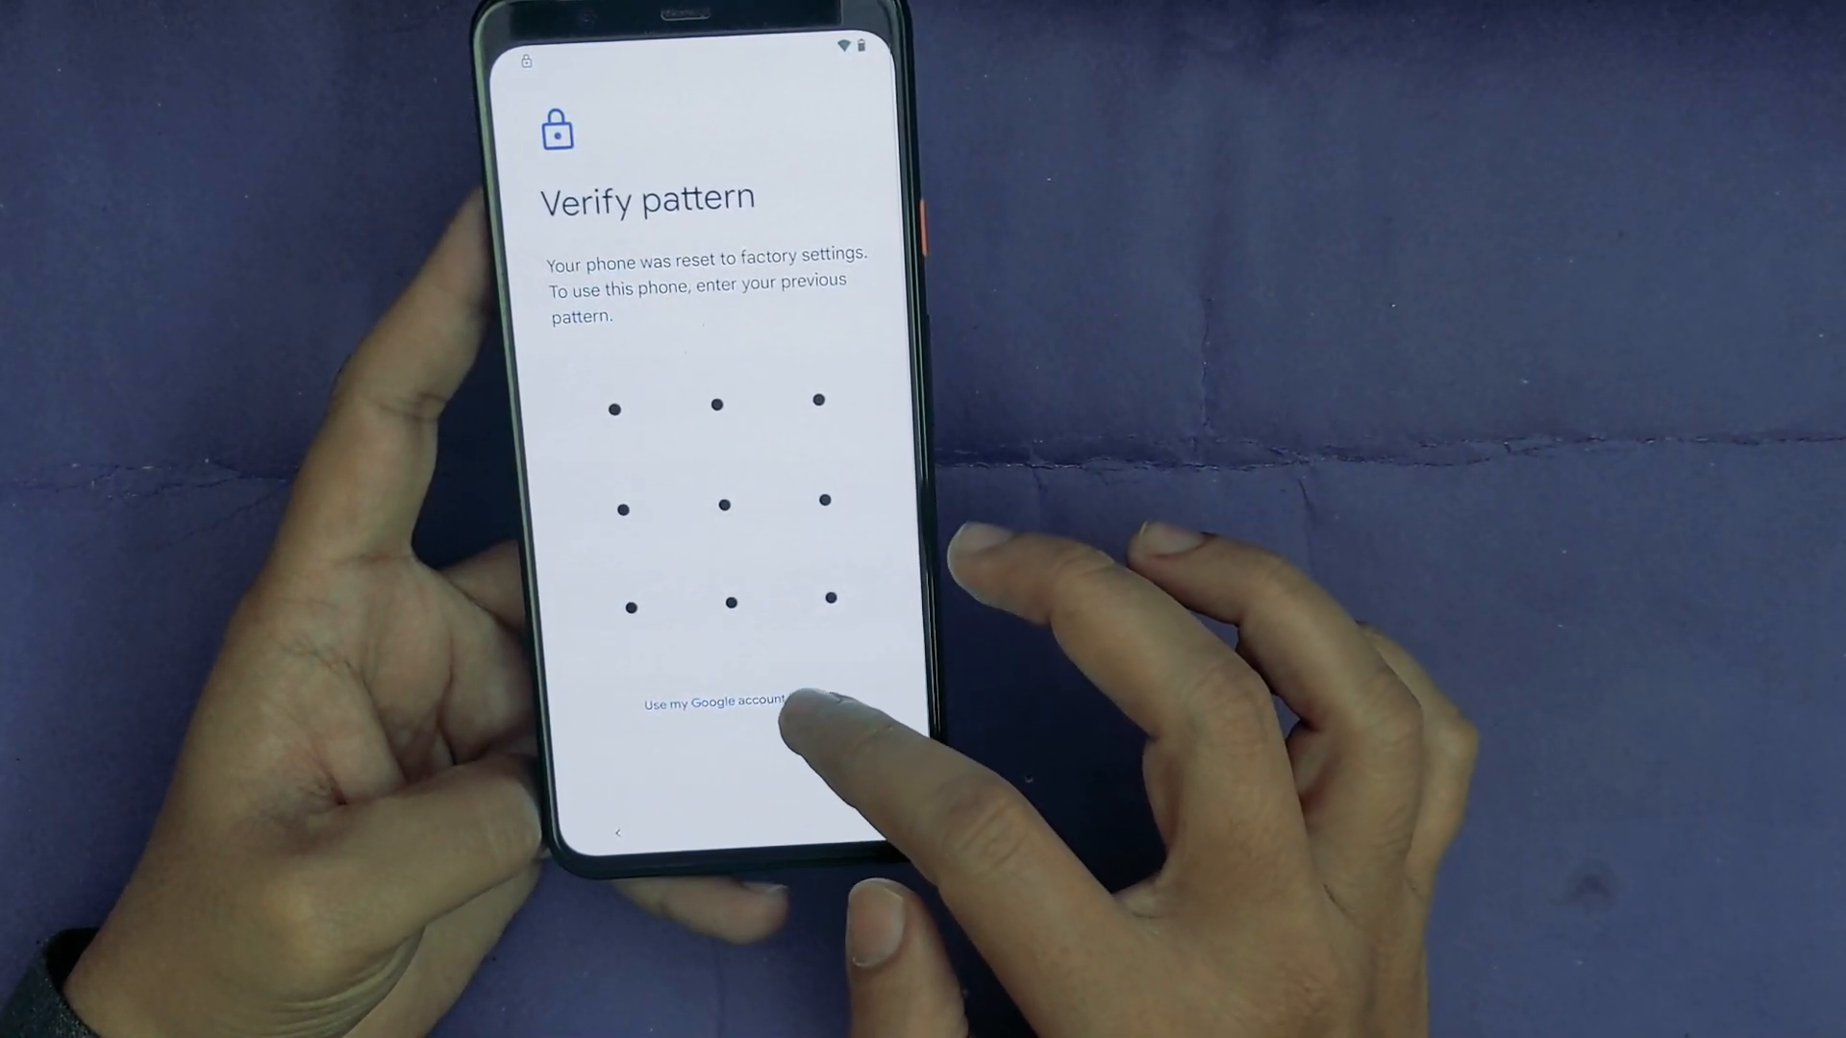
Step: Choose Use my Google account on Verify pattern to return to the Wi-Fi list
left_click(714, 703)
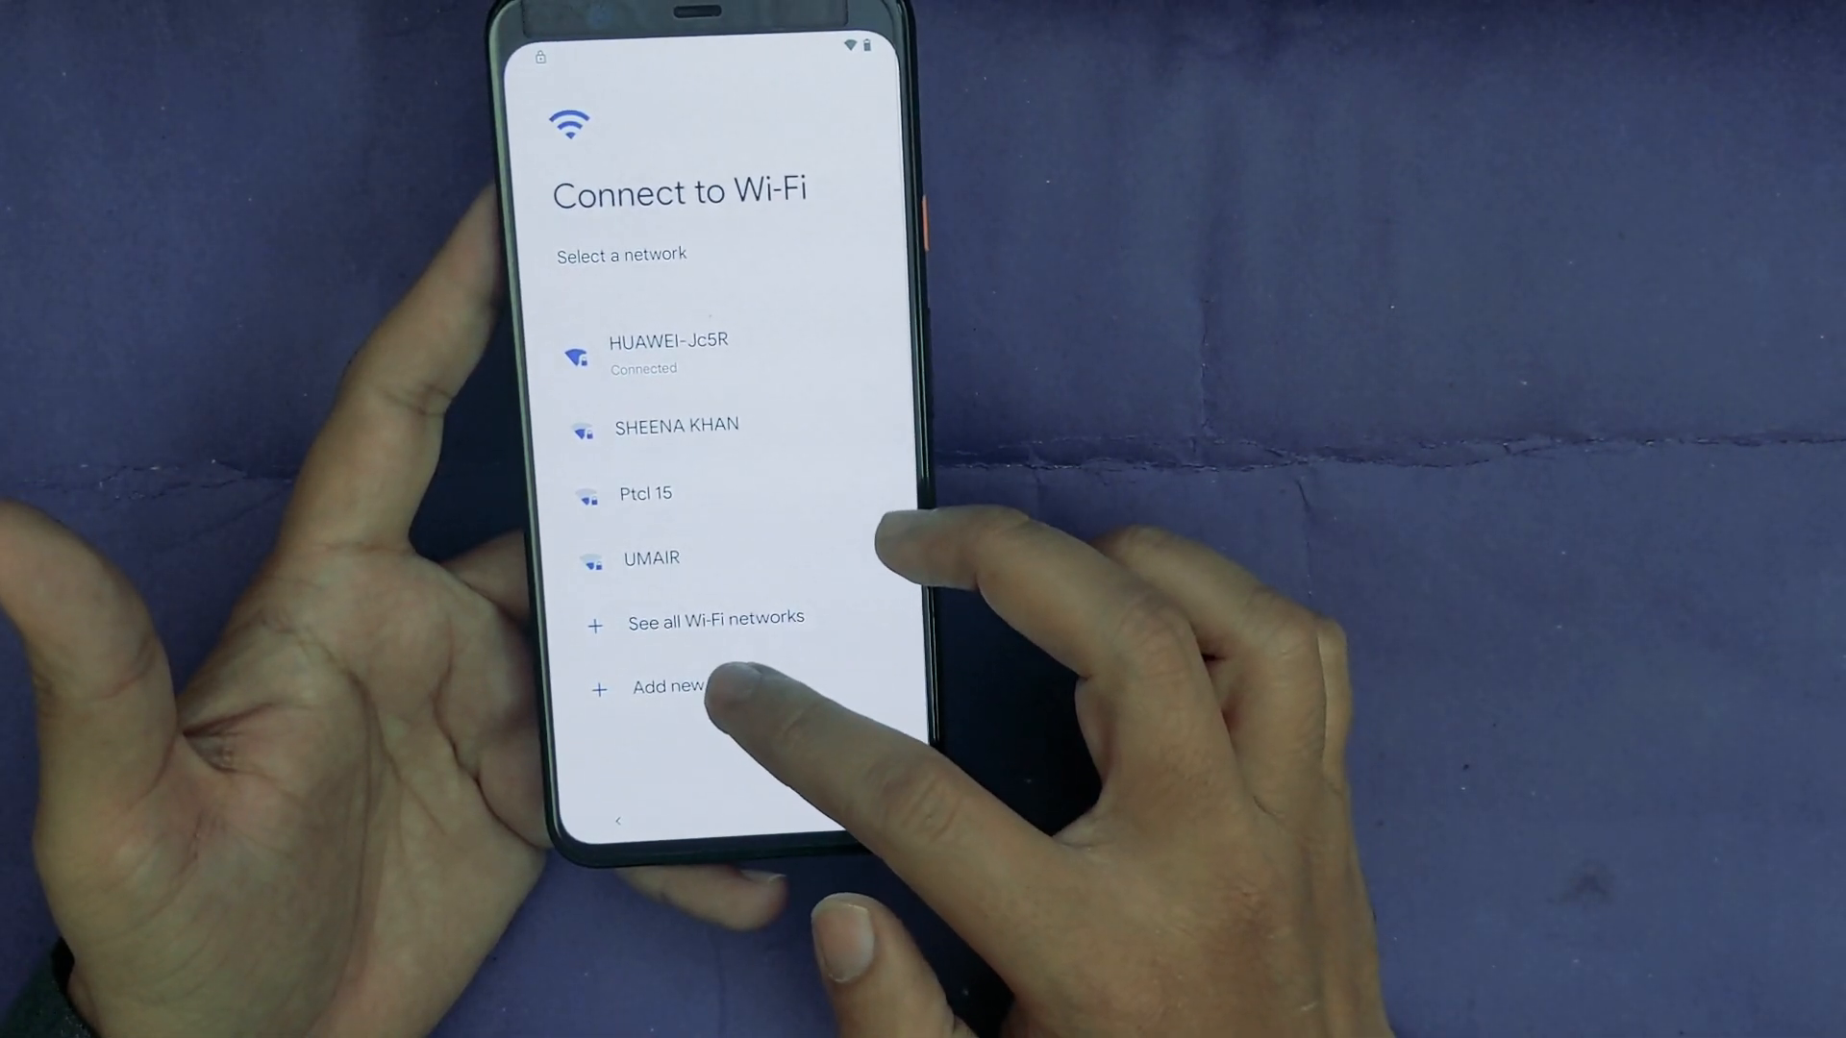
Step: Add a network named progeeksblog, then select that text and share it
left_click(665, 686)
type("progeeksblog")
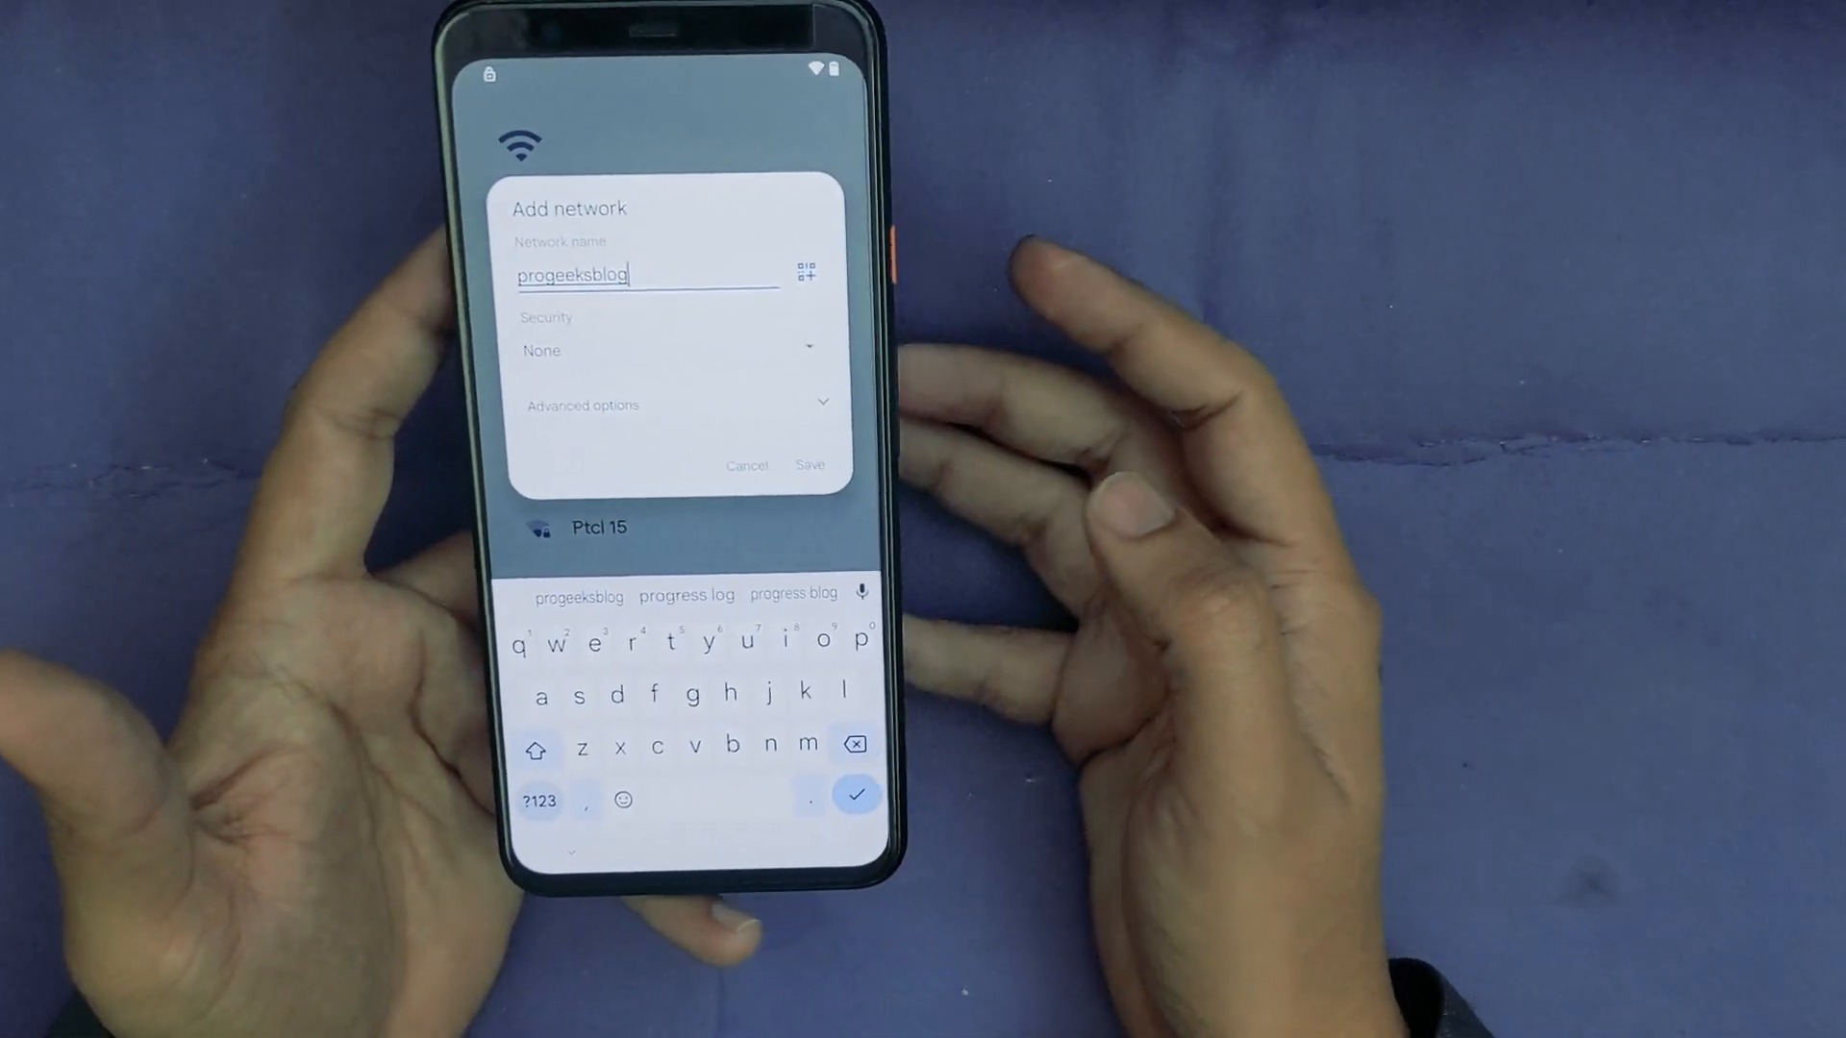
double_click(571, 273)
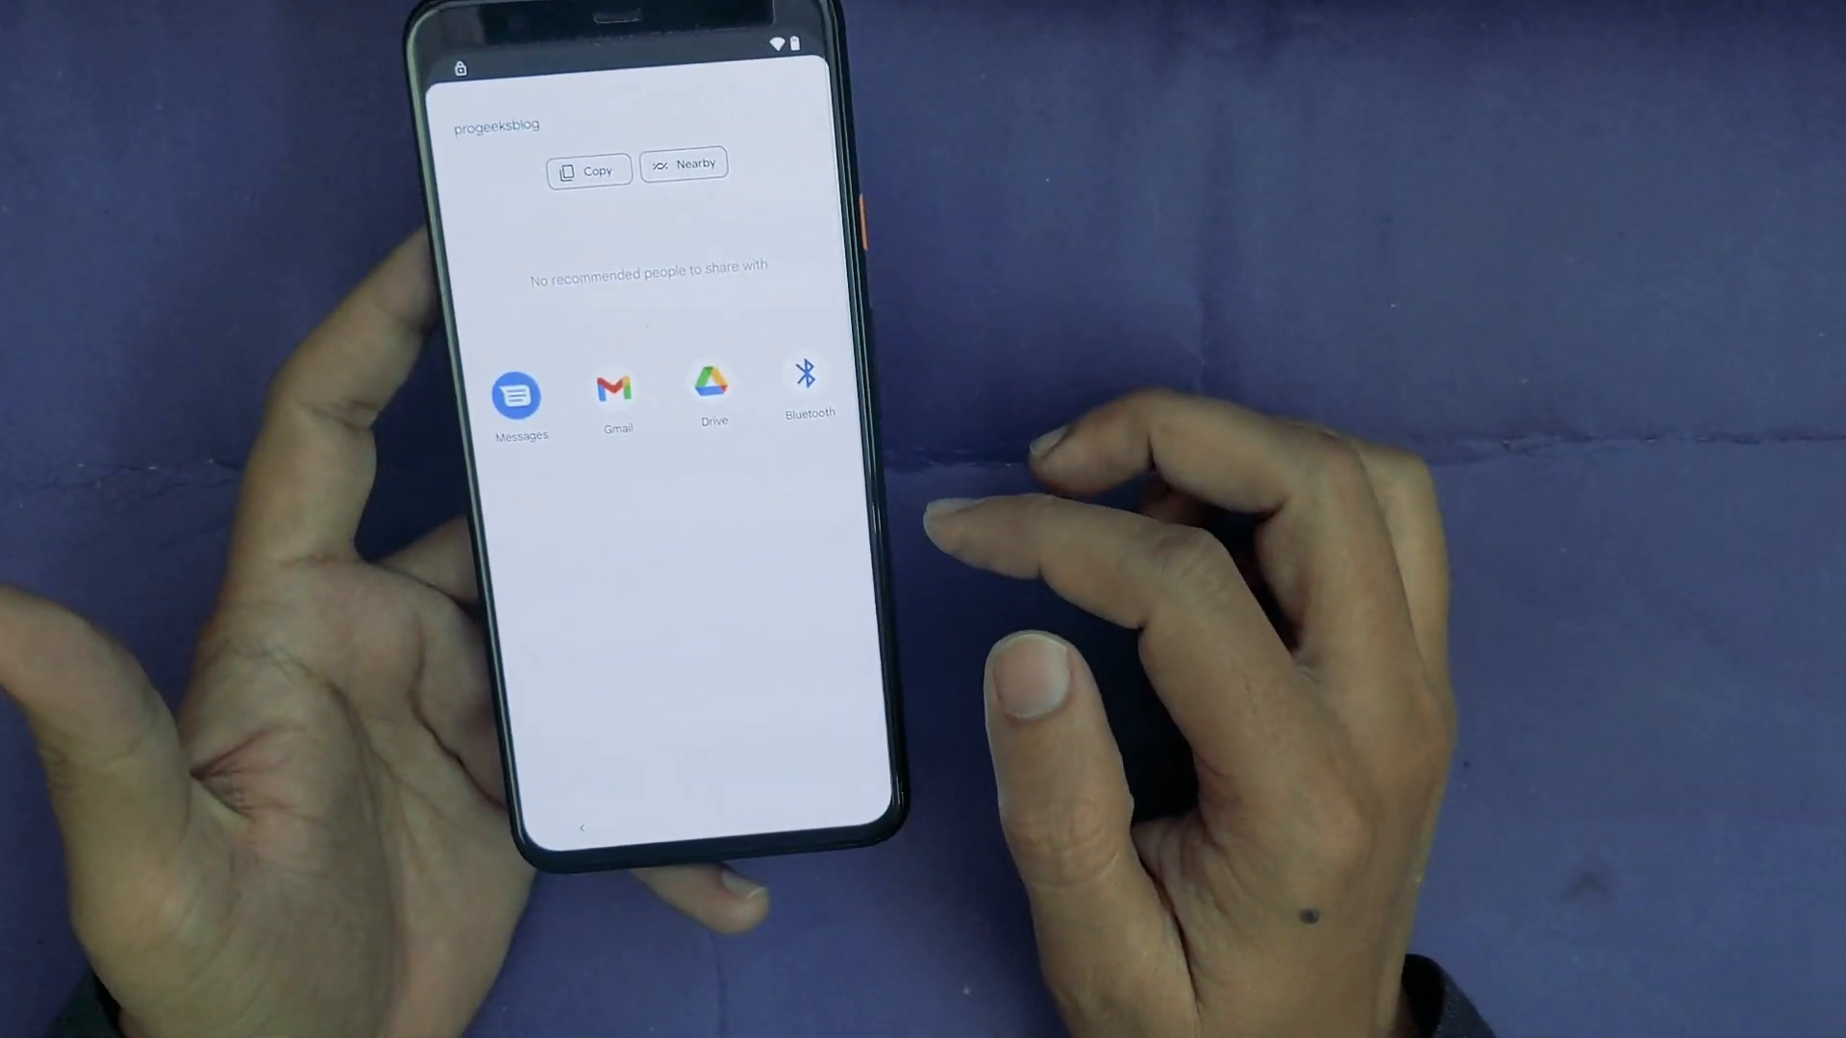
Step: Share via Messages into a new conversation addressed to 115
left_click(519, 386)
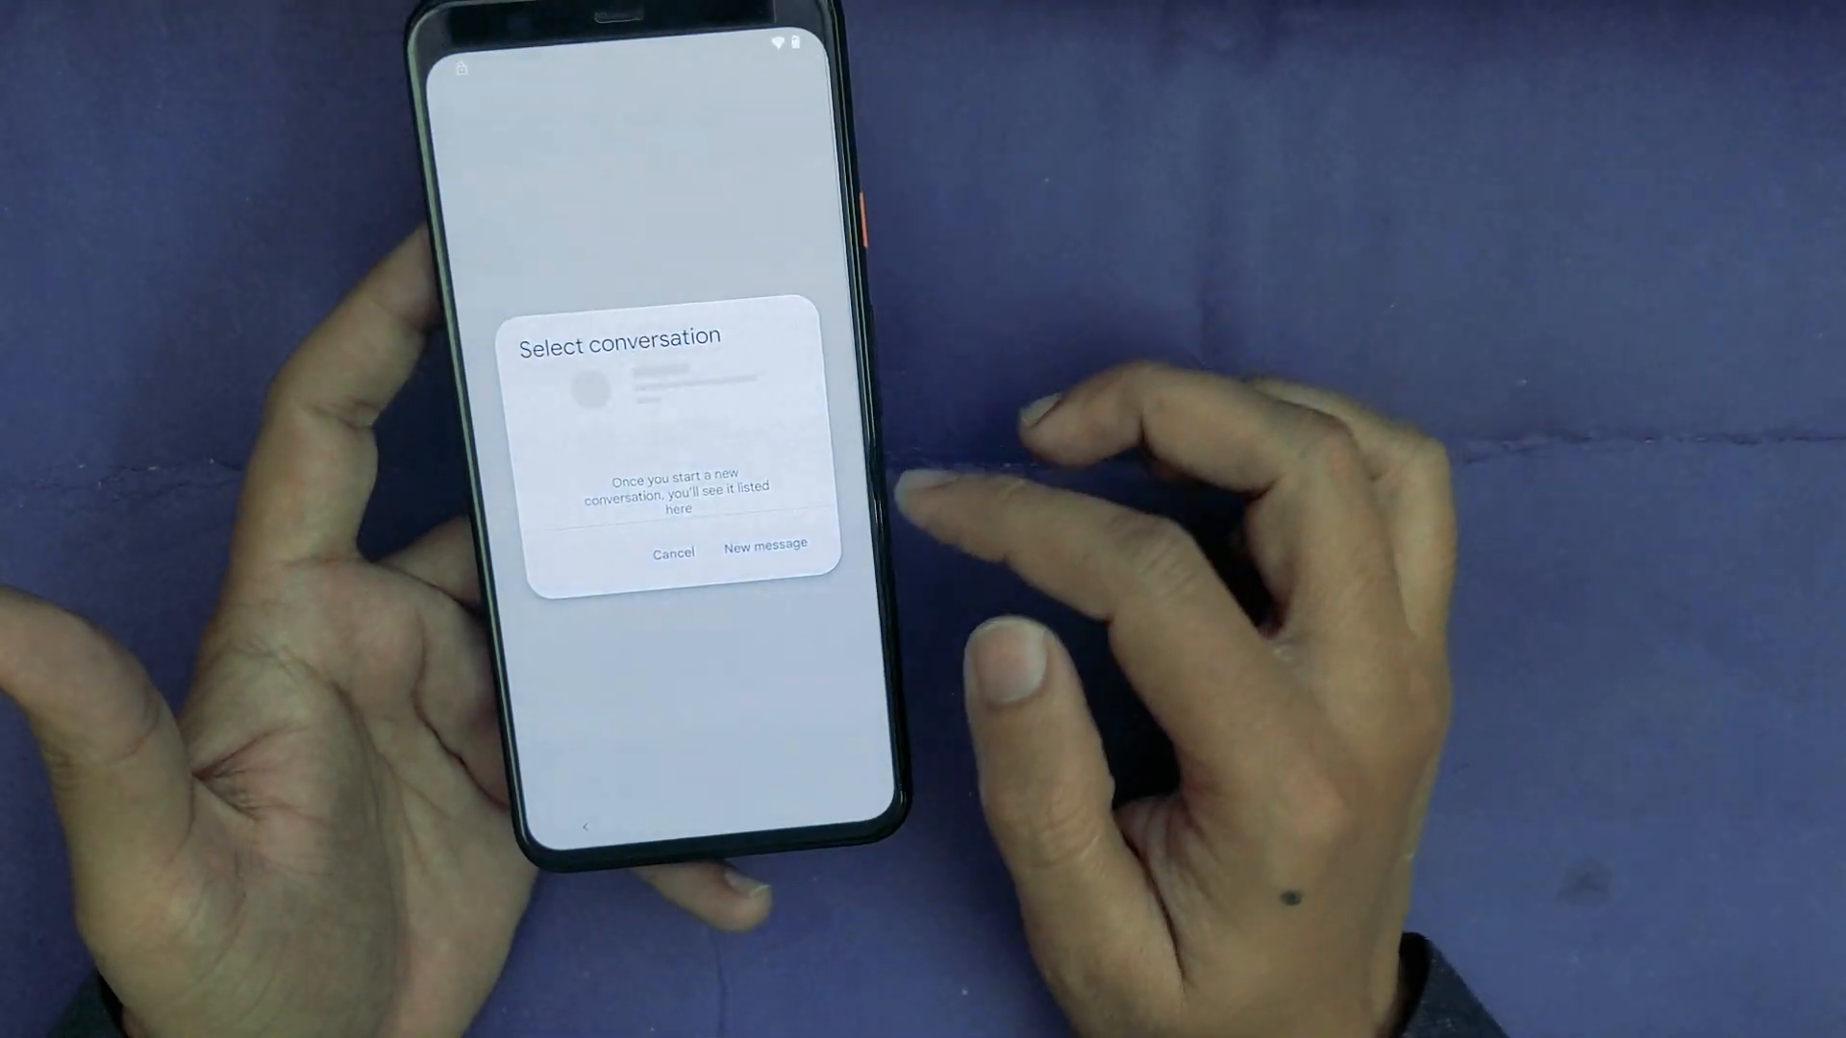
left_click(765, 545)
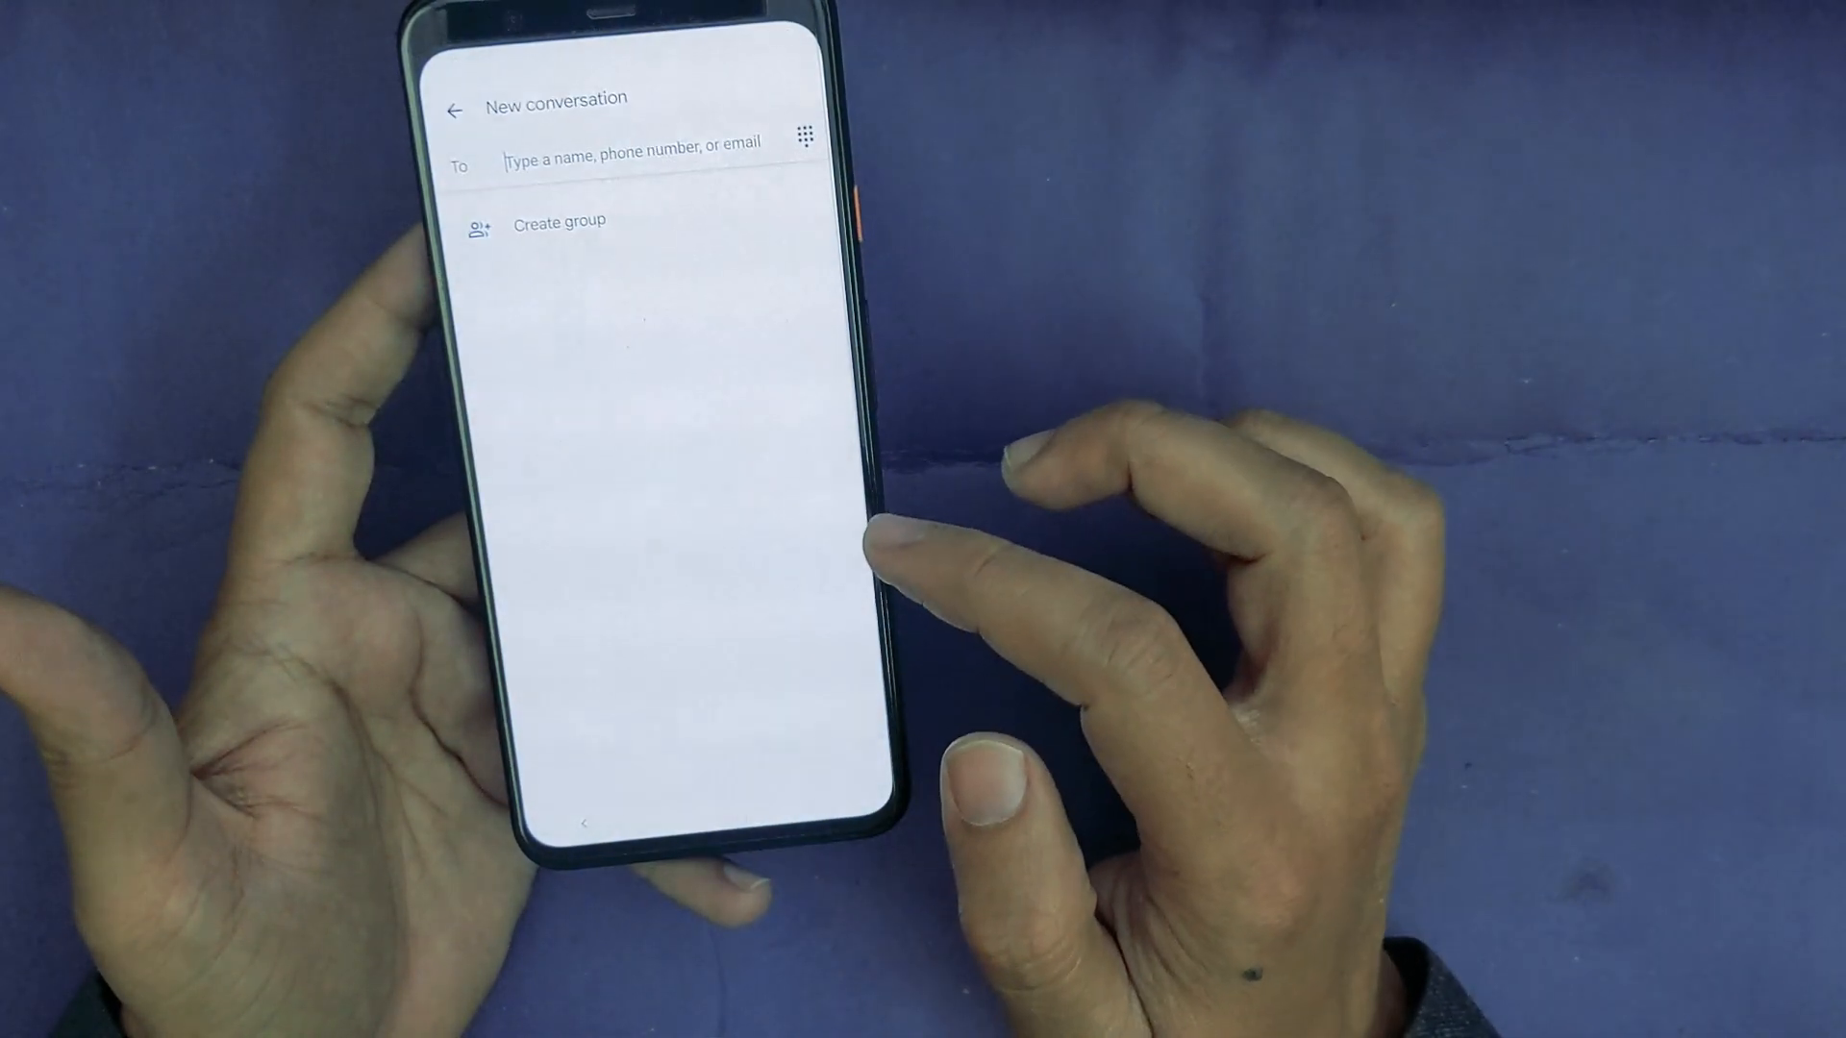
left_click(624, 163)
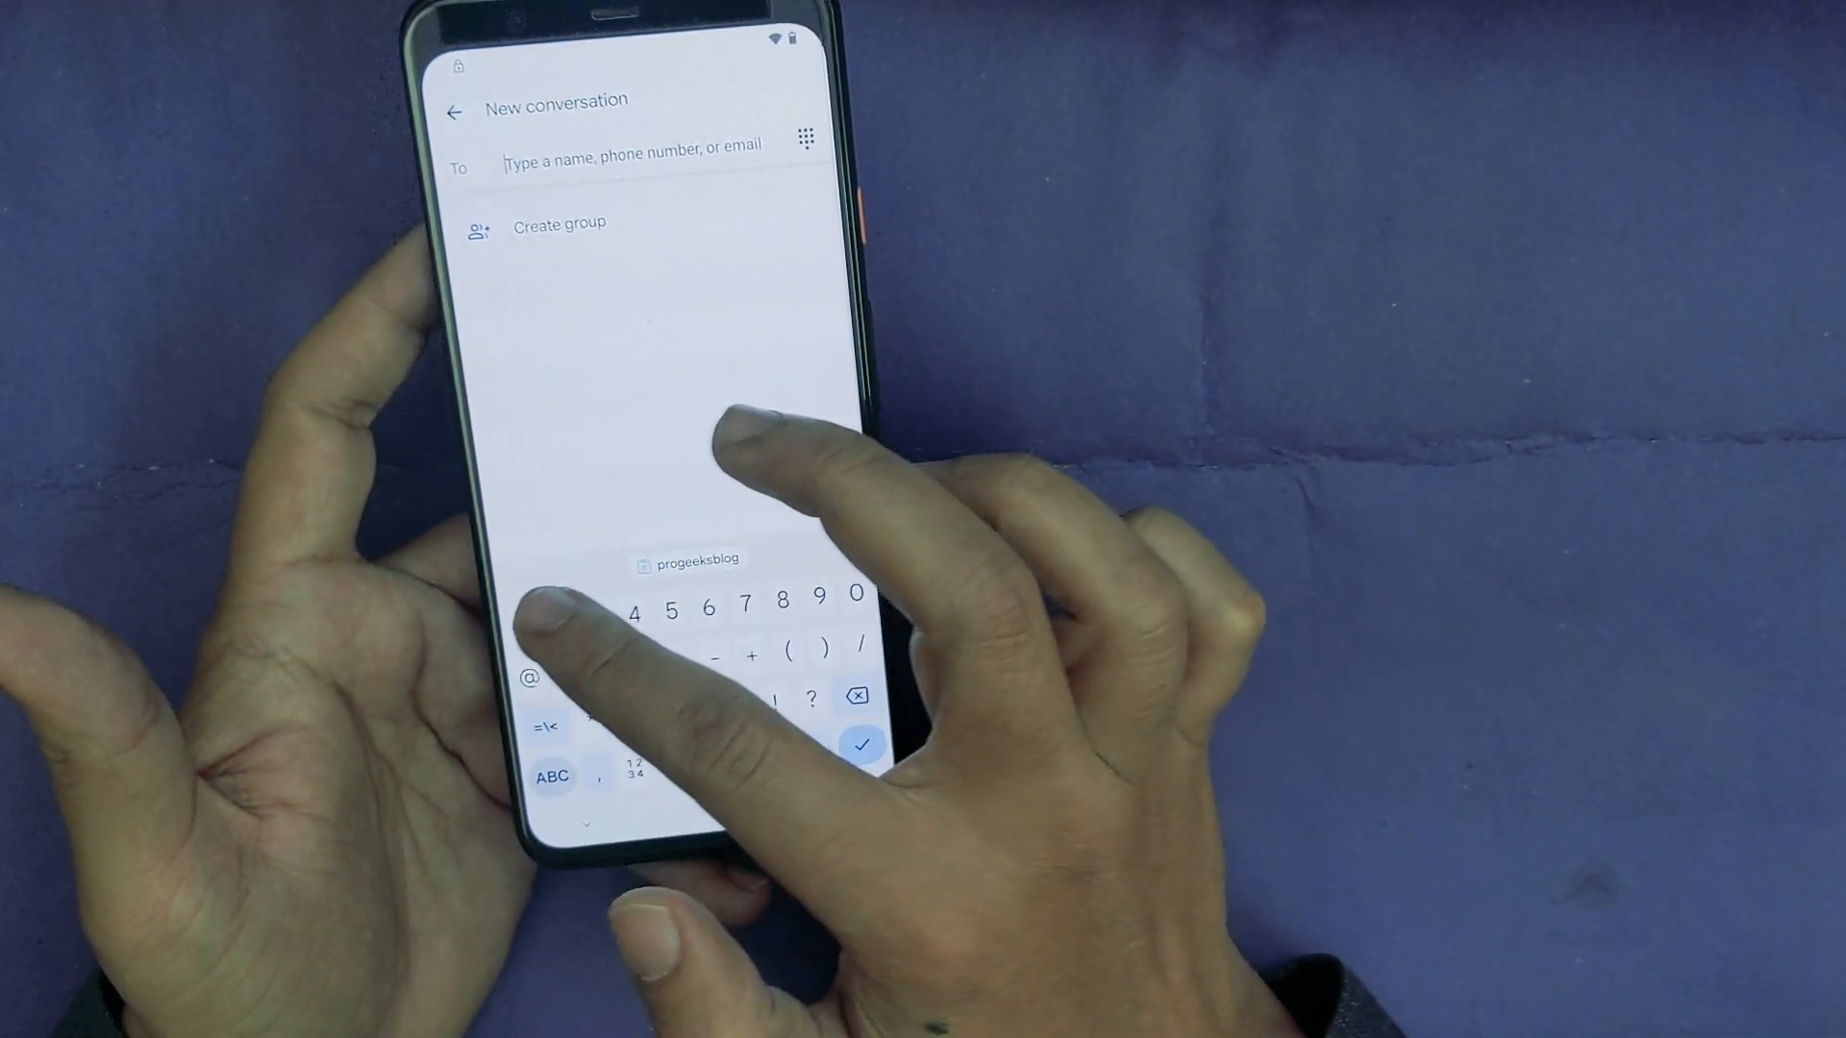
type("115")
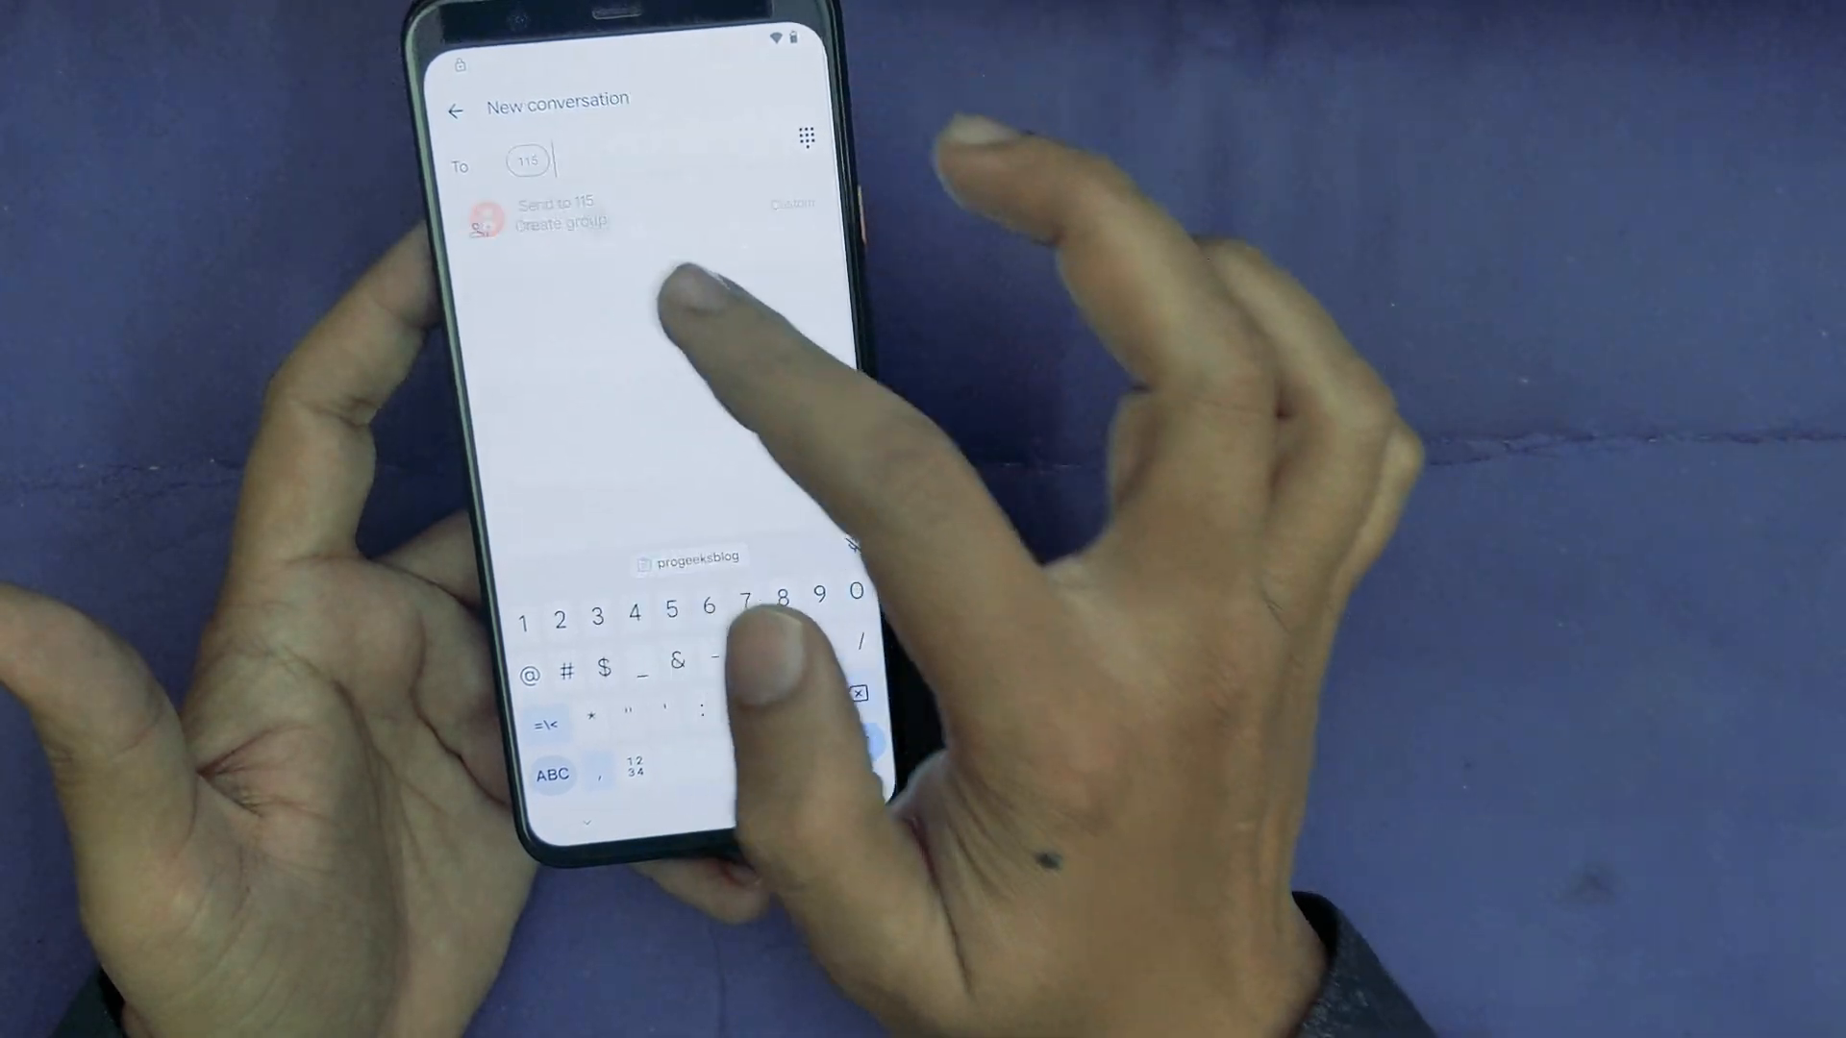
left_click(554, 211)
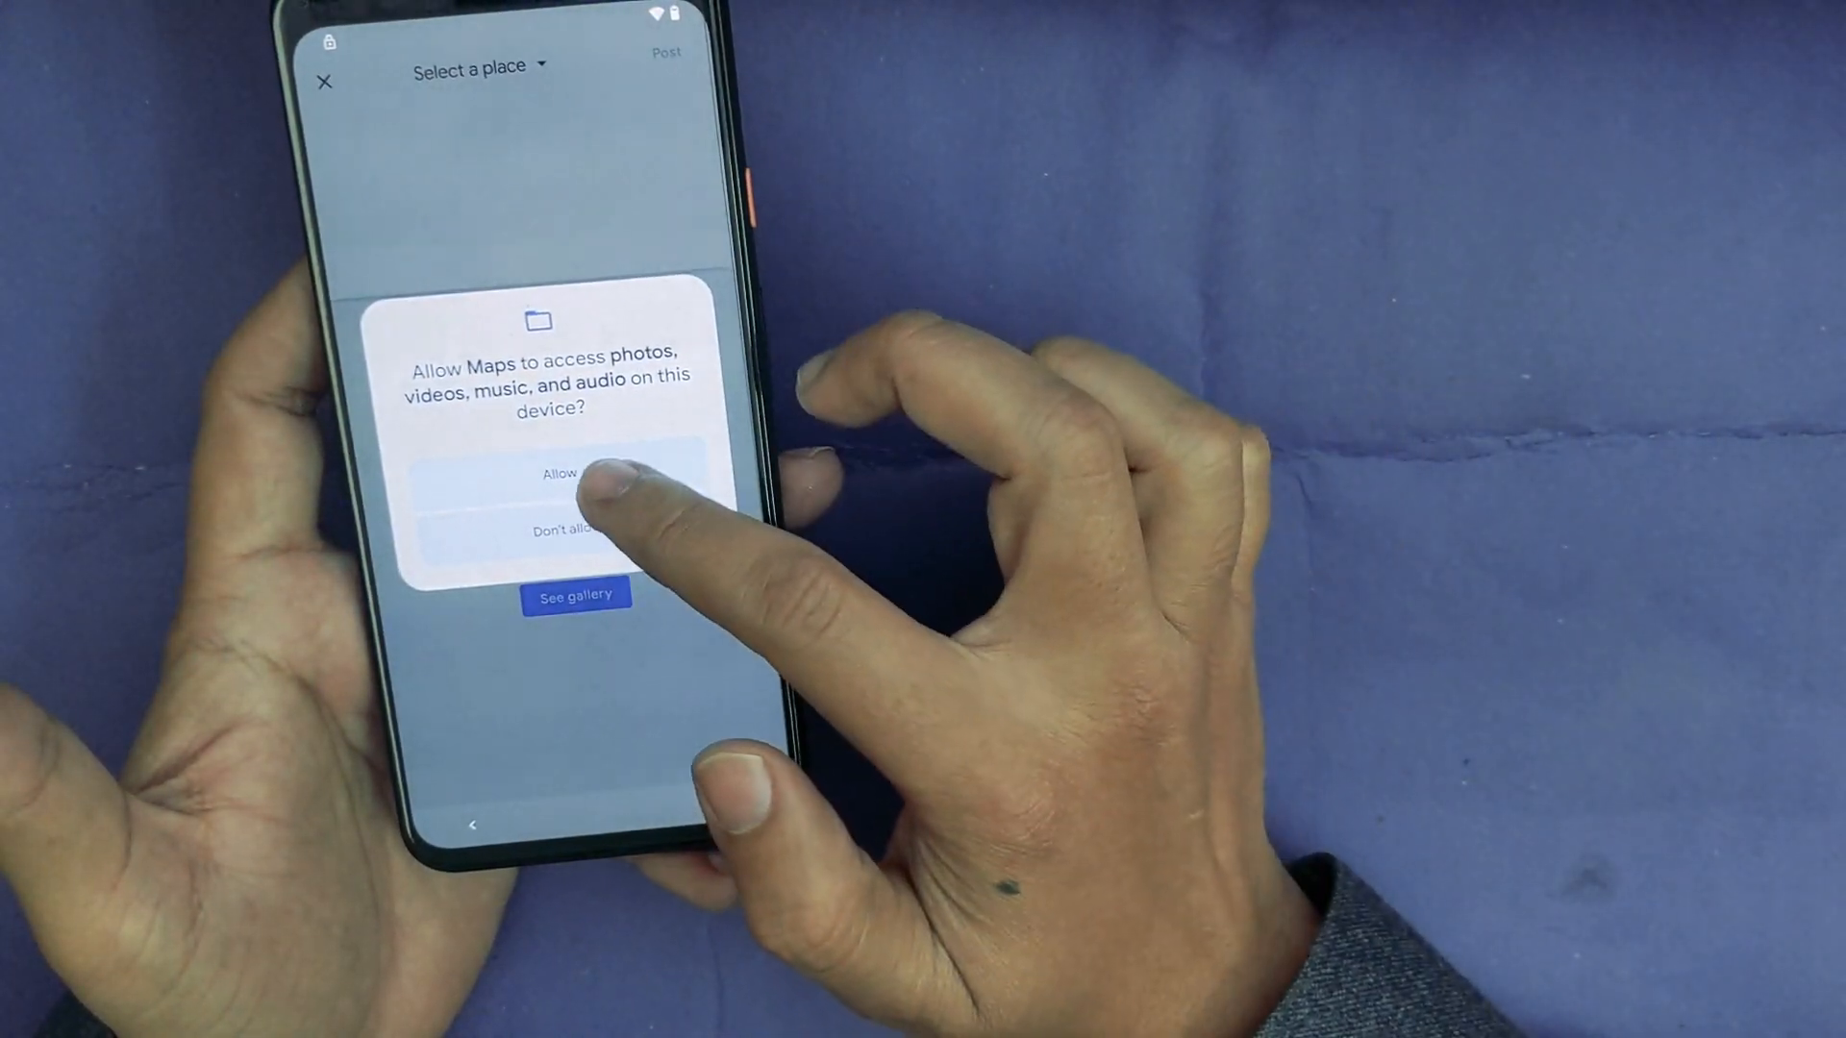
Step: Allow Maps media access, cancel sign-in, discard the post, allow location, dismiss compass notice
left_click(559, 473)
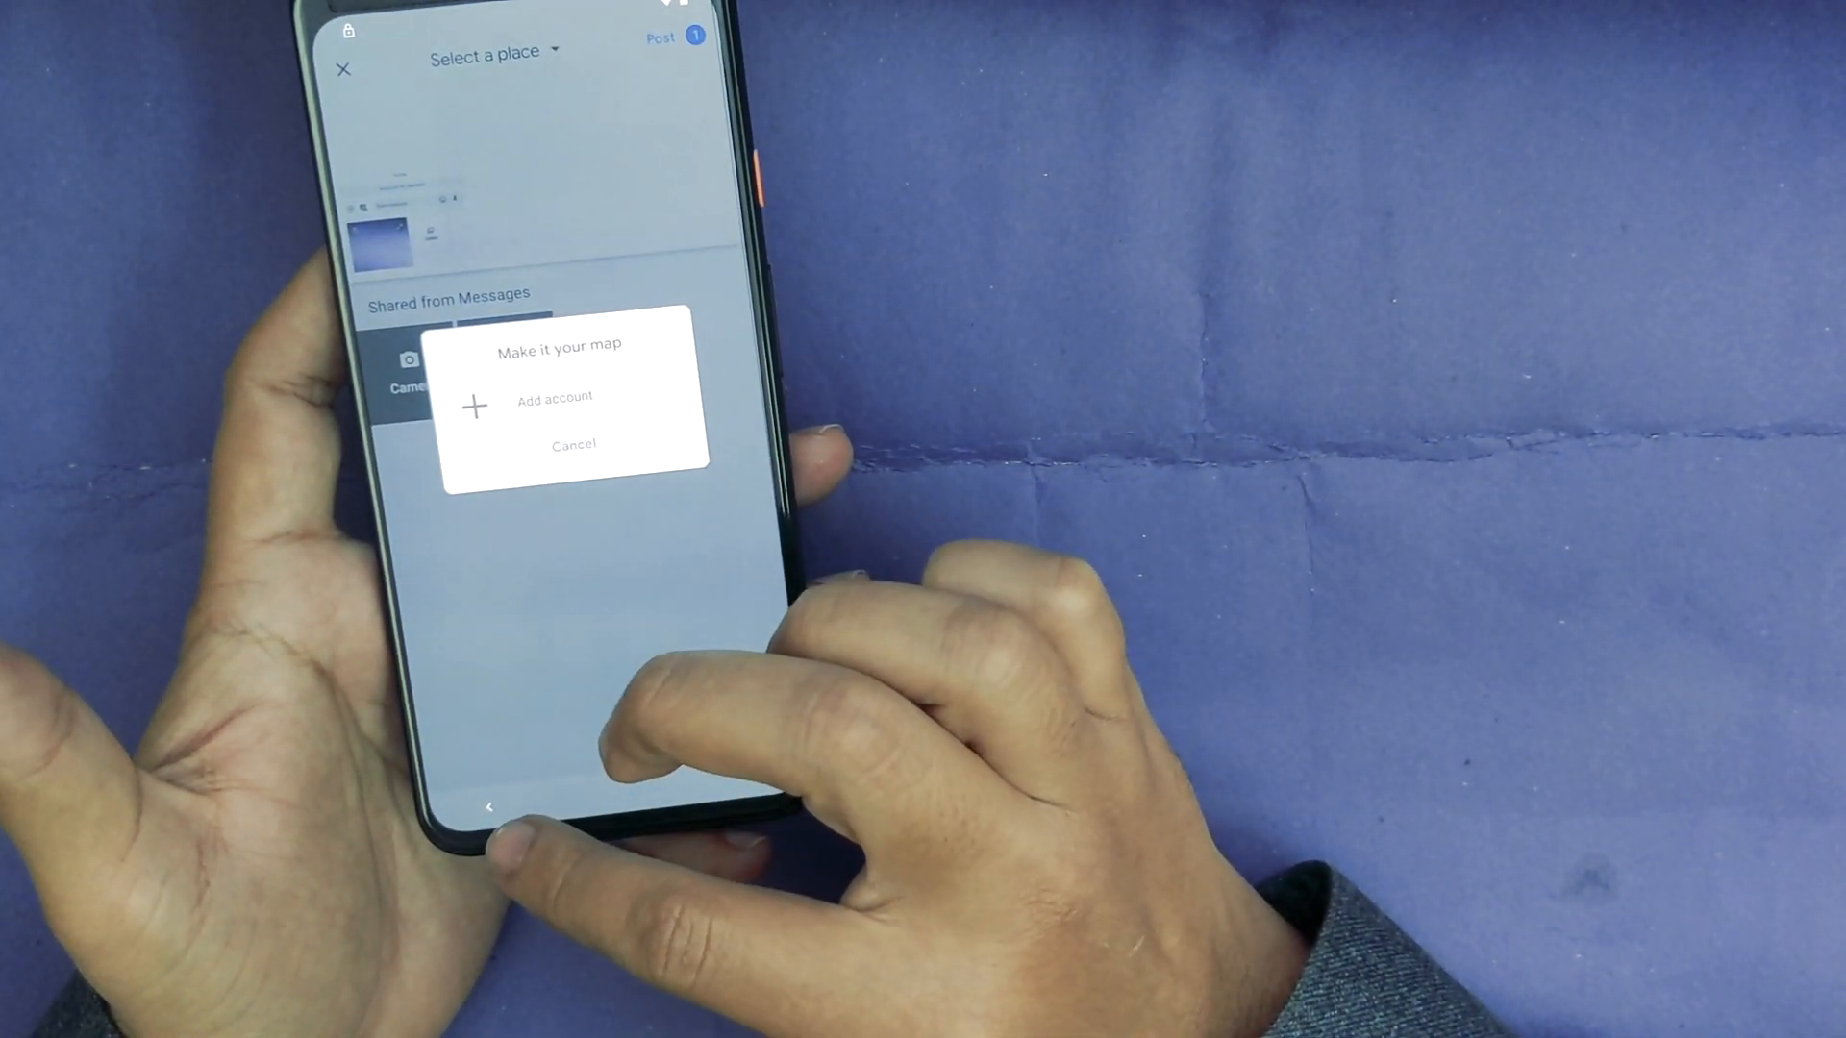
left_click(573, 444)
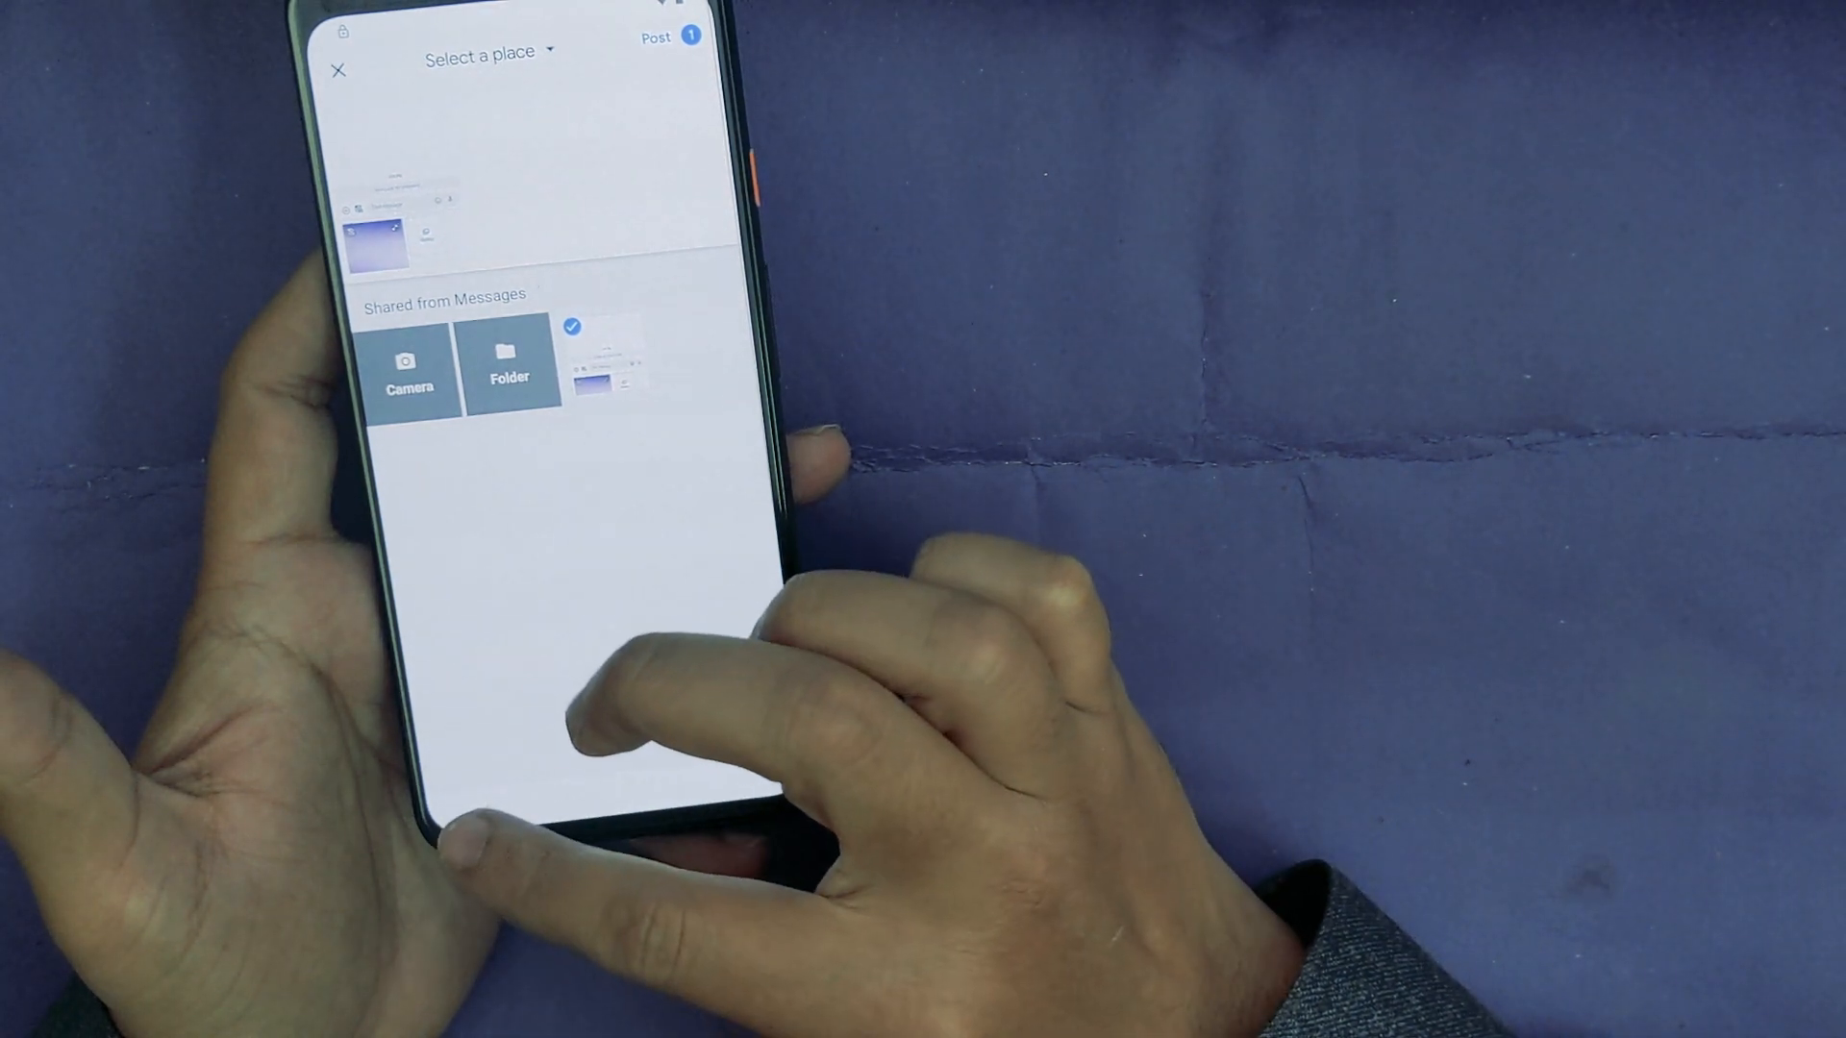
left_click(341, 70)
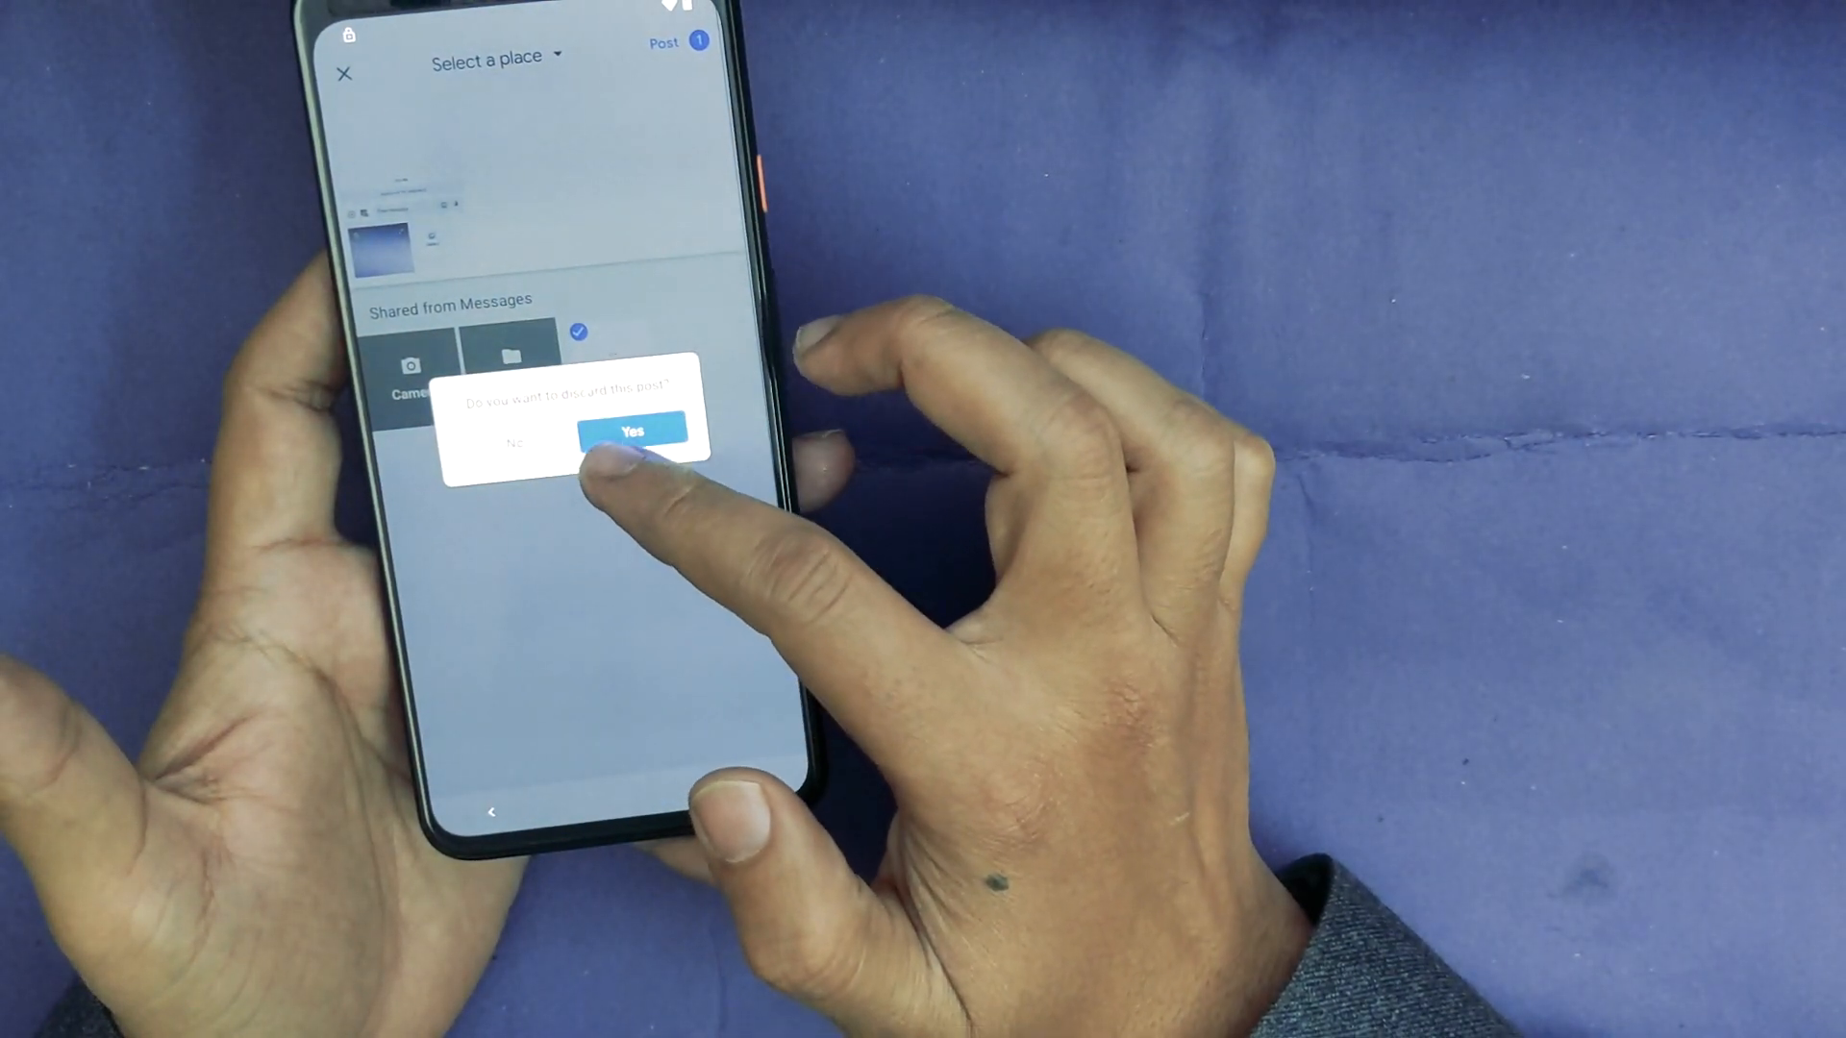
left_click(632, 429)
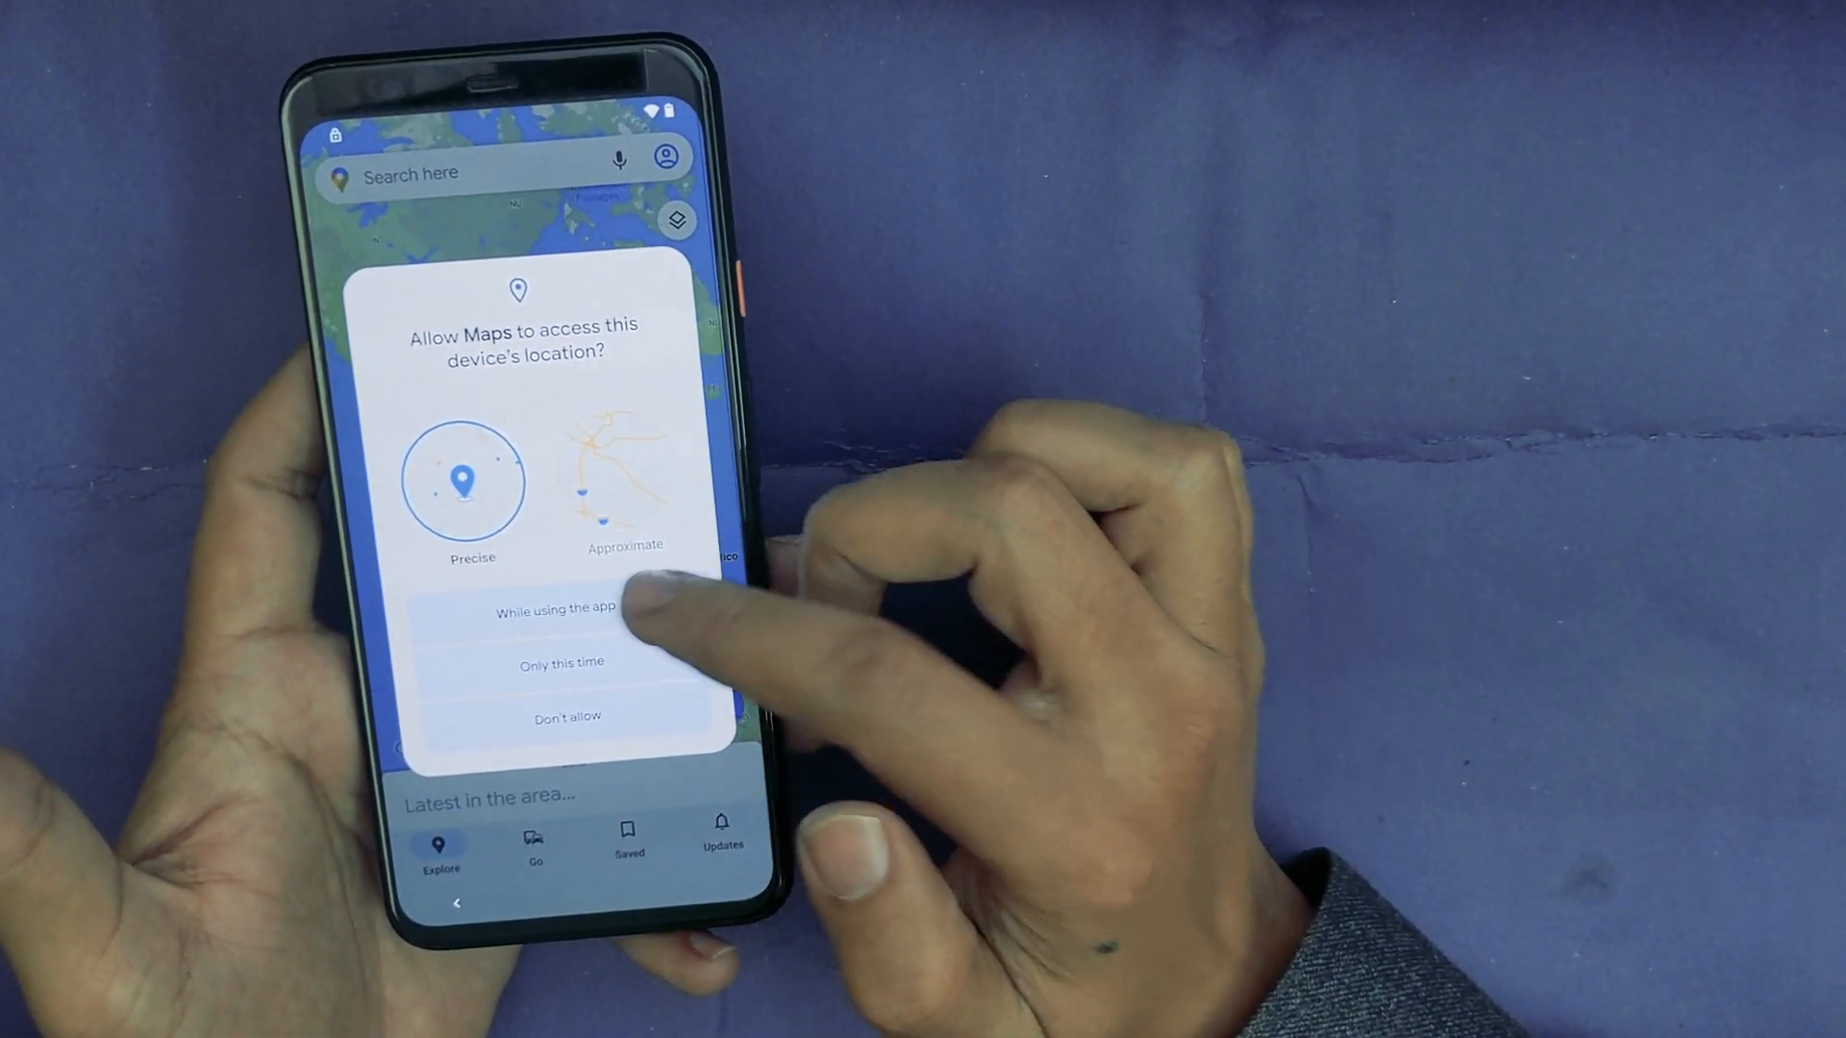
left_click(561, 608)
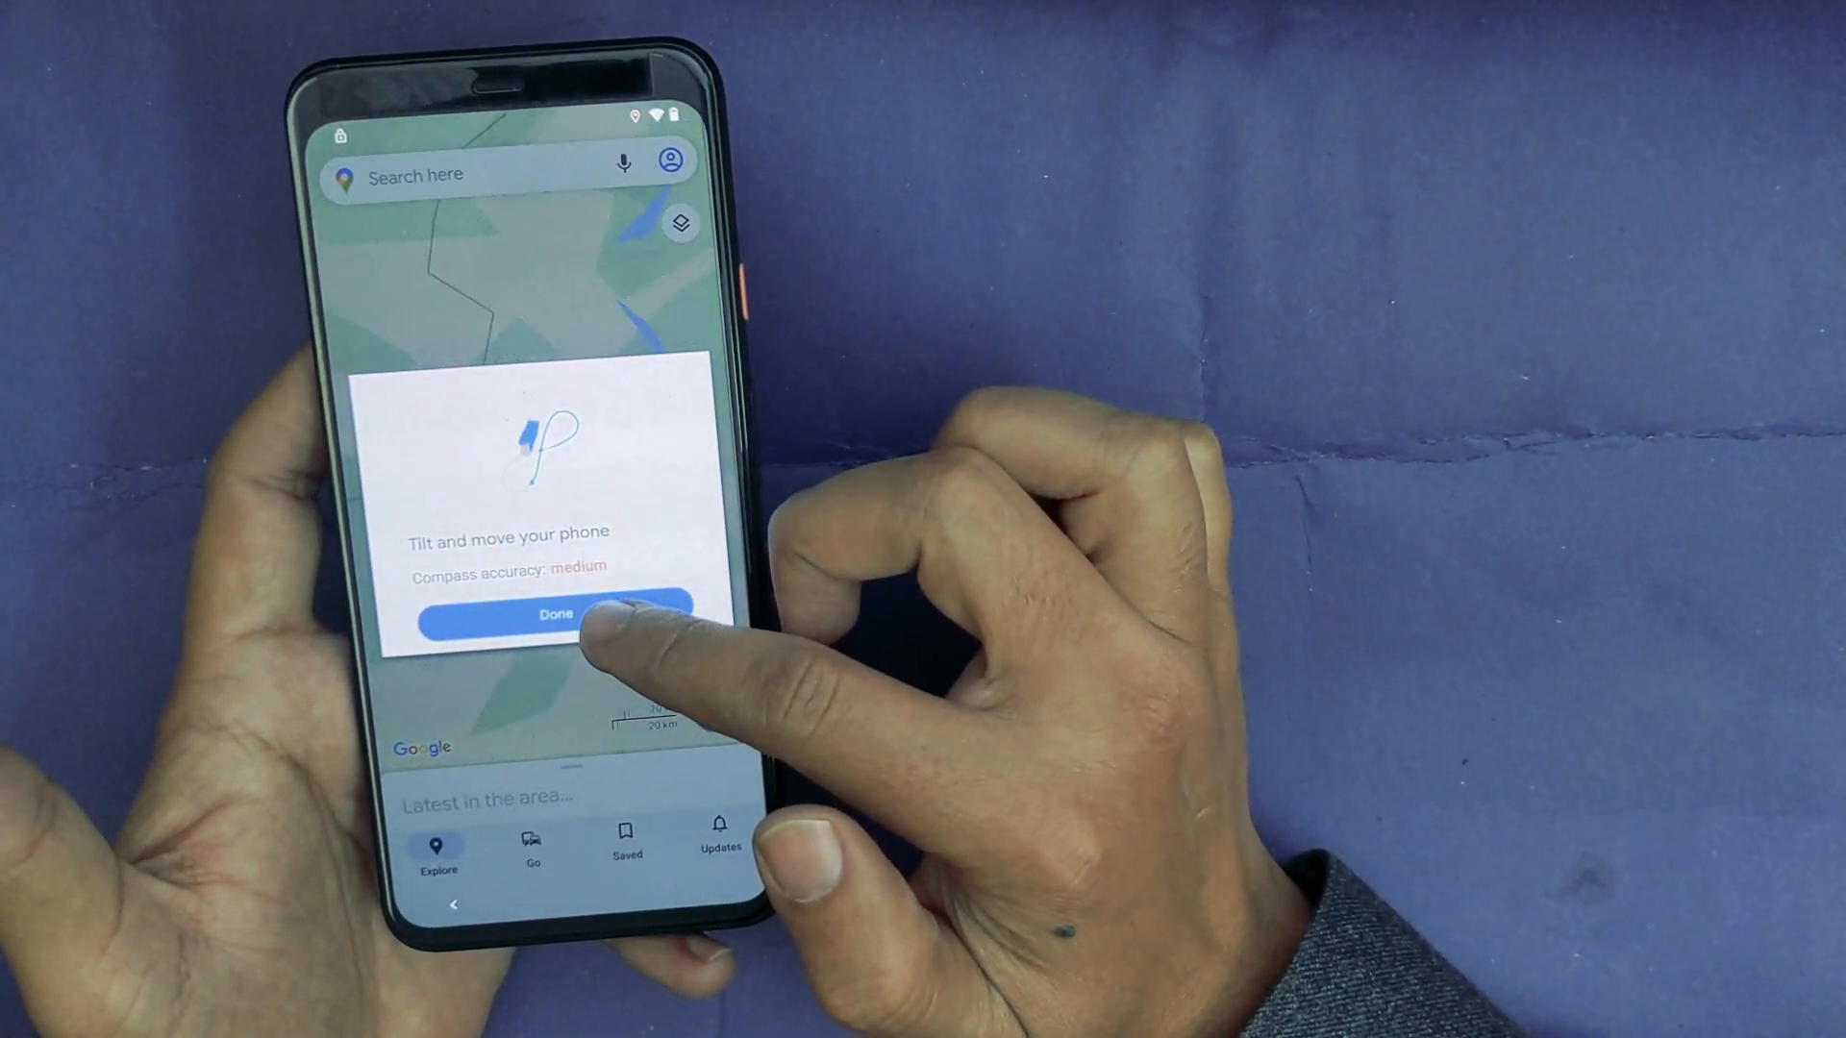
left_click(553, 615)
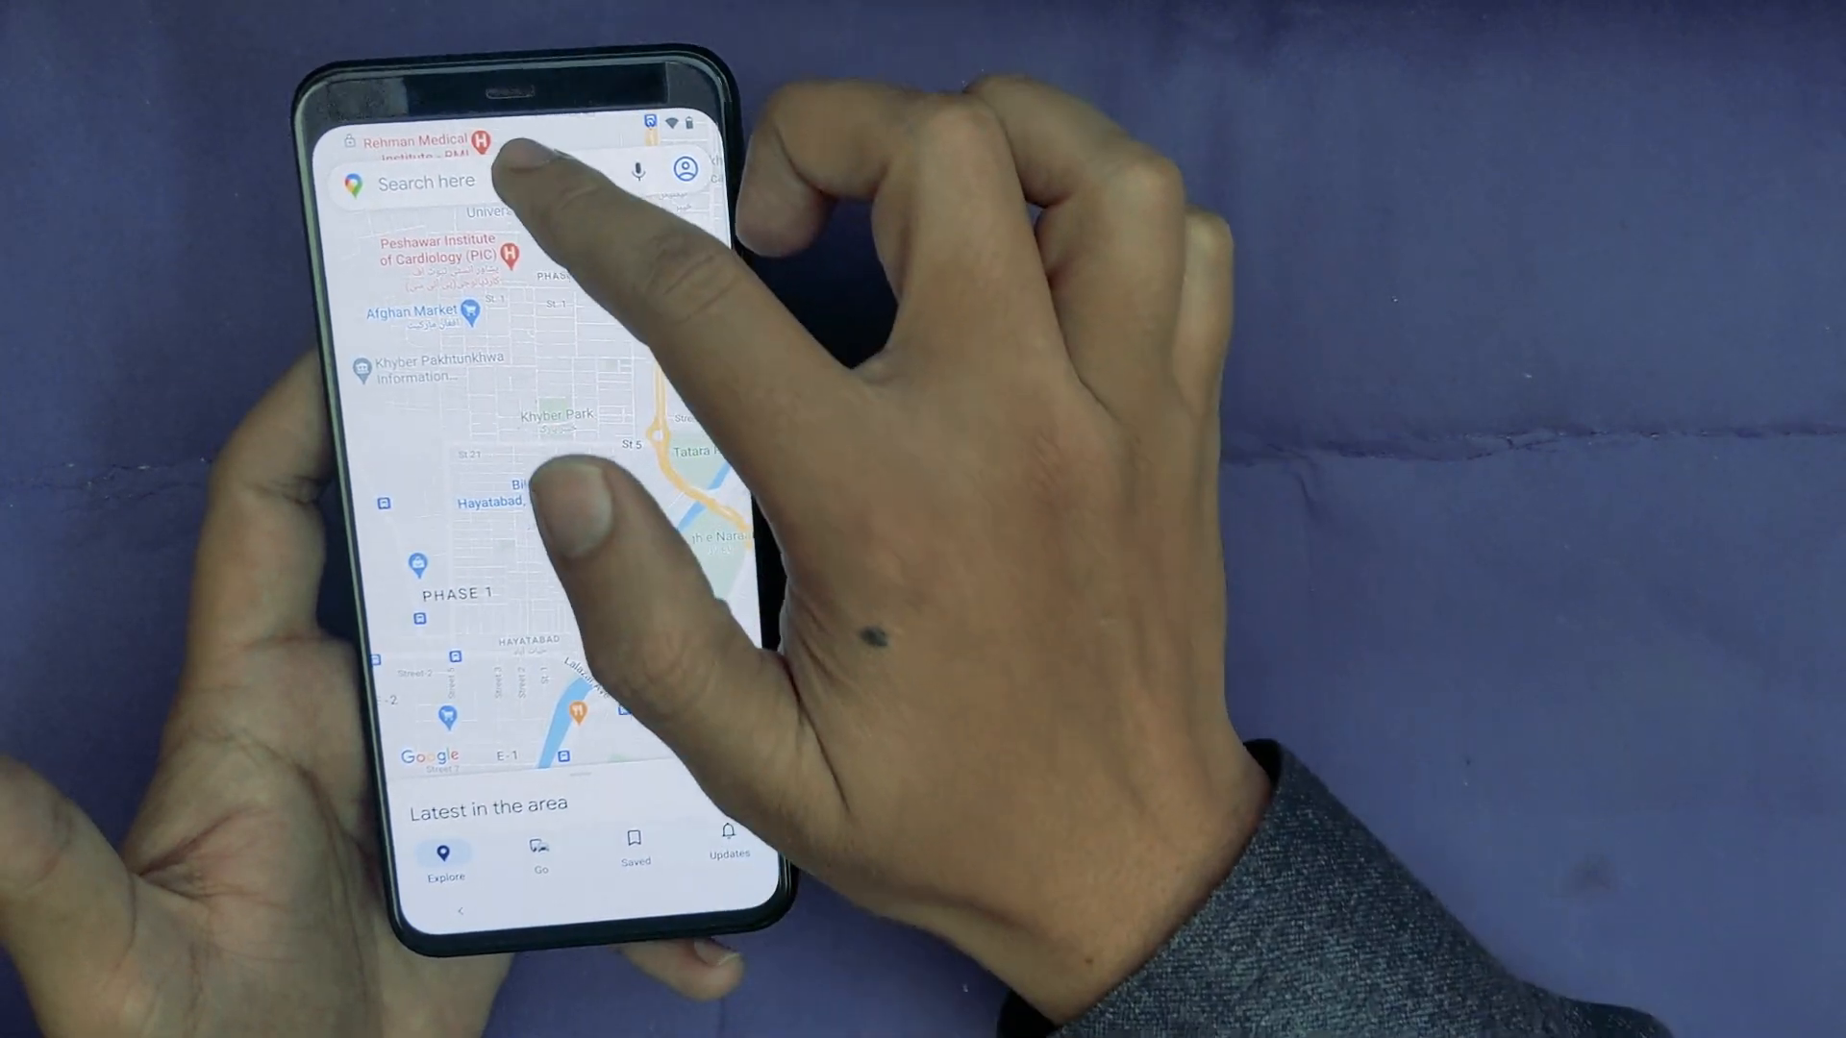
Step: Search 'fas', pick Fast University Peshawar Campus, start navigation and accept both notices
left_click(471, 179)
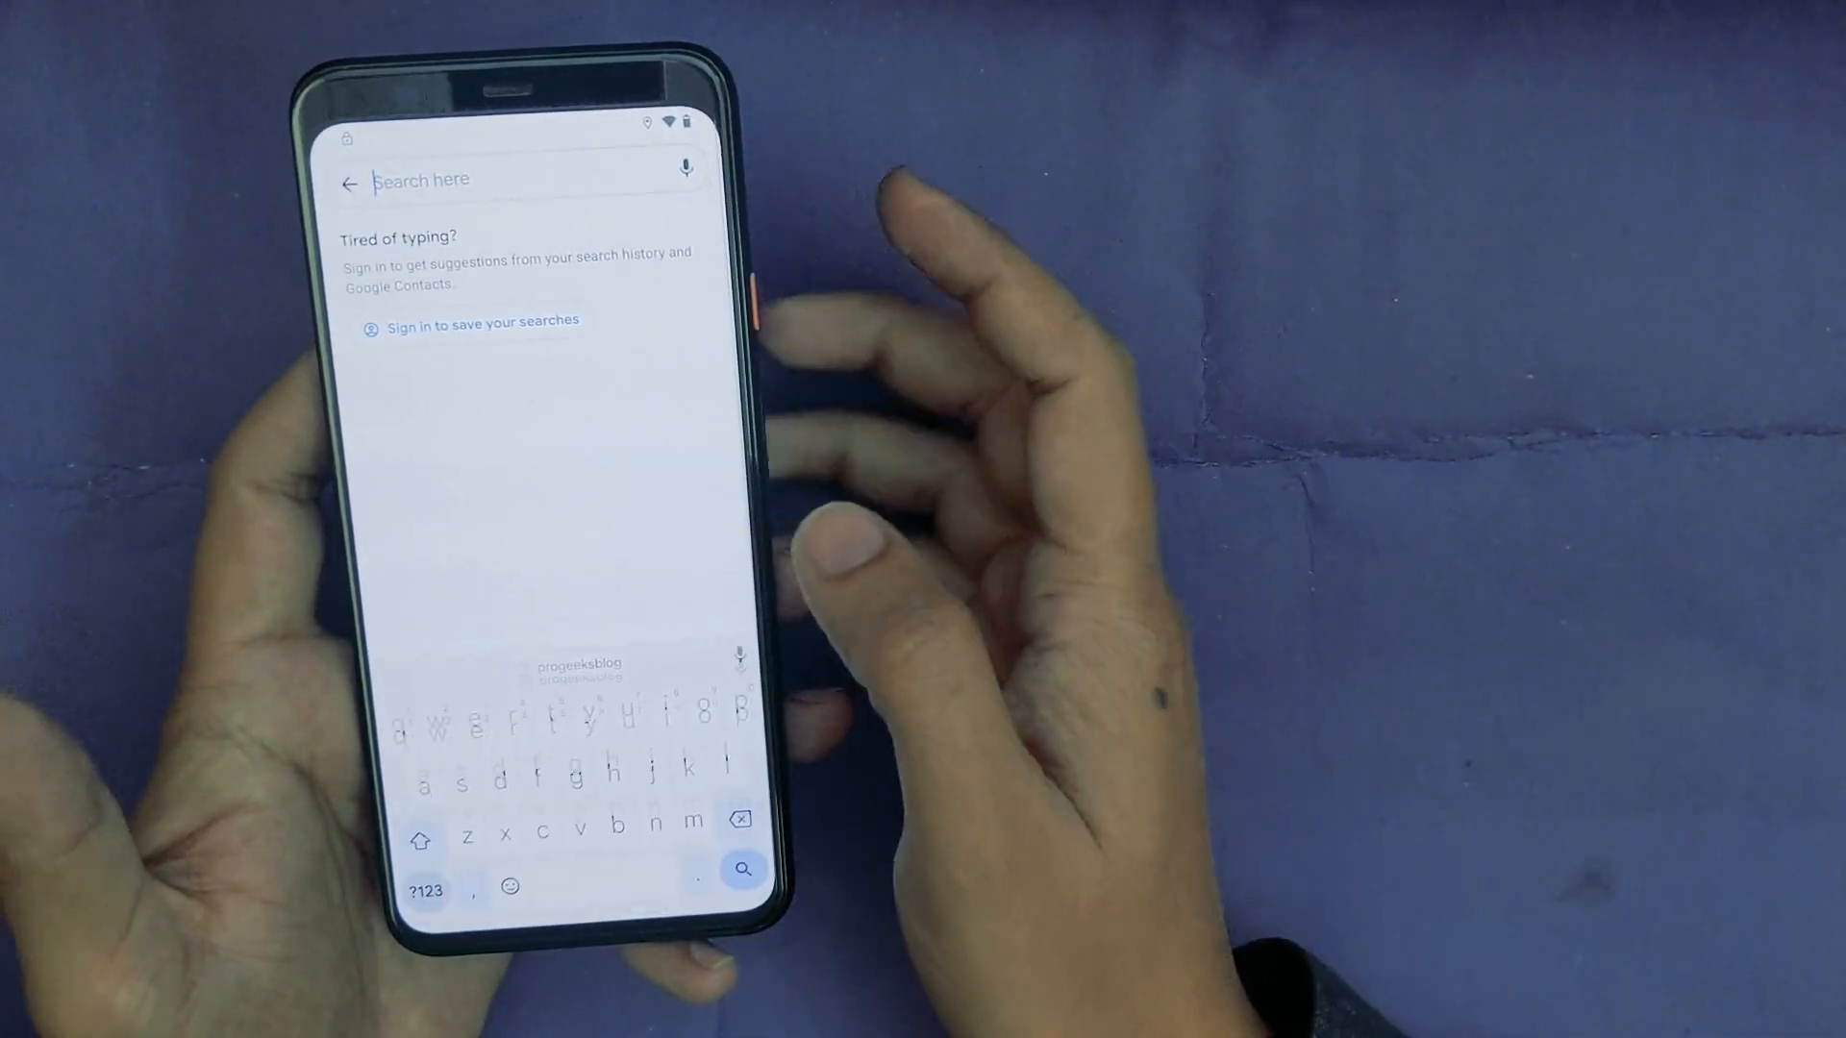
type("f")
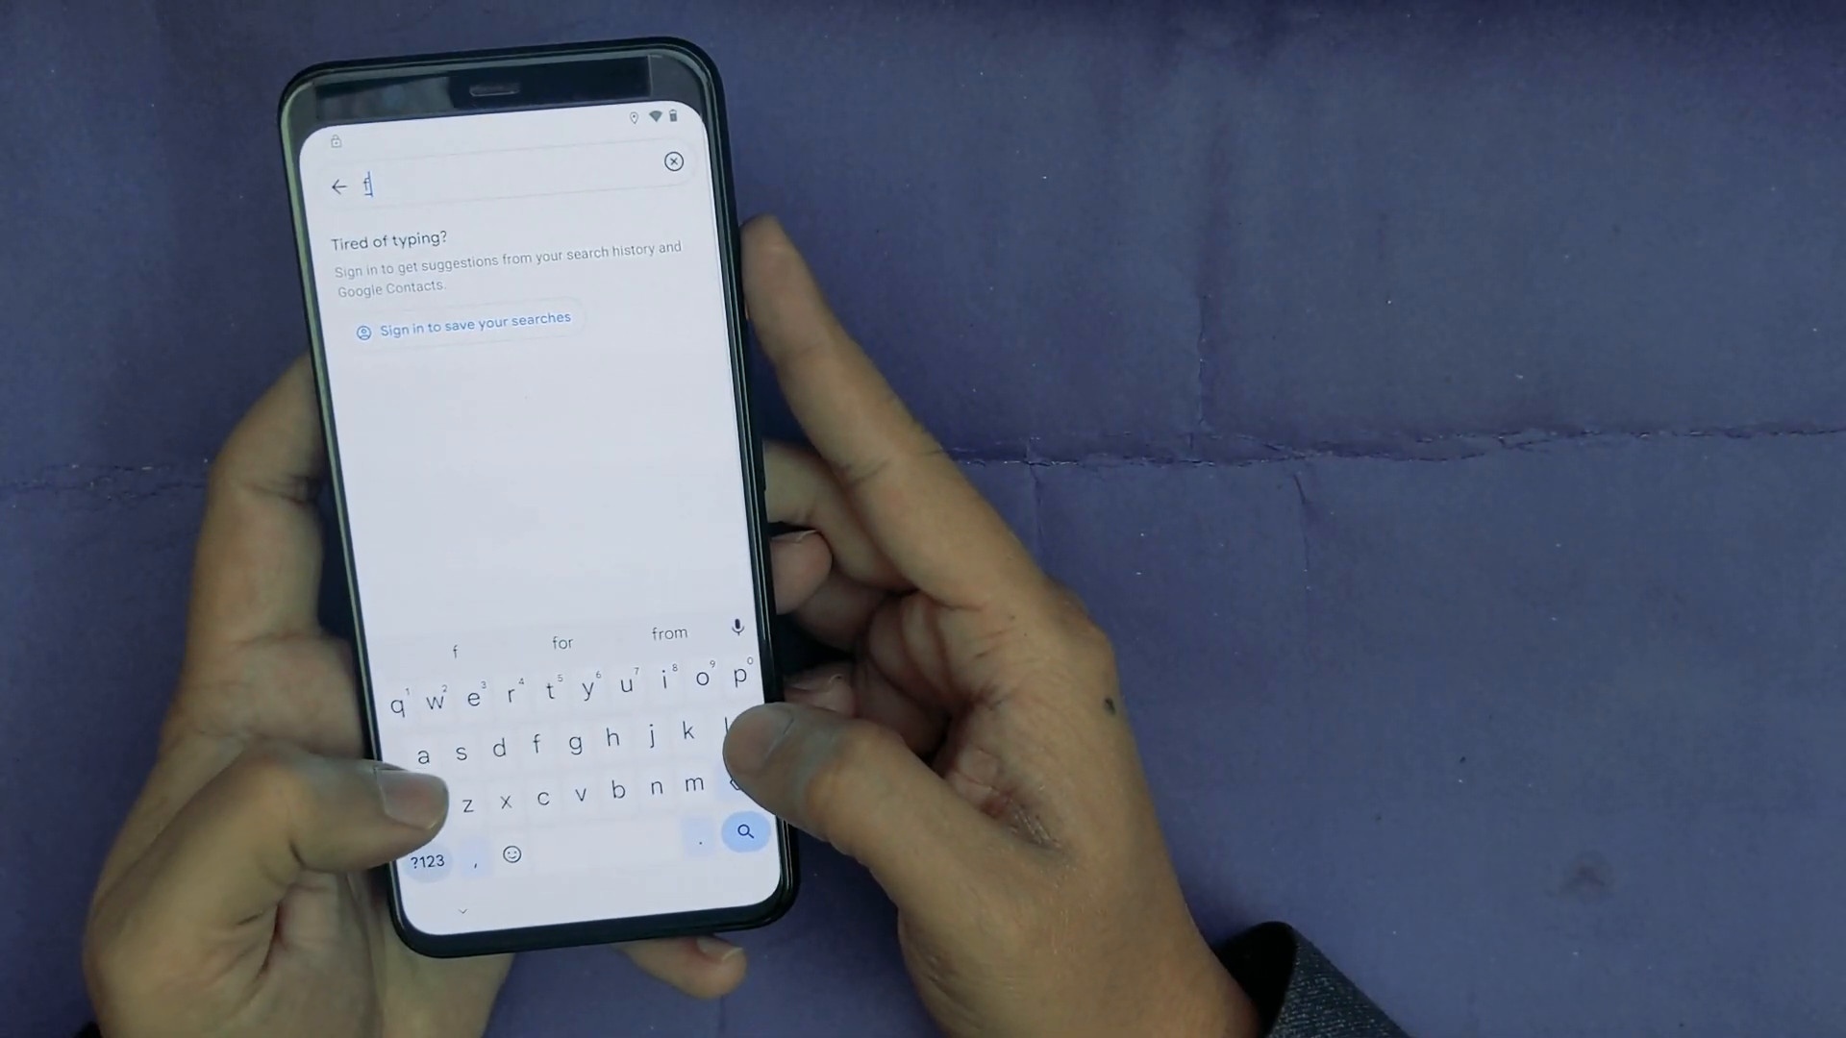
type("as")
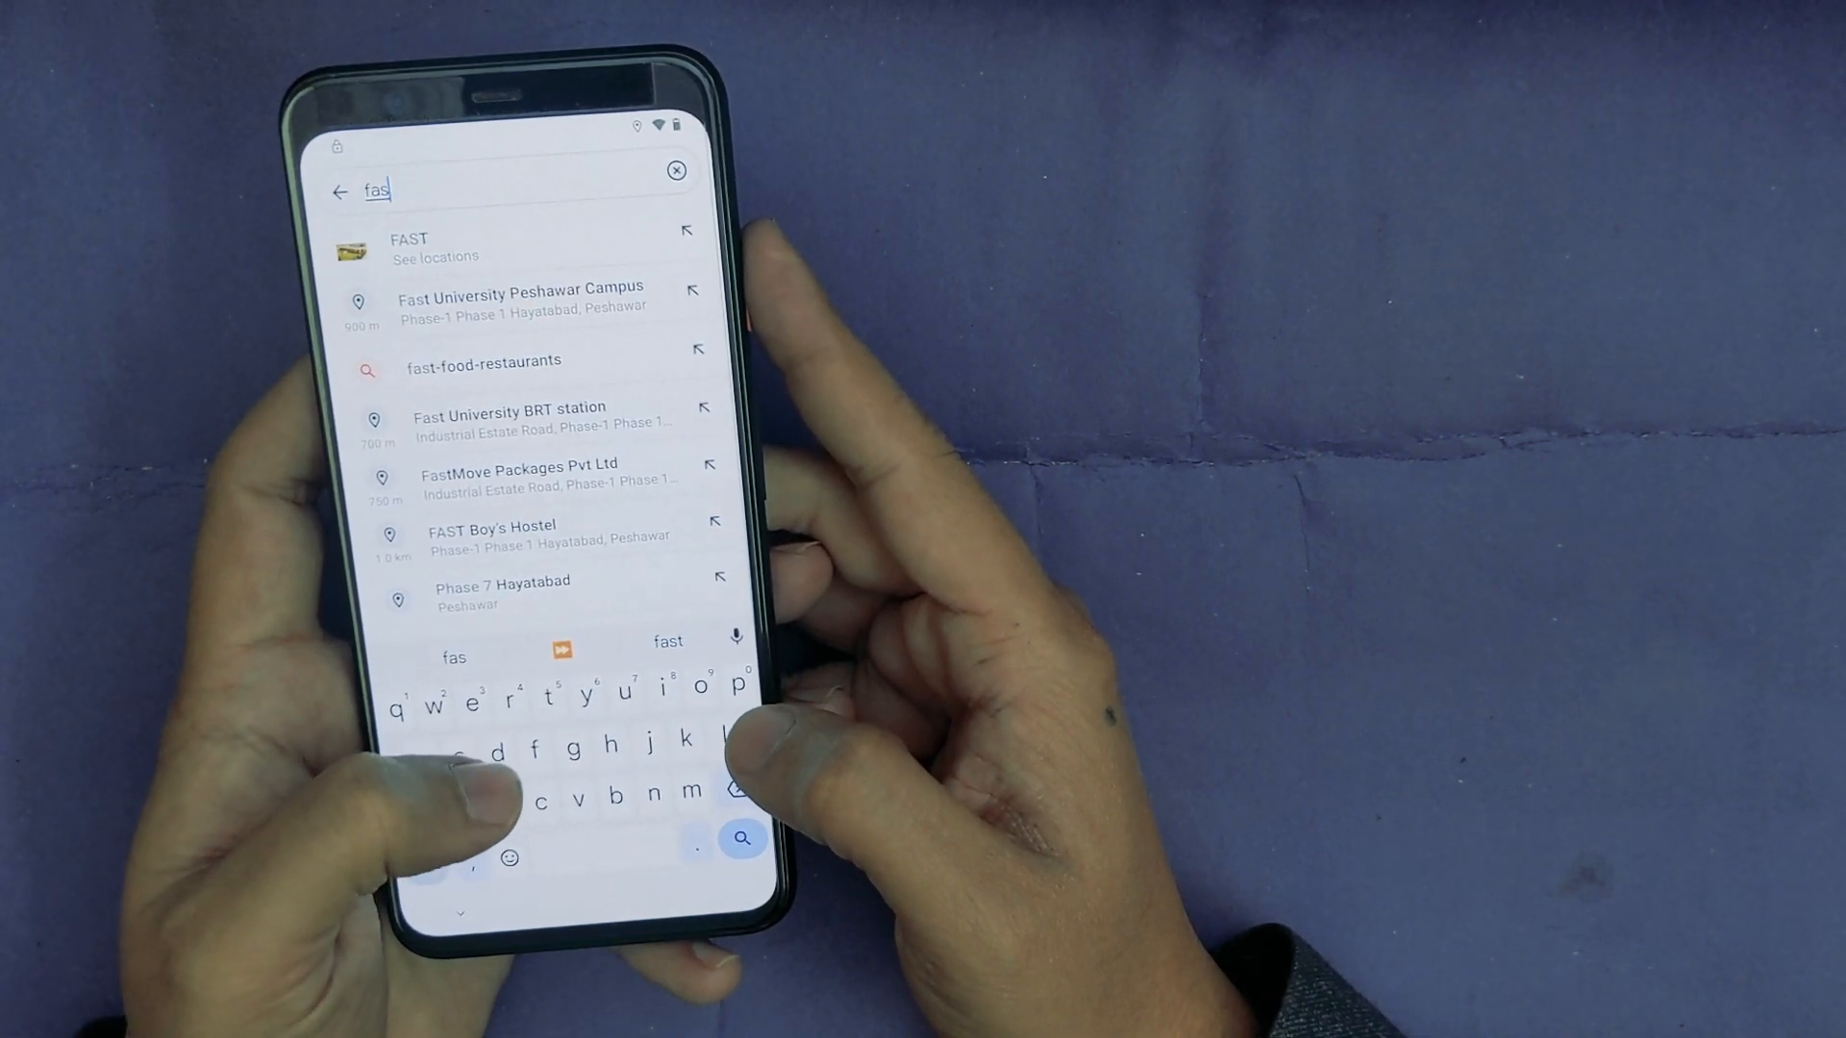
left_click(521, 295)
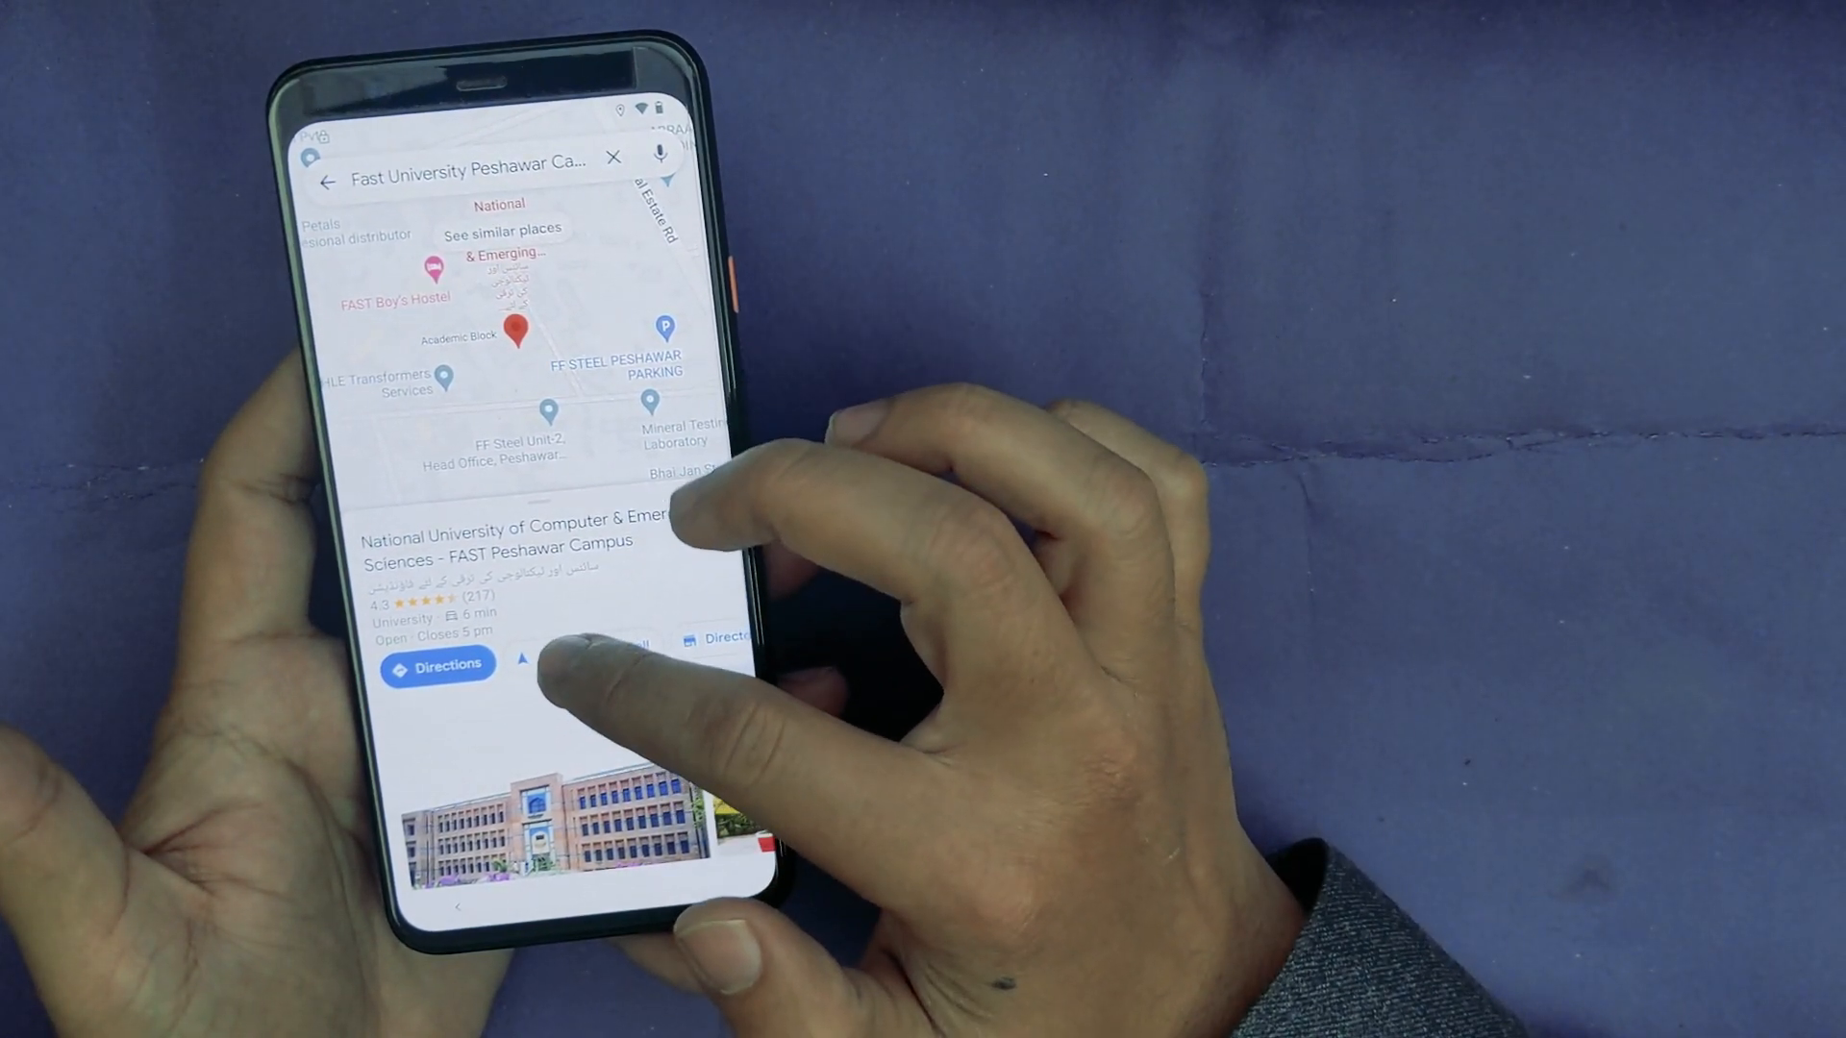
left_click(438, 664)
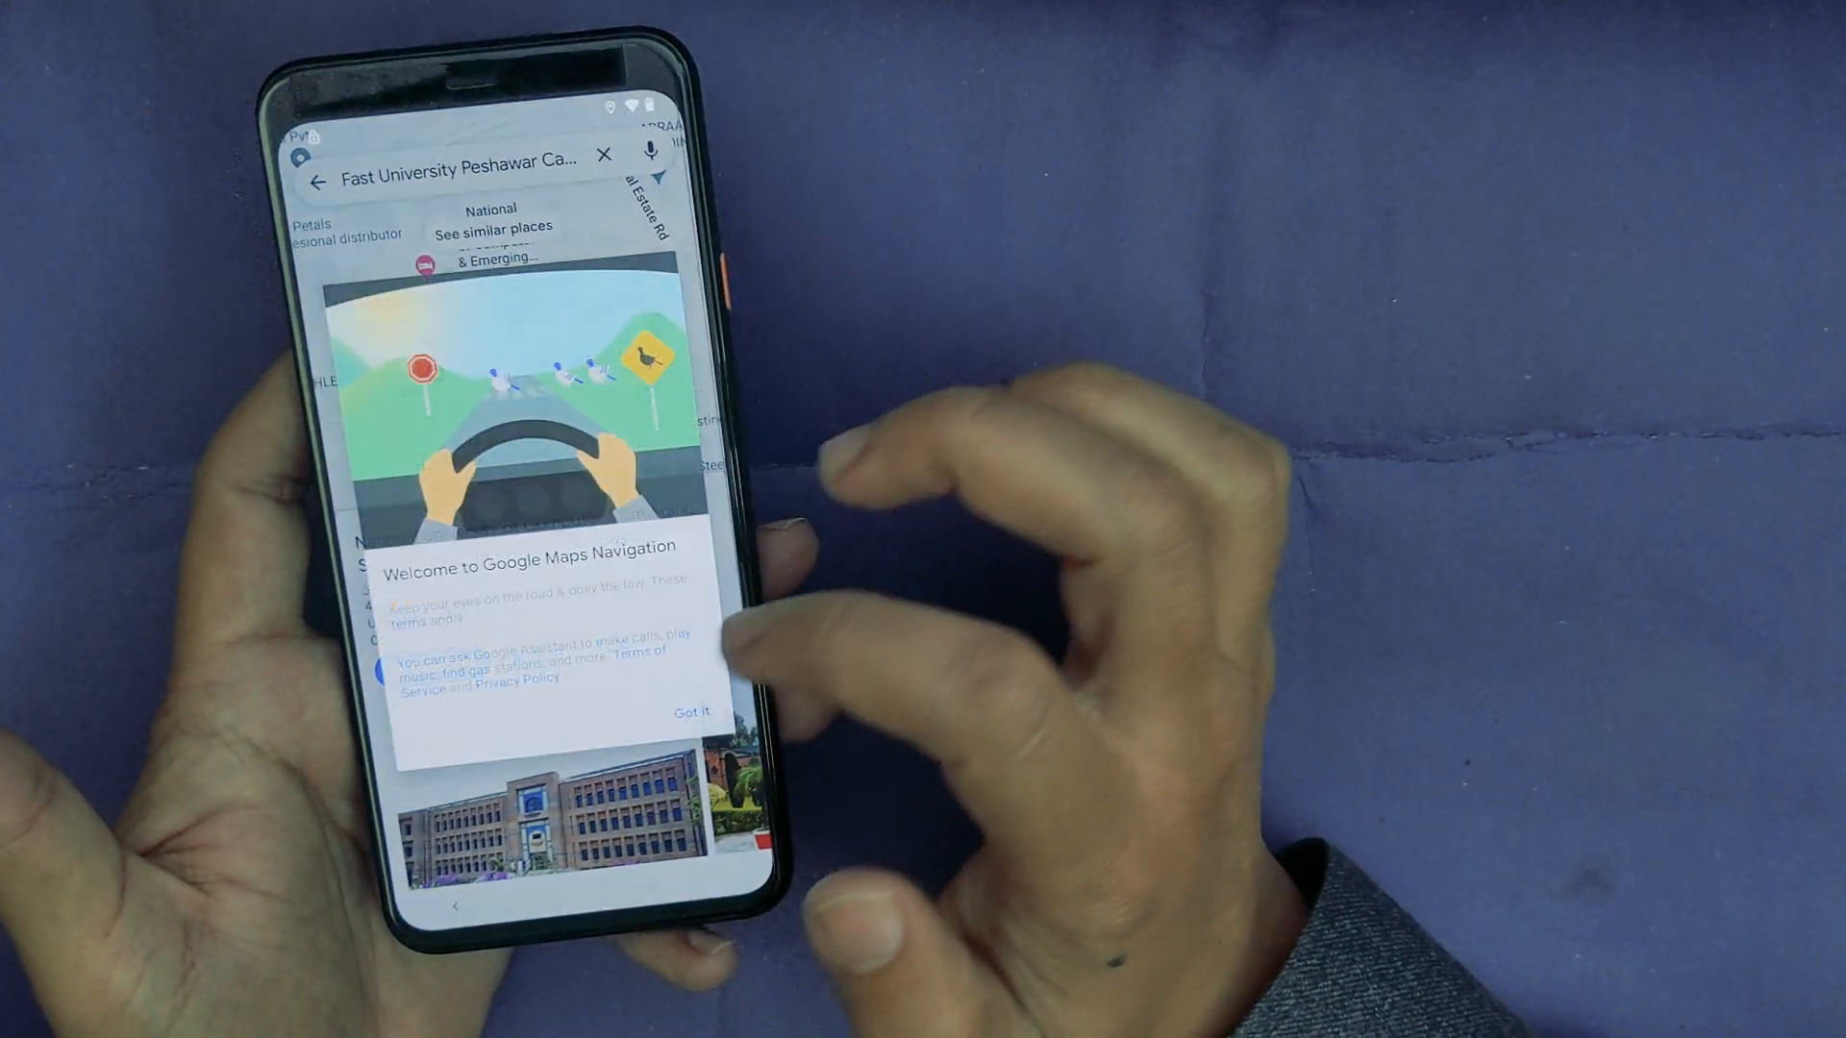
left_click(692, 712)
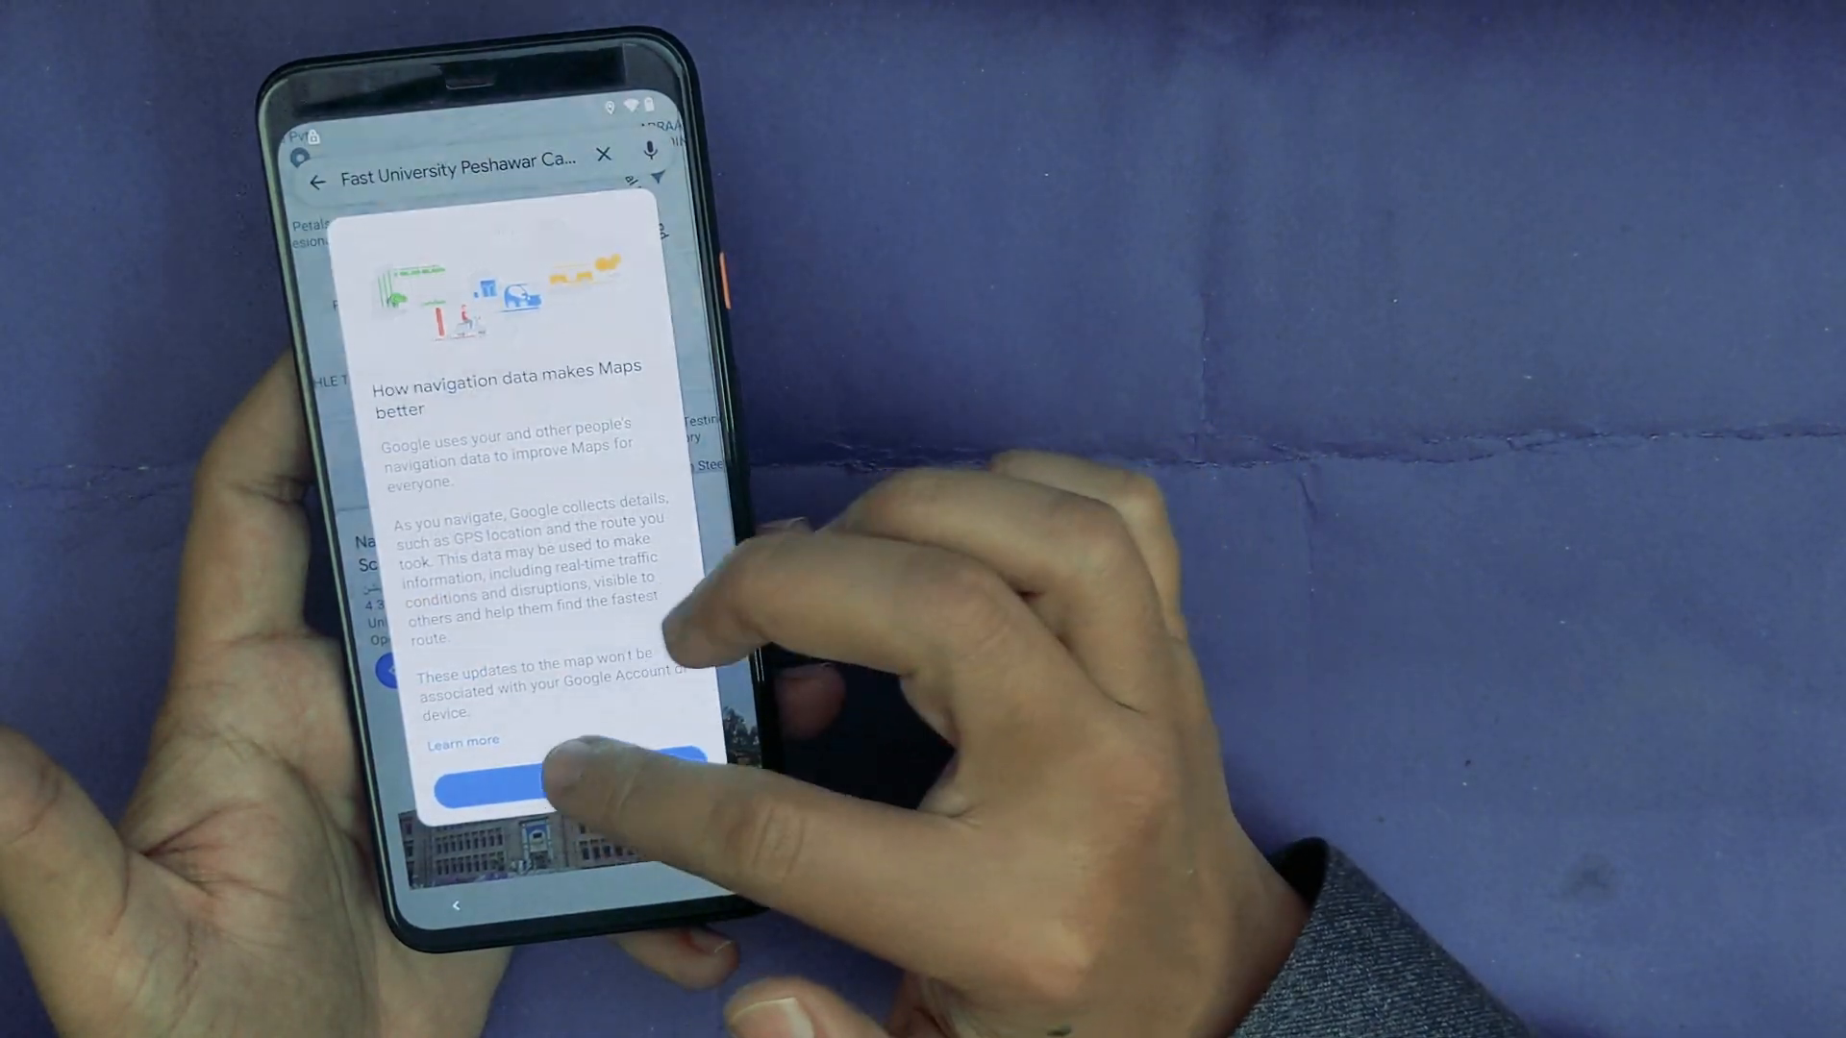
left_click(571, 788)
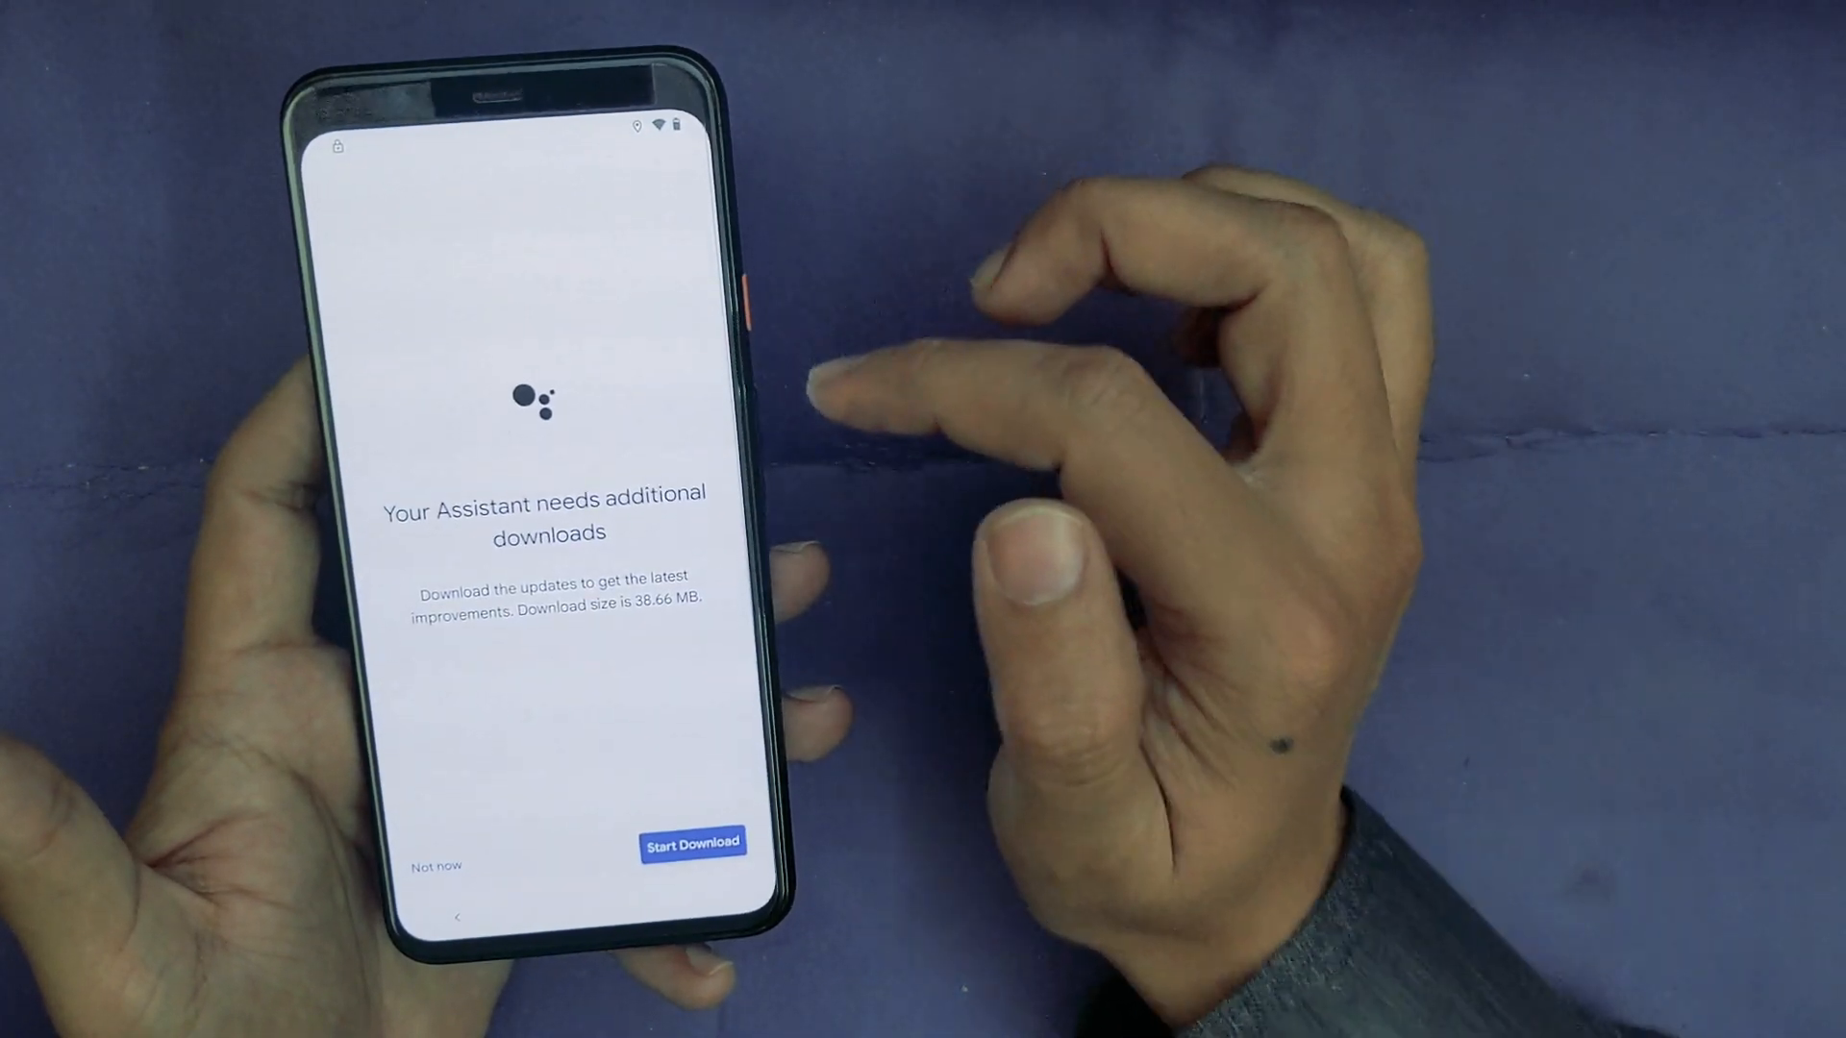
Step: Download the Assistant updates, then summon Assistant from navigation to open YouTube
left_click(692, 835)
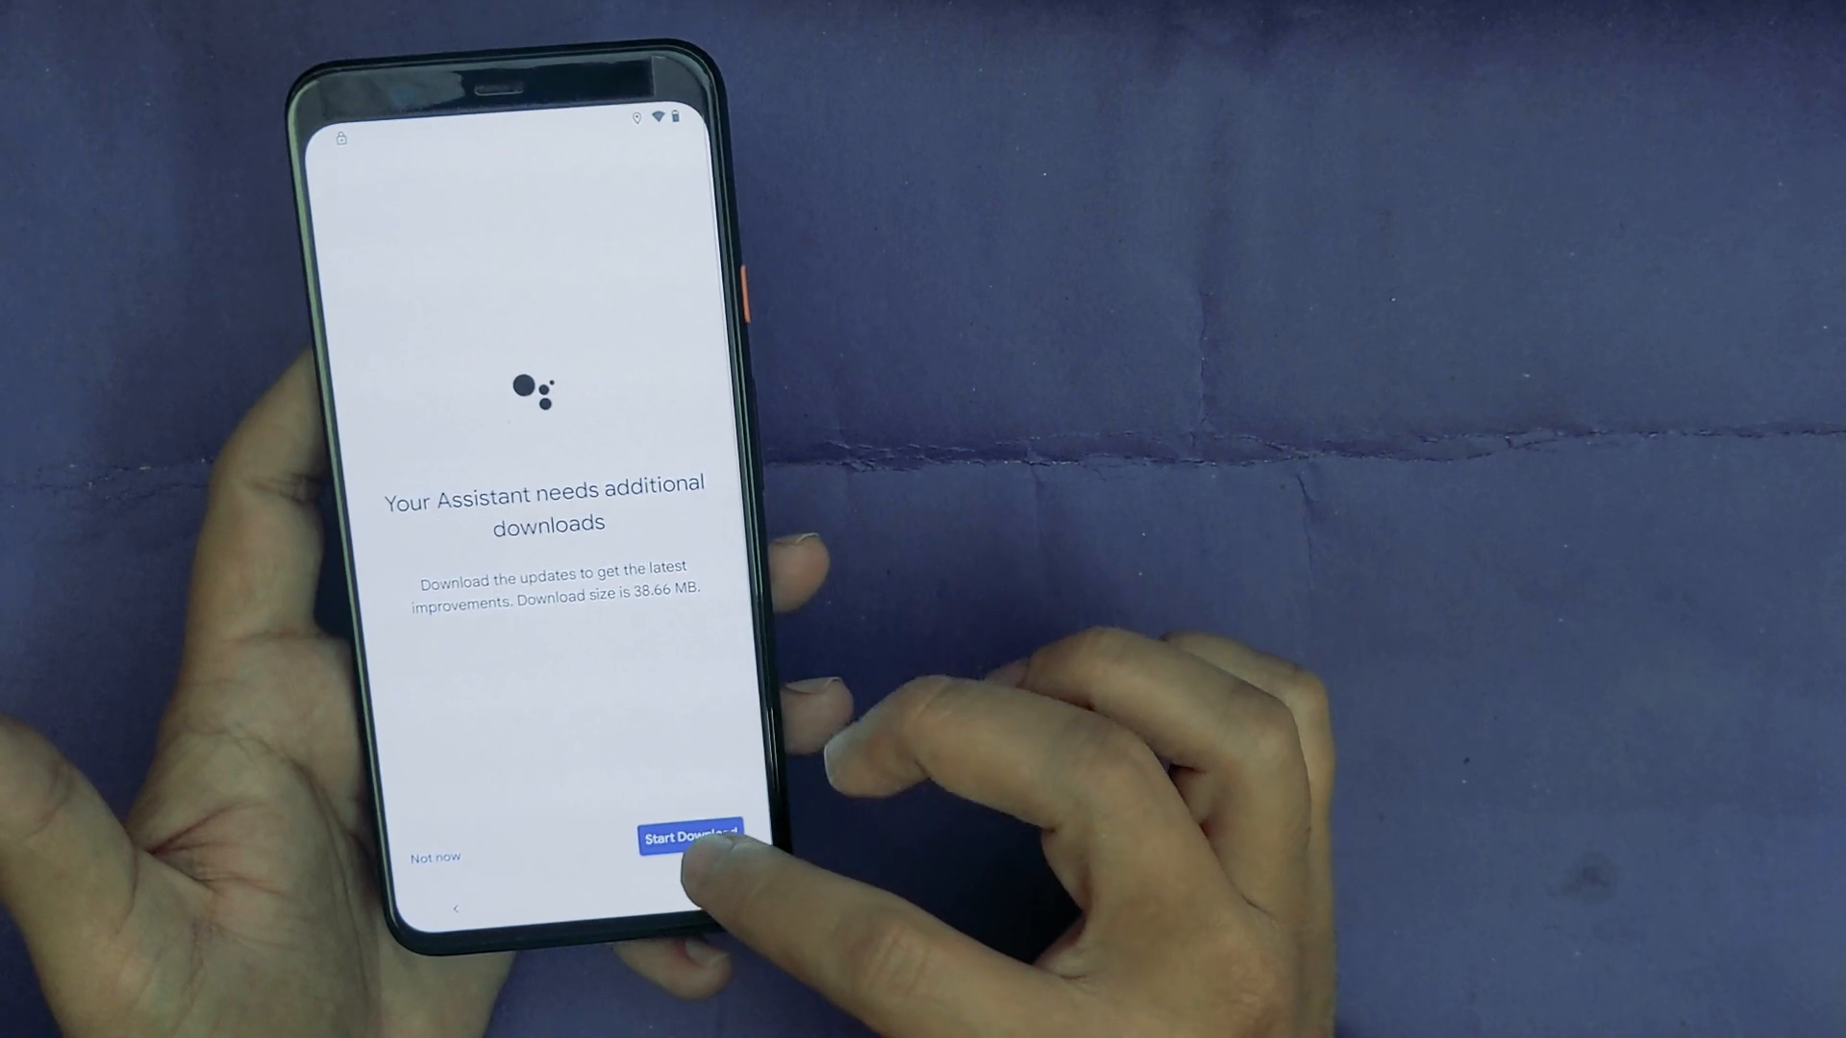
left_click(690, 838)
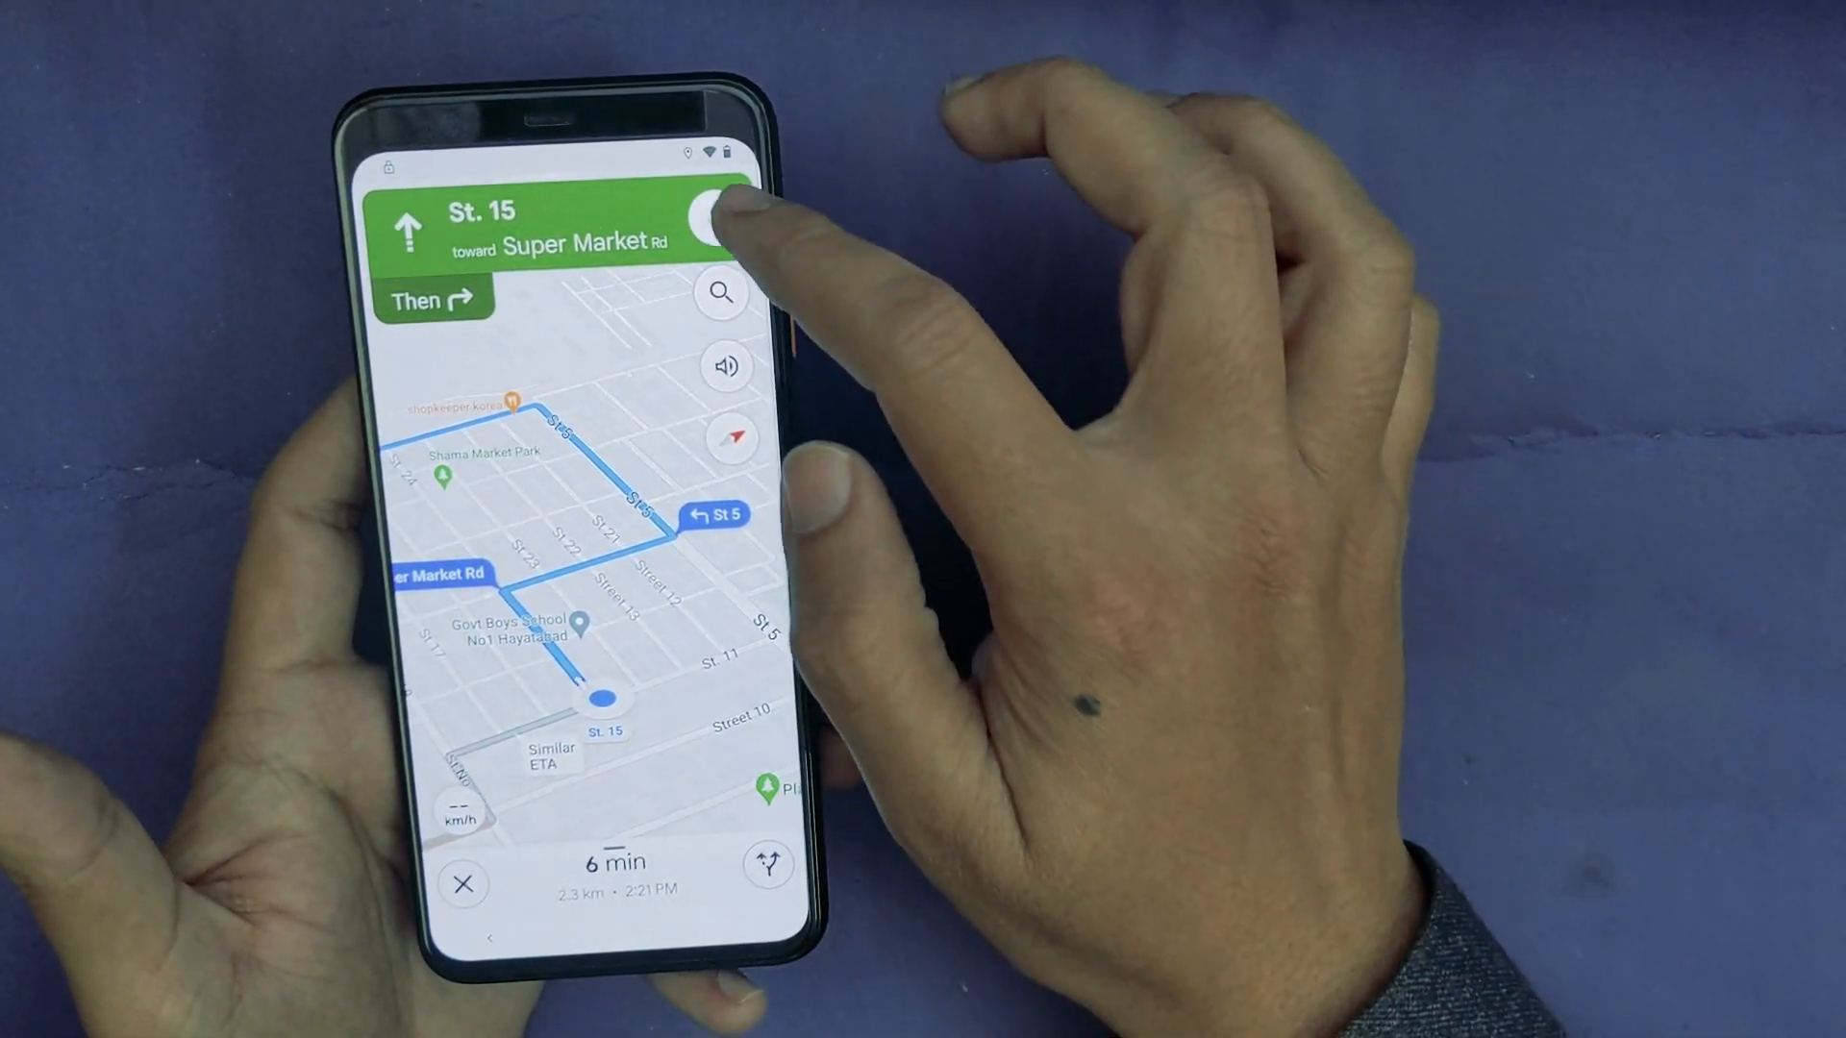
left_click(704, 221)
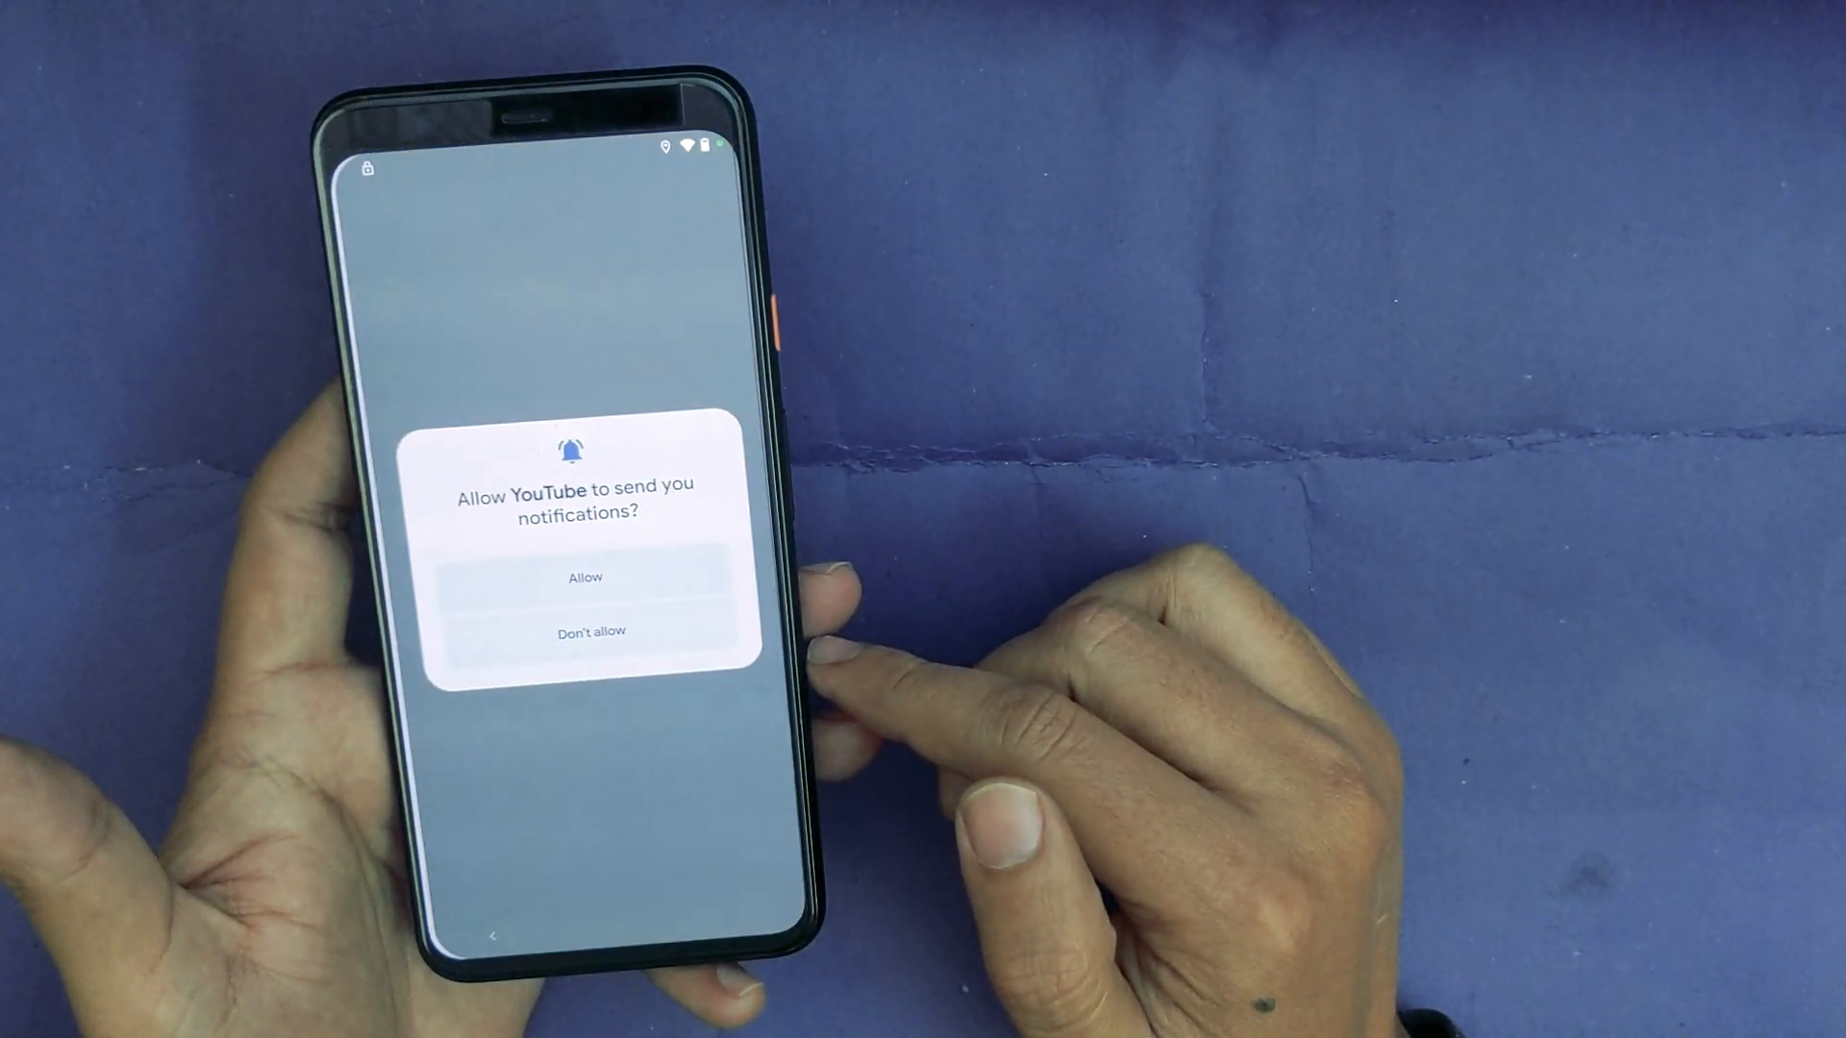
Step: Answer YouTube's notification request and open Help & feedback from the account menu
left_click(586, 630)
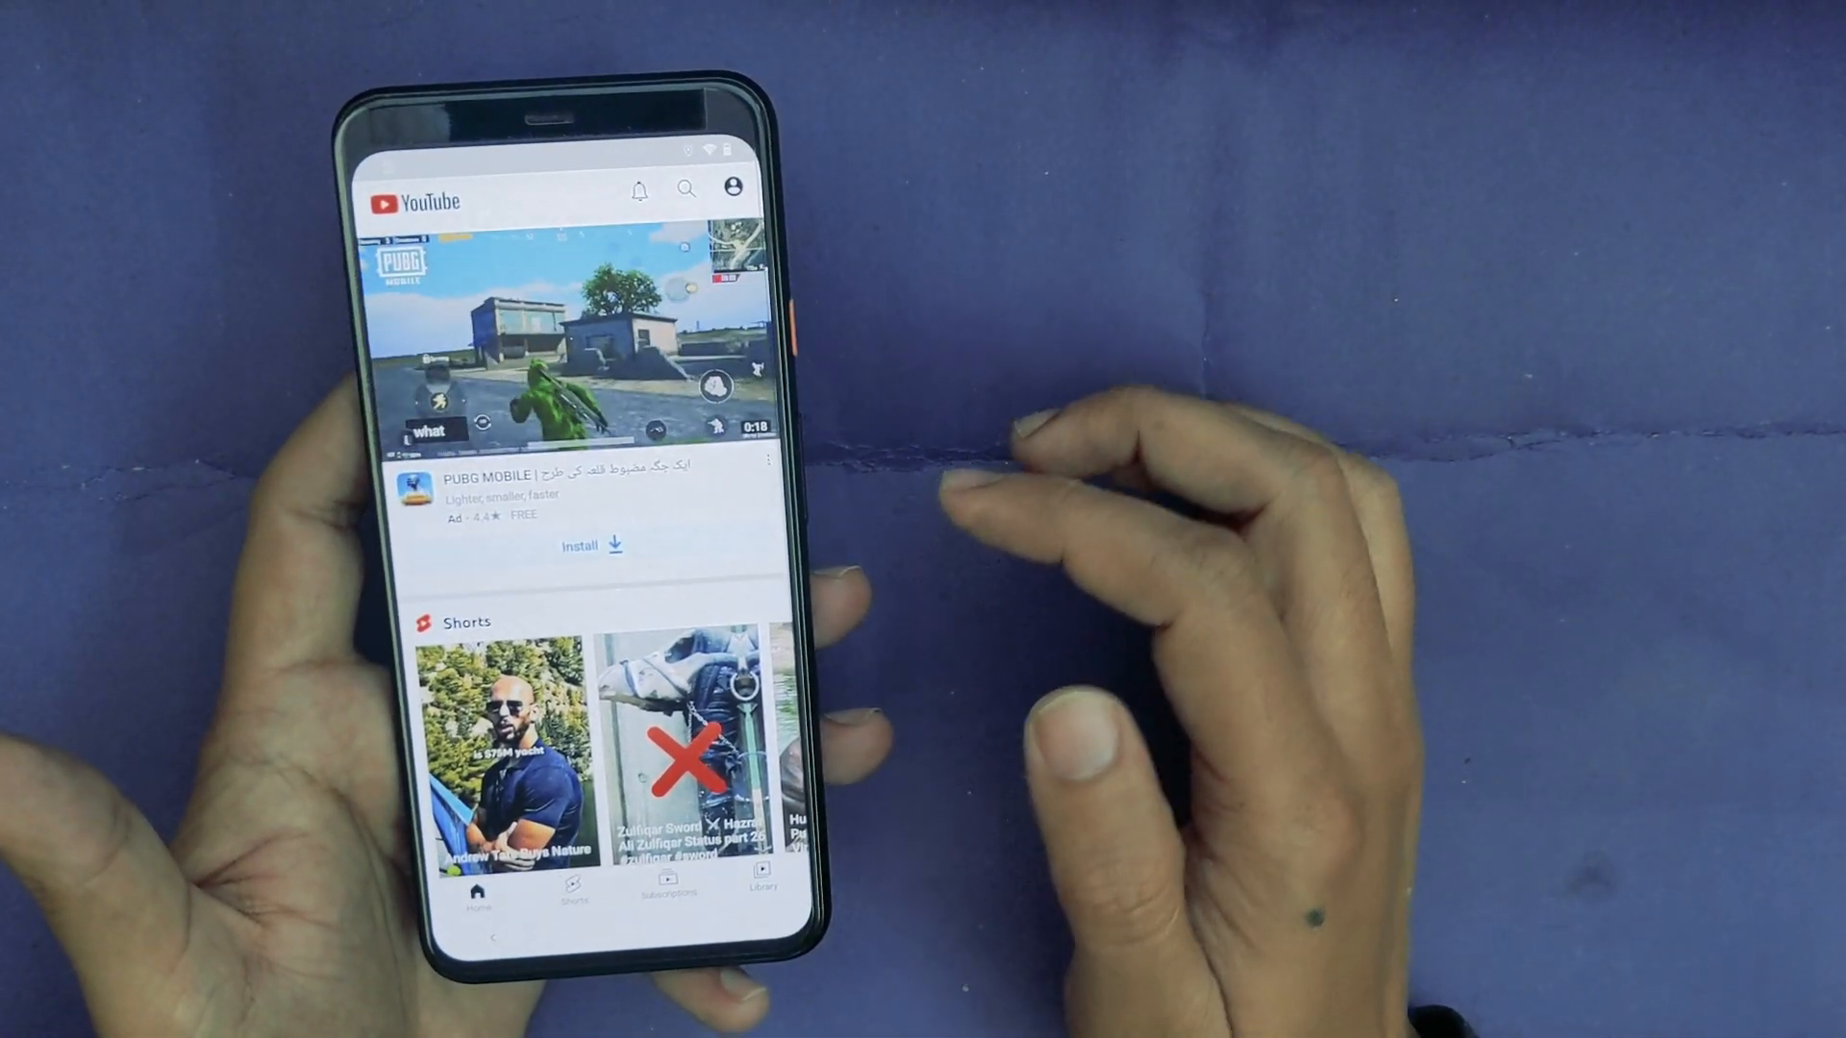
left_click(733, 187)
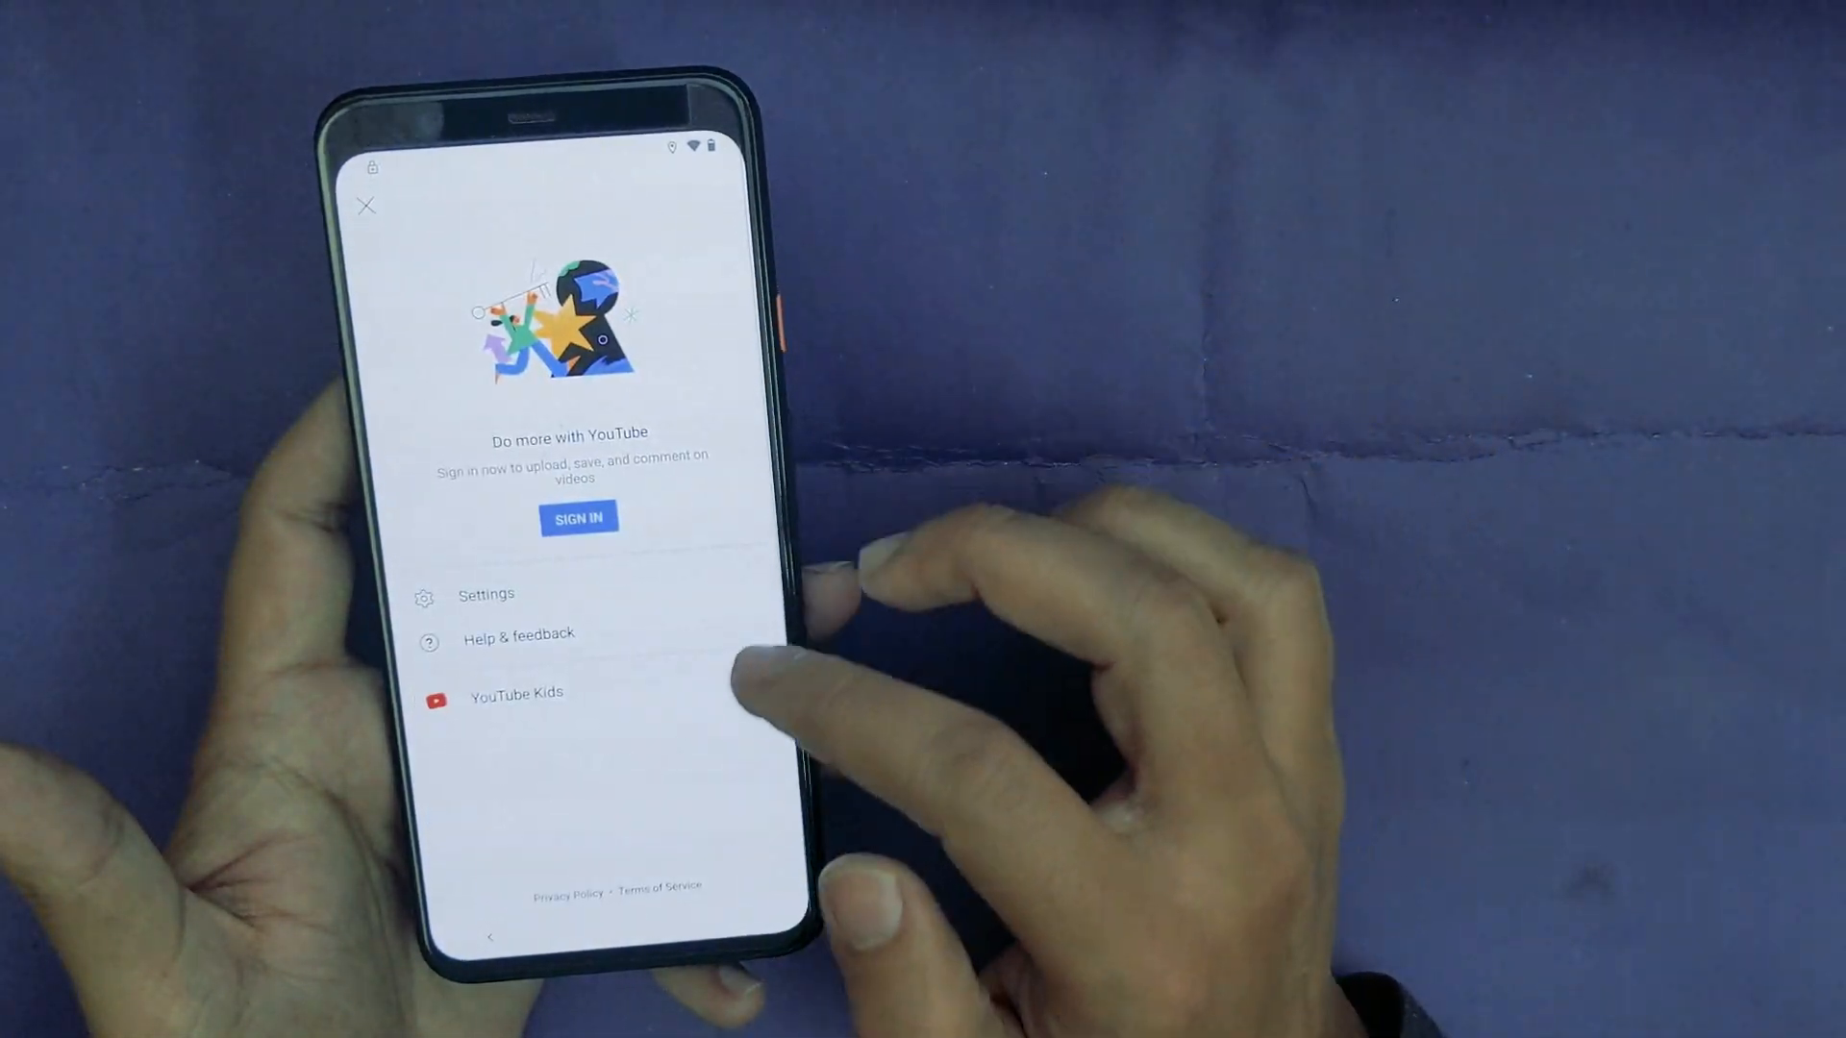
left_click(486, 594)
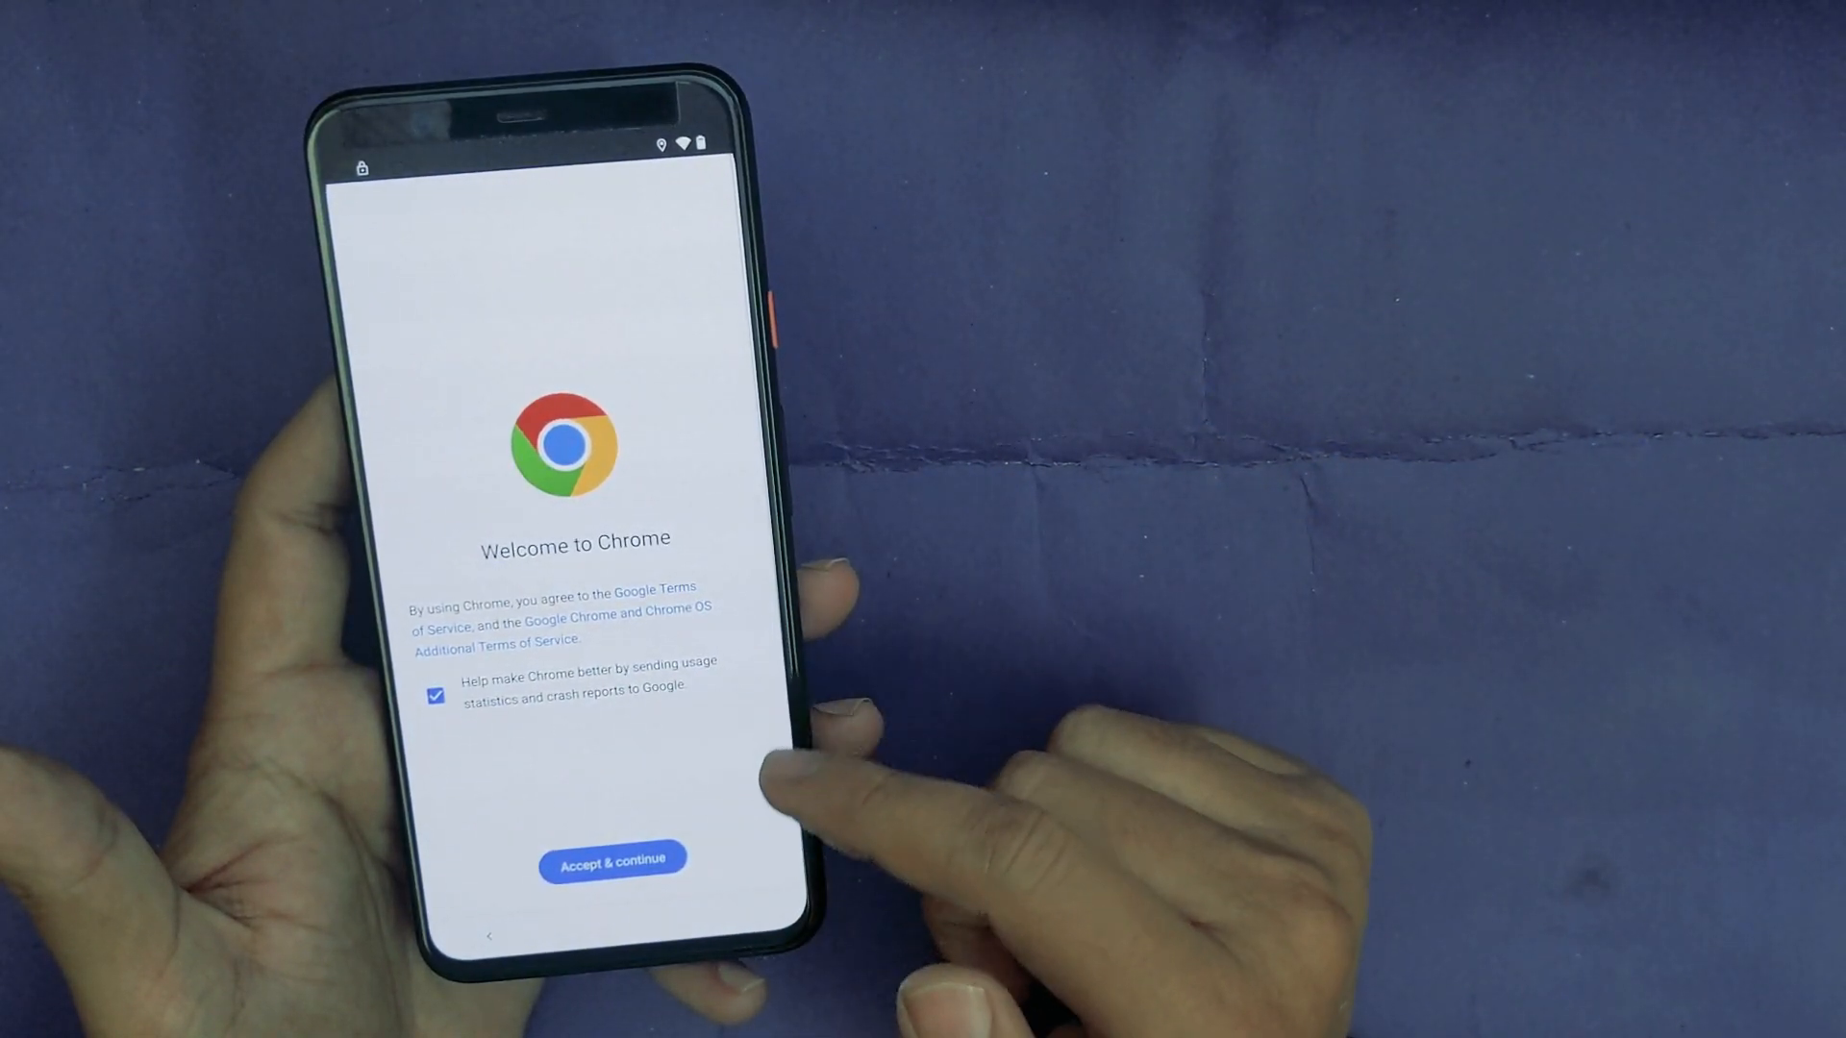
Step: Accept Chrome's welcome terms and decline sync with No thanks
left_click(612, 858)
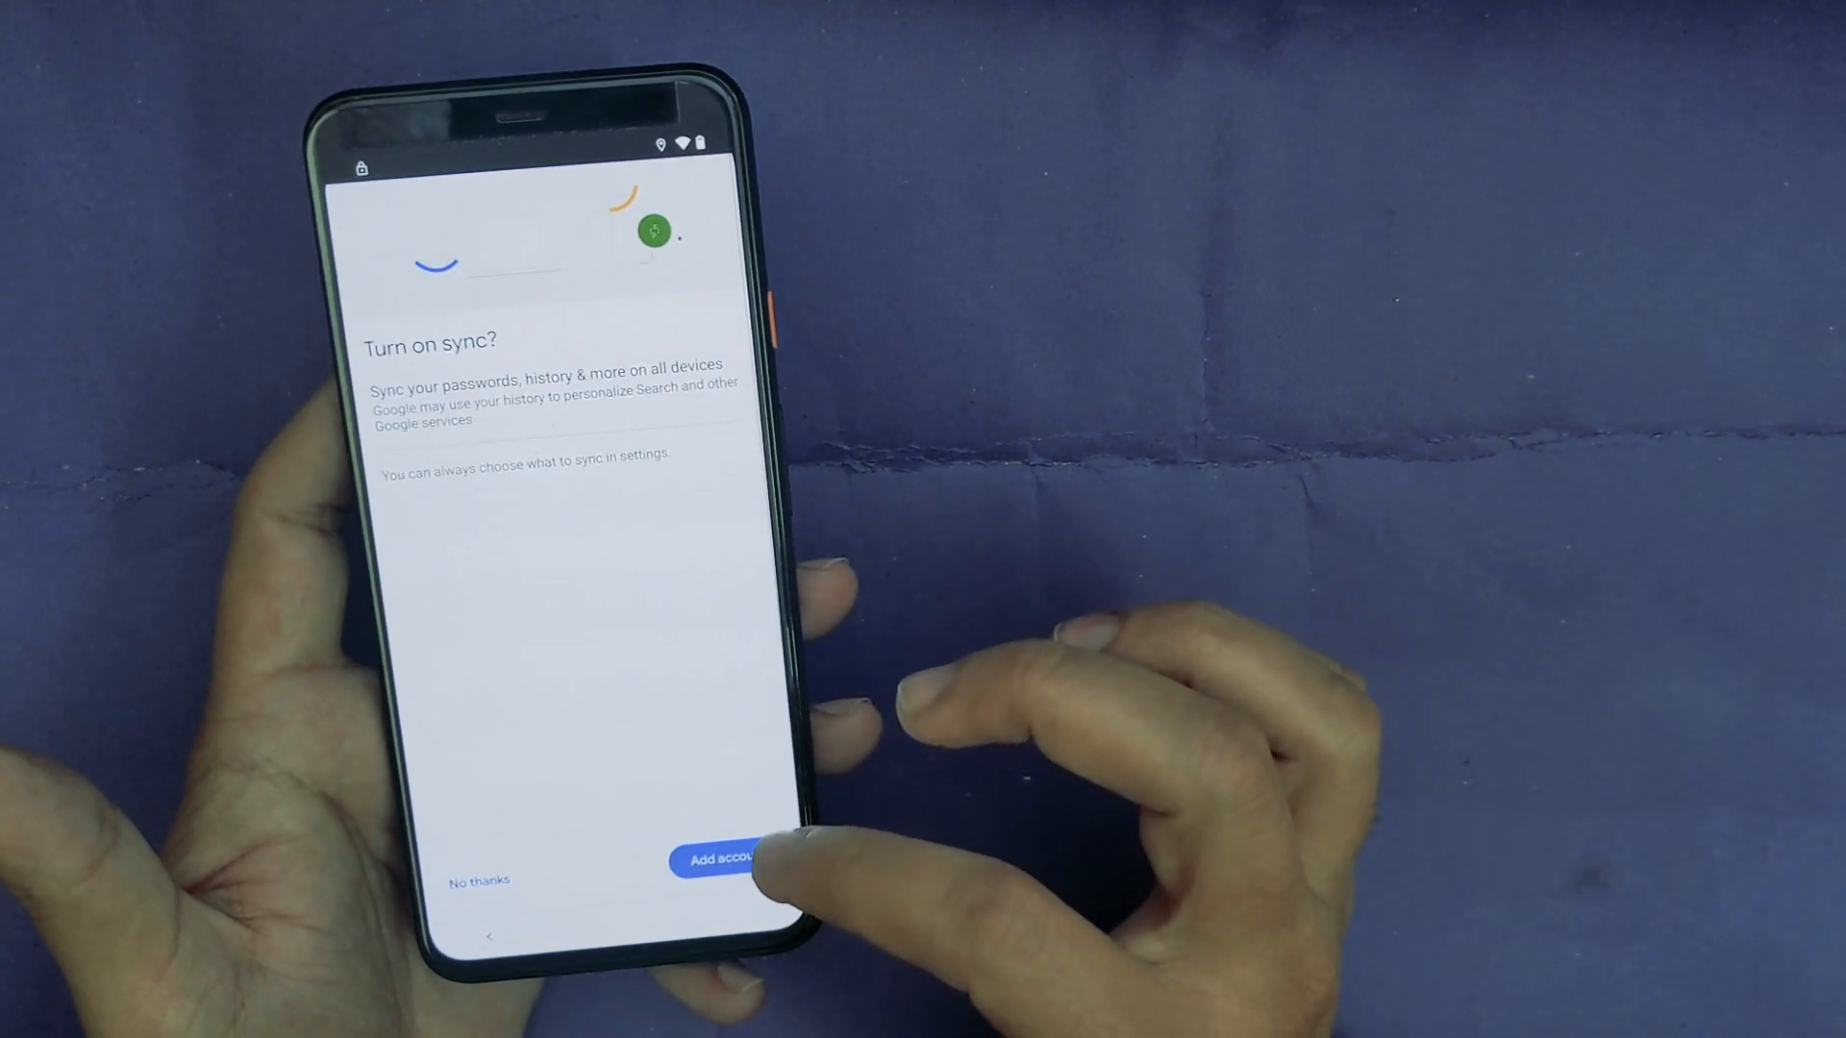
left_click(718, 859)
type("progeeksblog.com")
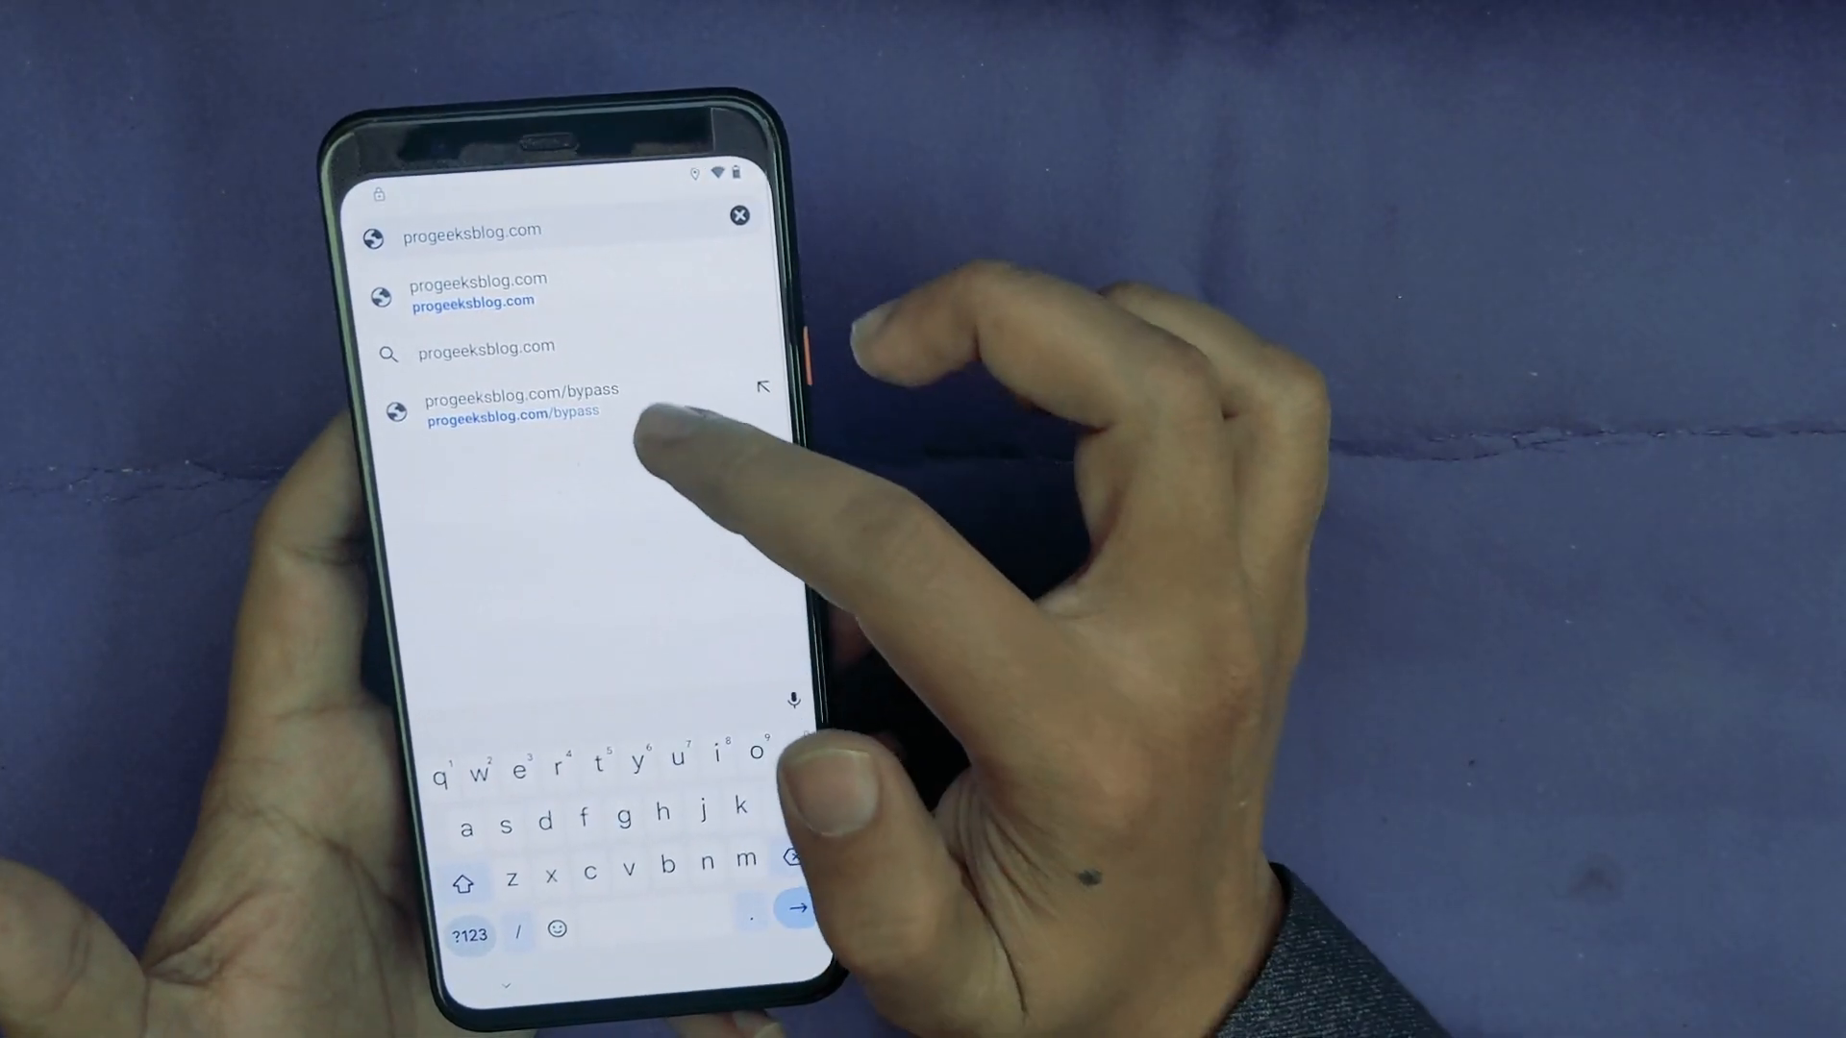
Step: Open the progeeksblog.com/bypass suggestion and scroll down the FRP tools page
left_click(518, 403)
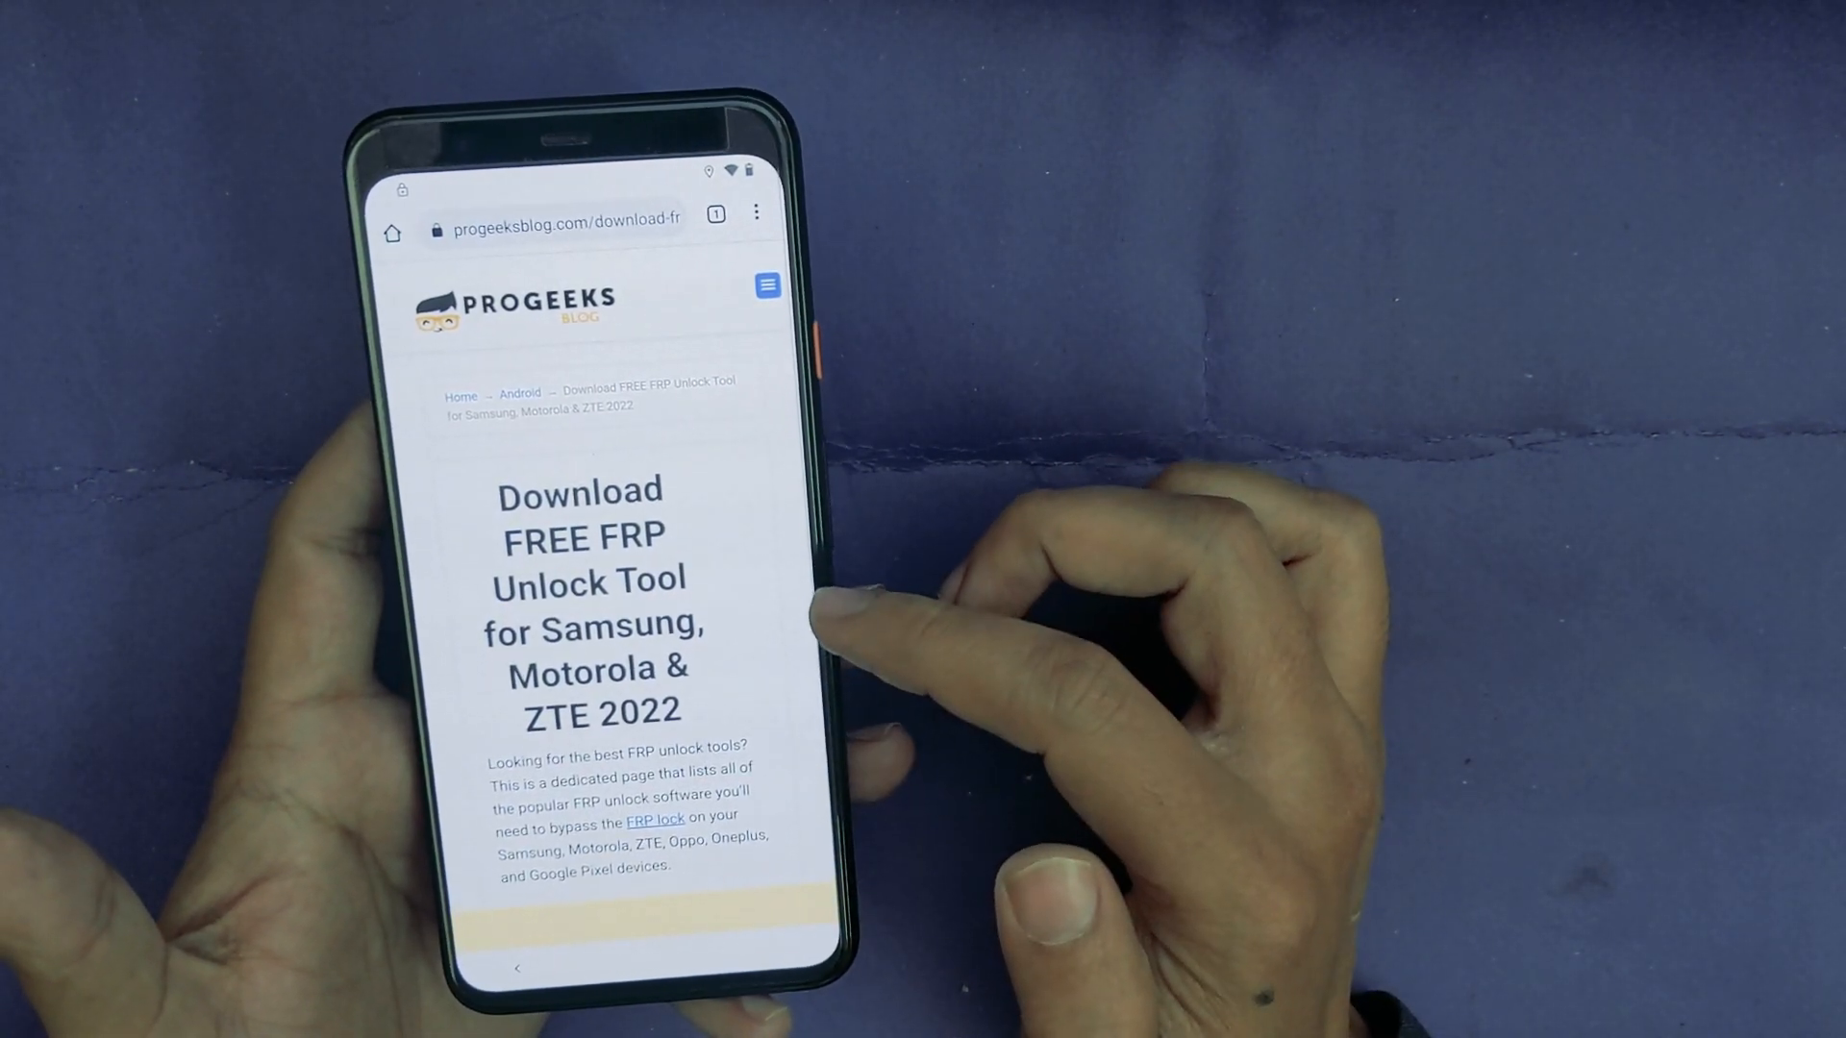
scroll("down", 3)
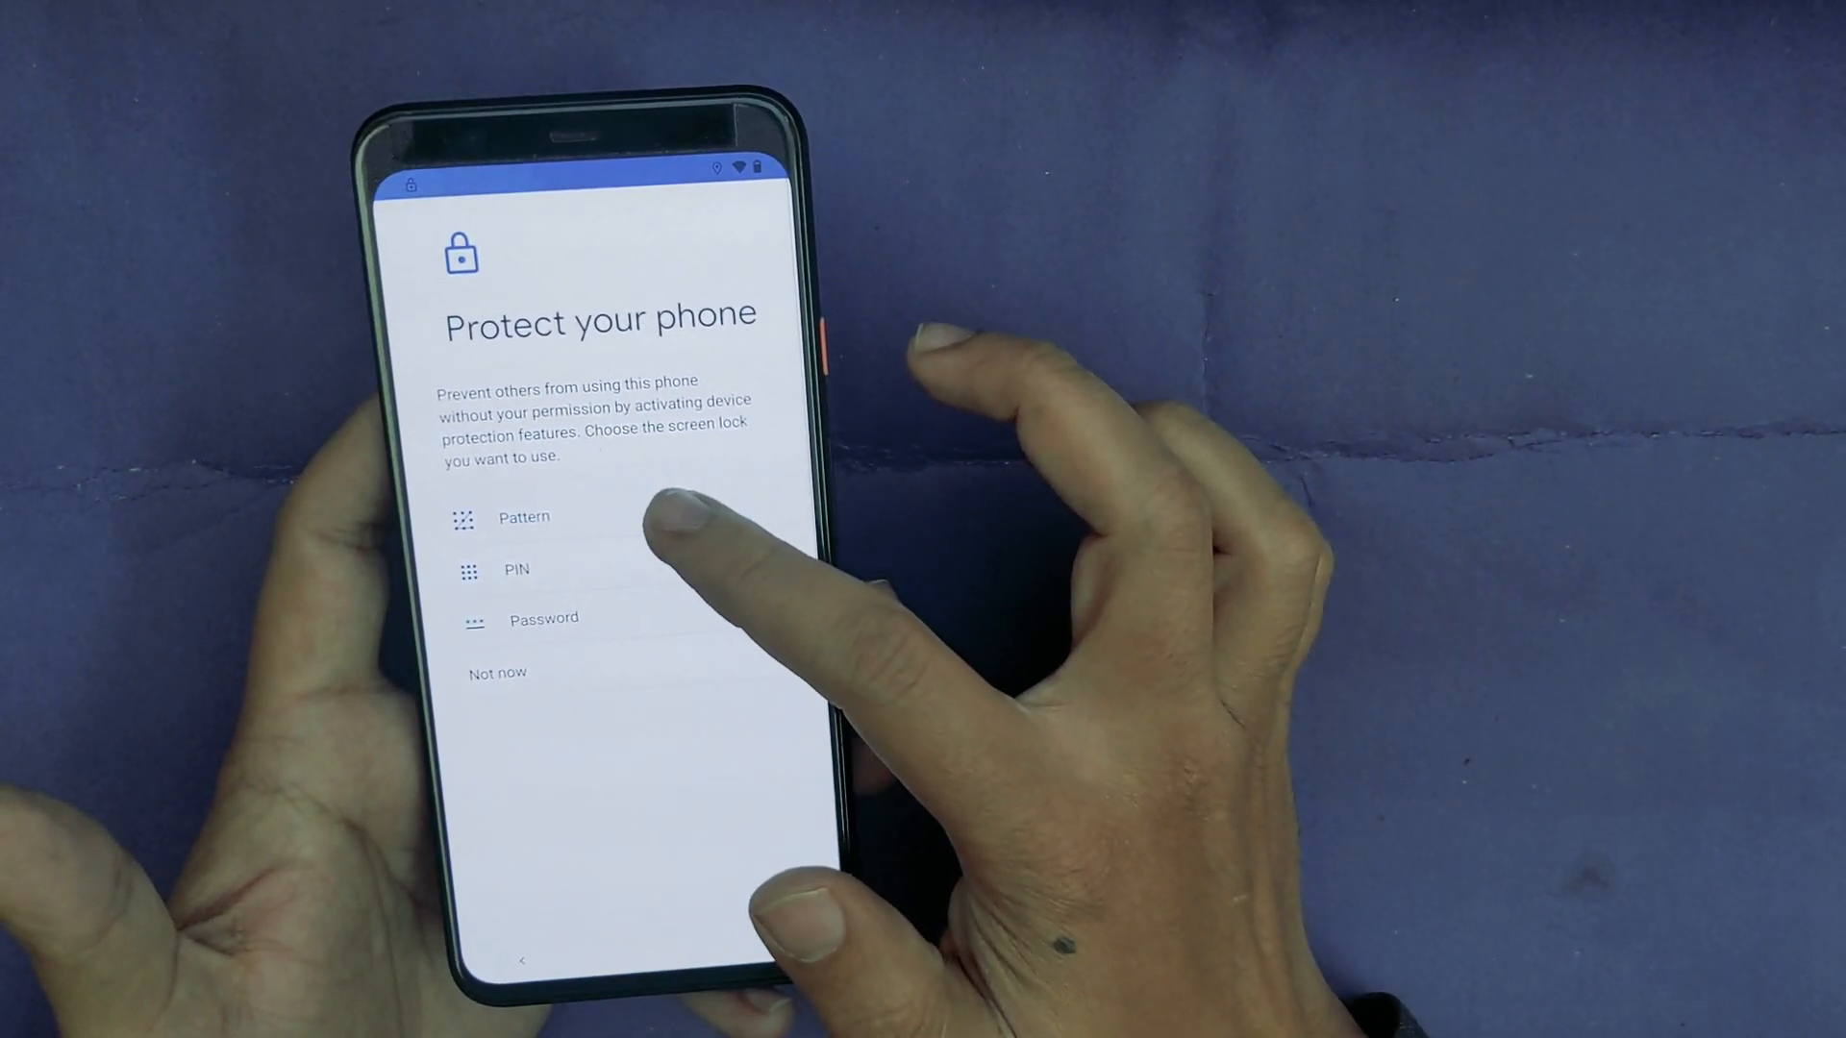
Step: Pick Pattern as the screen lock, then draw and confirm an L-shaped pattern
left_click(523, 518)
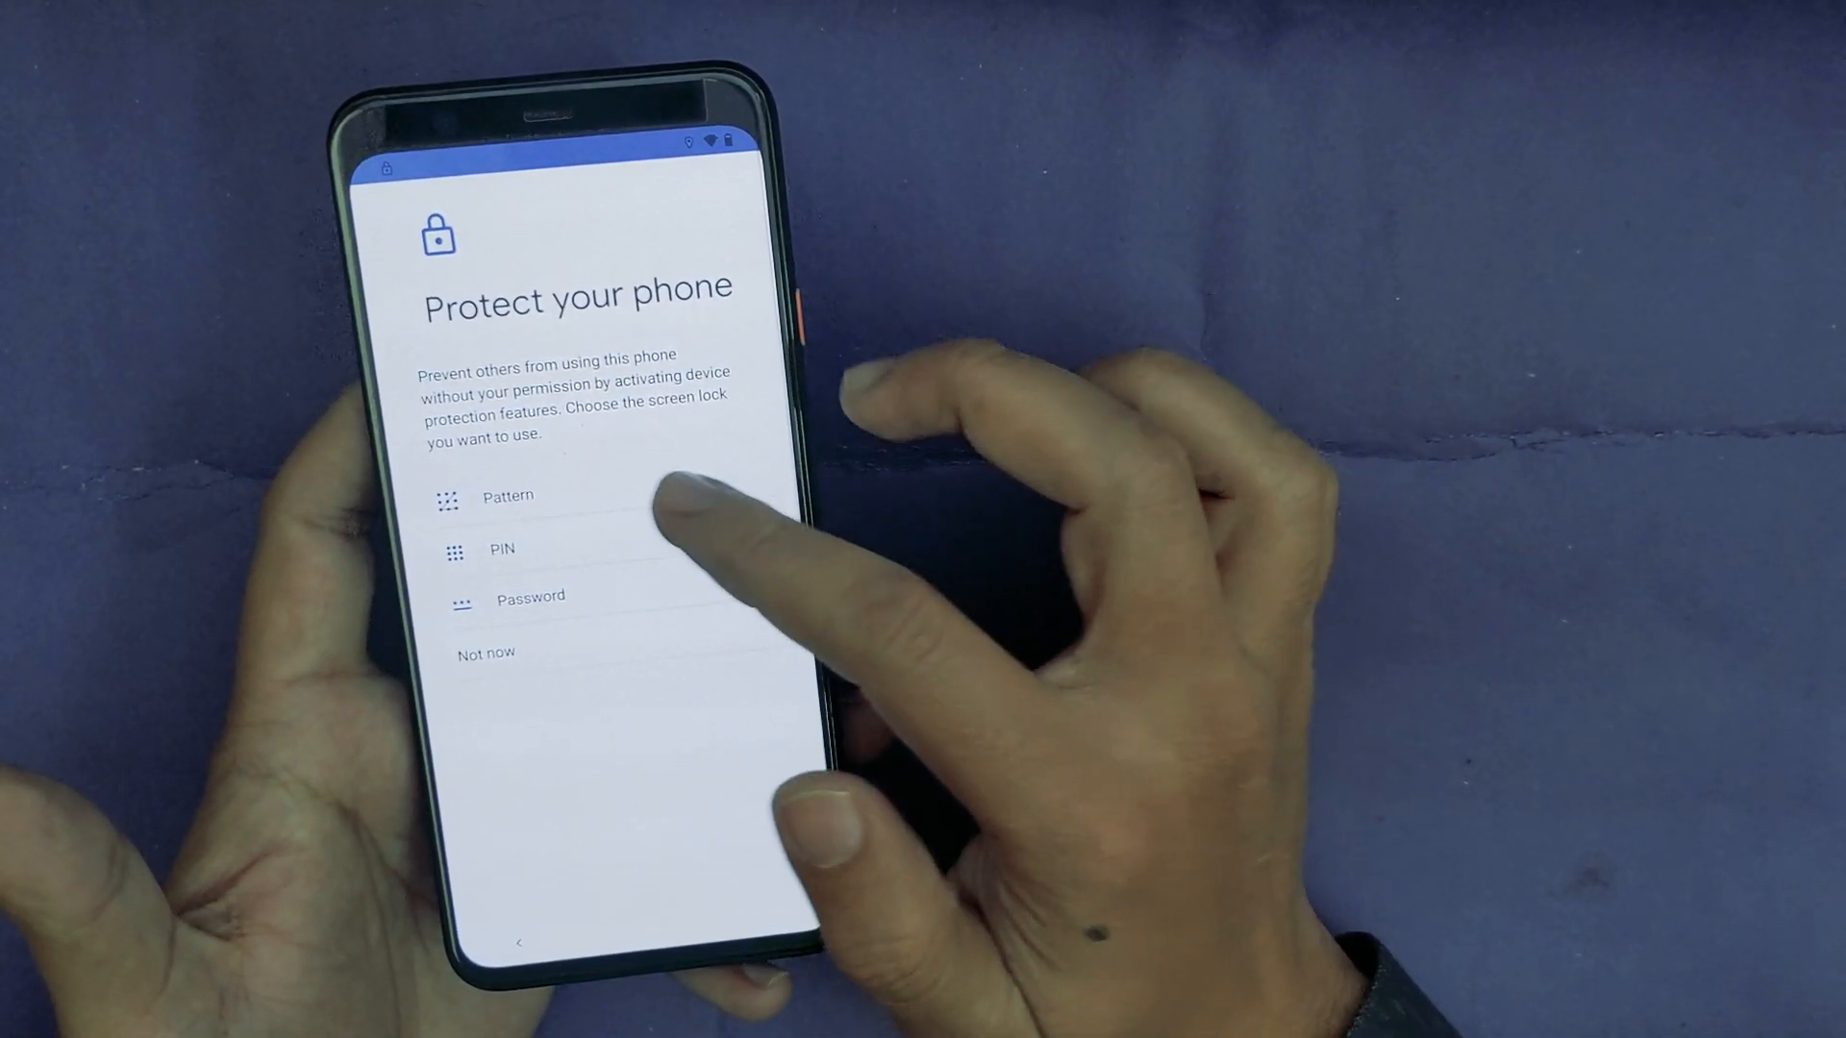
left_click(507, 494)
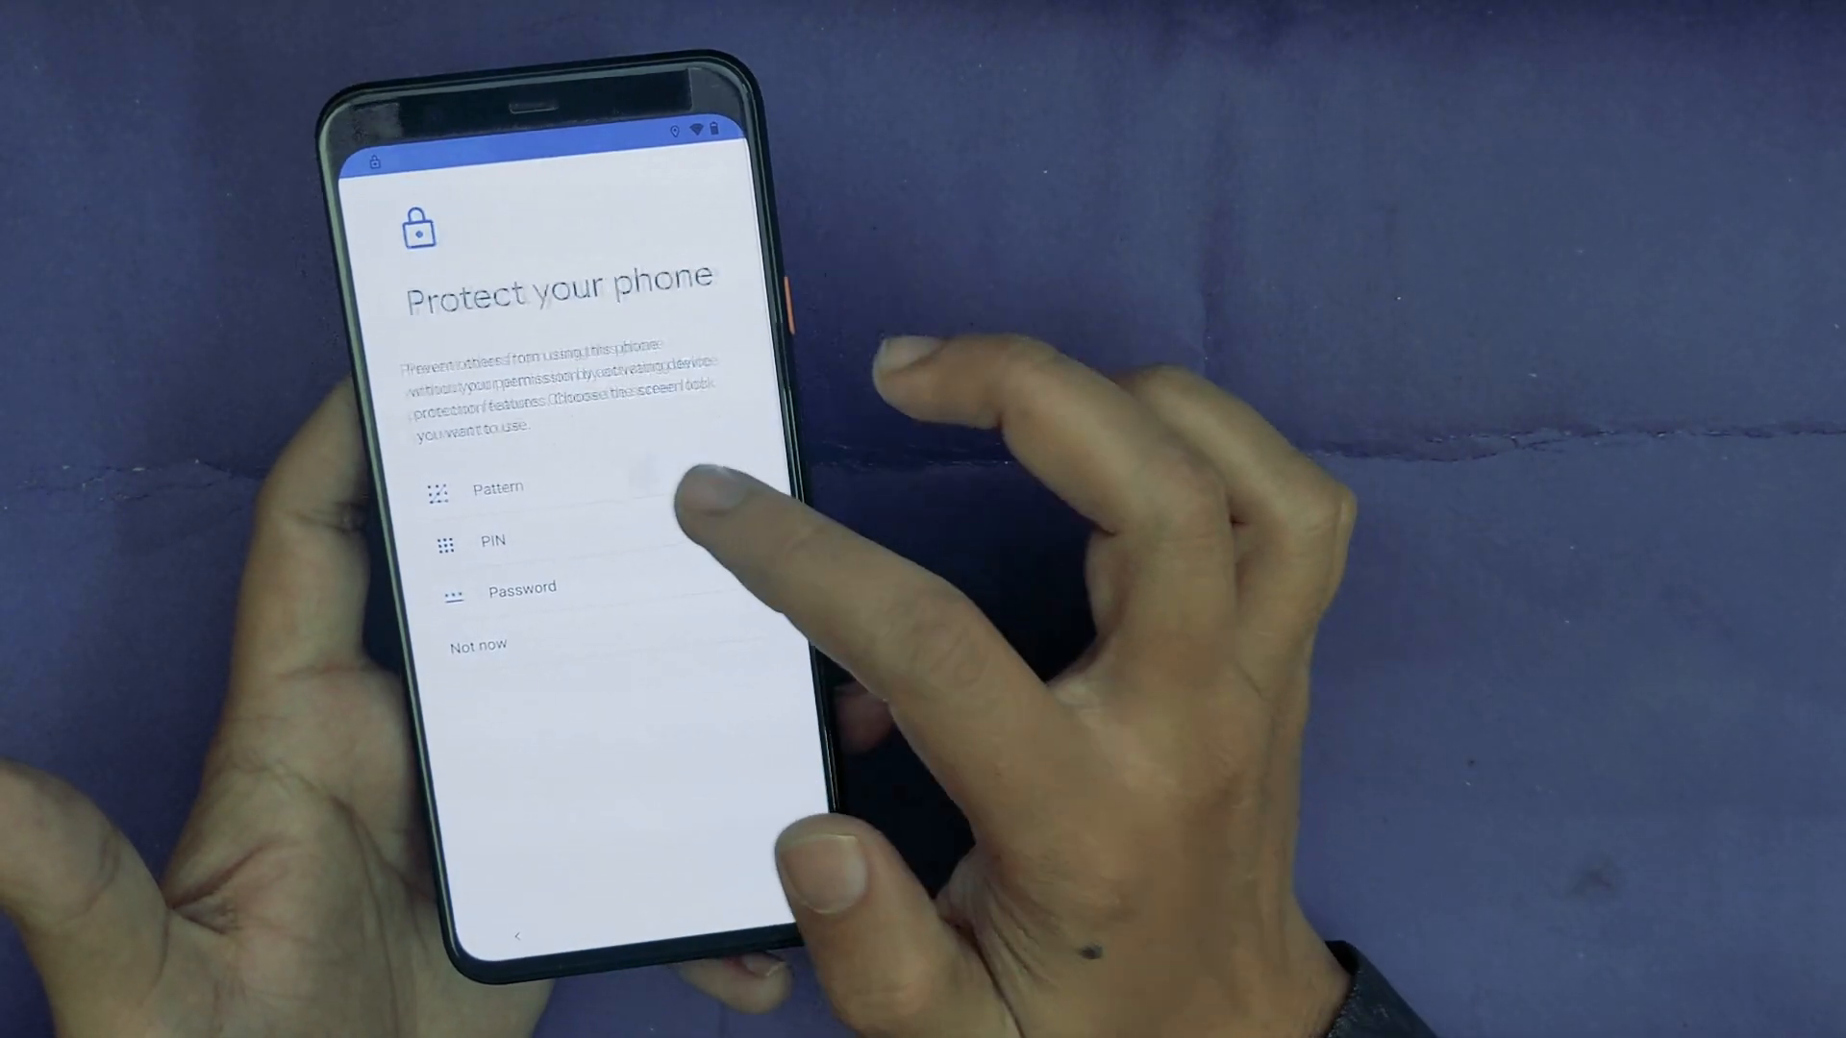
left_click(497, 488)
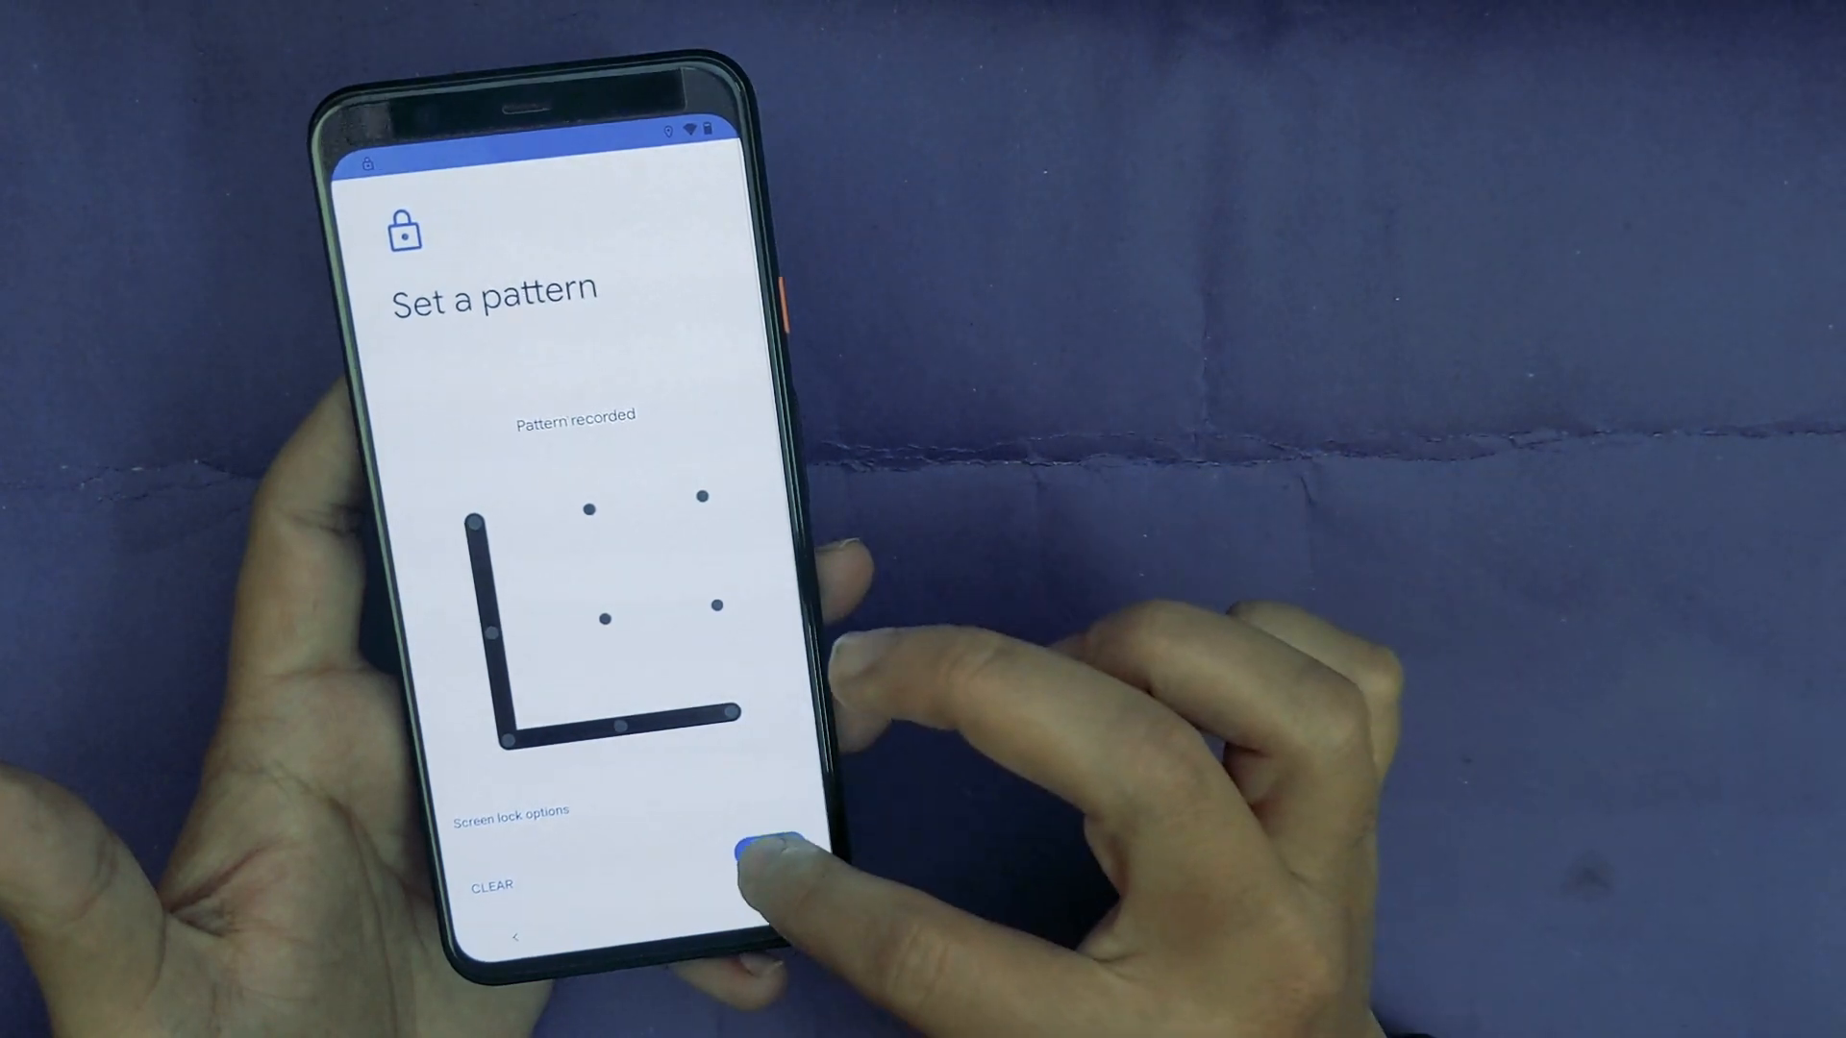
left_click(759, 835)
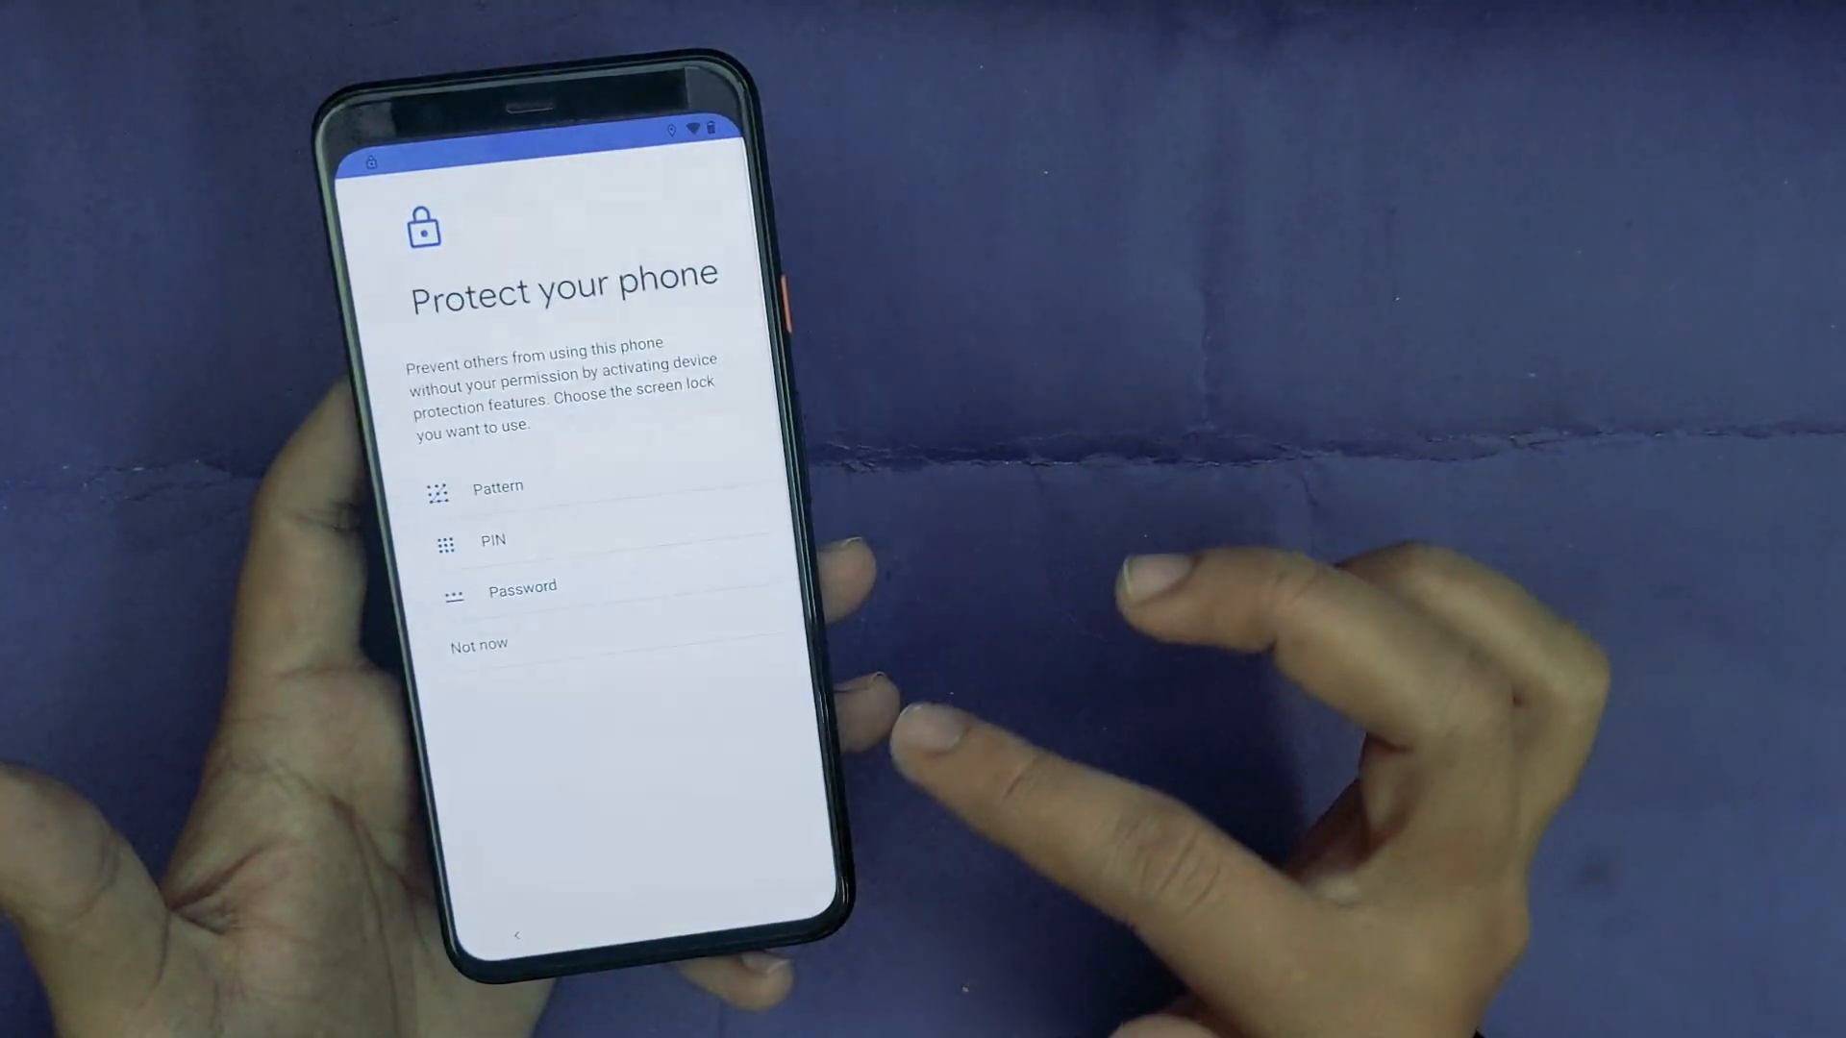
left_click(496, 487)
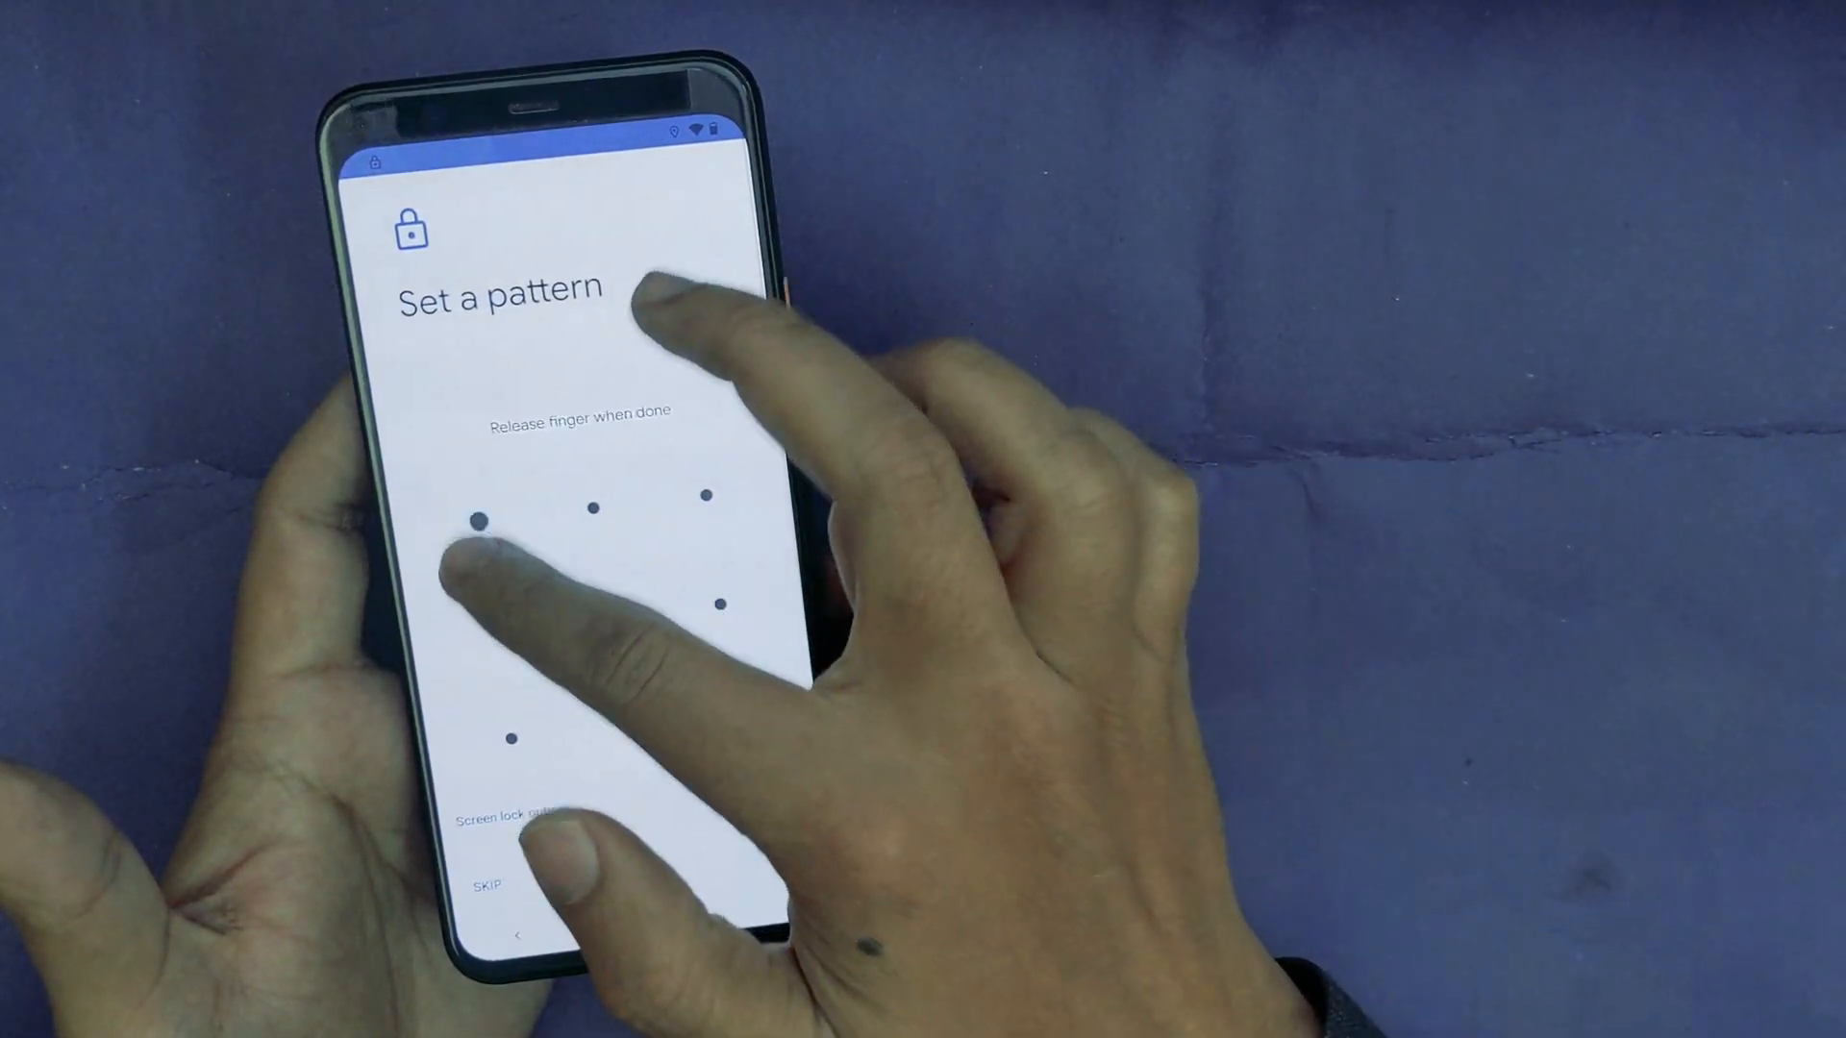
left_click_drag(477, 521, 500, 599)
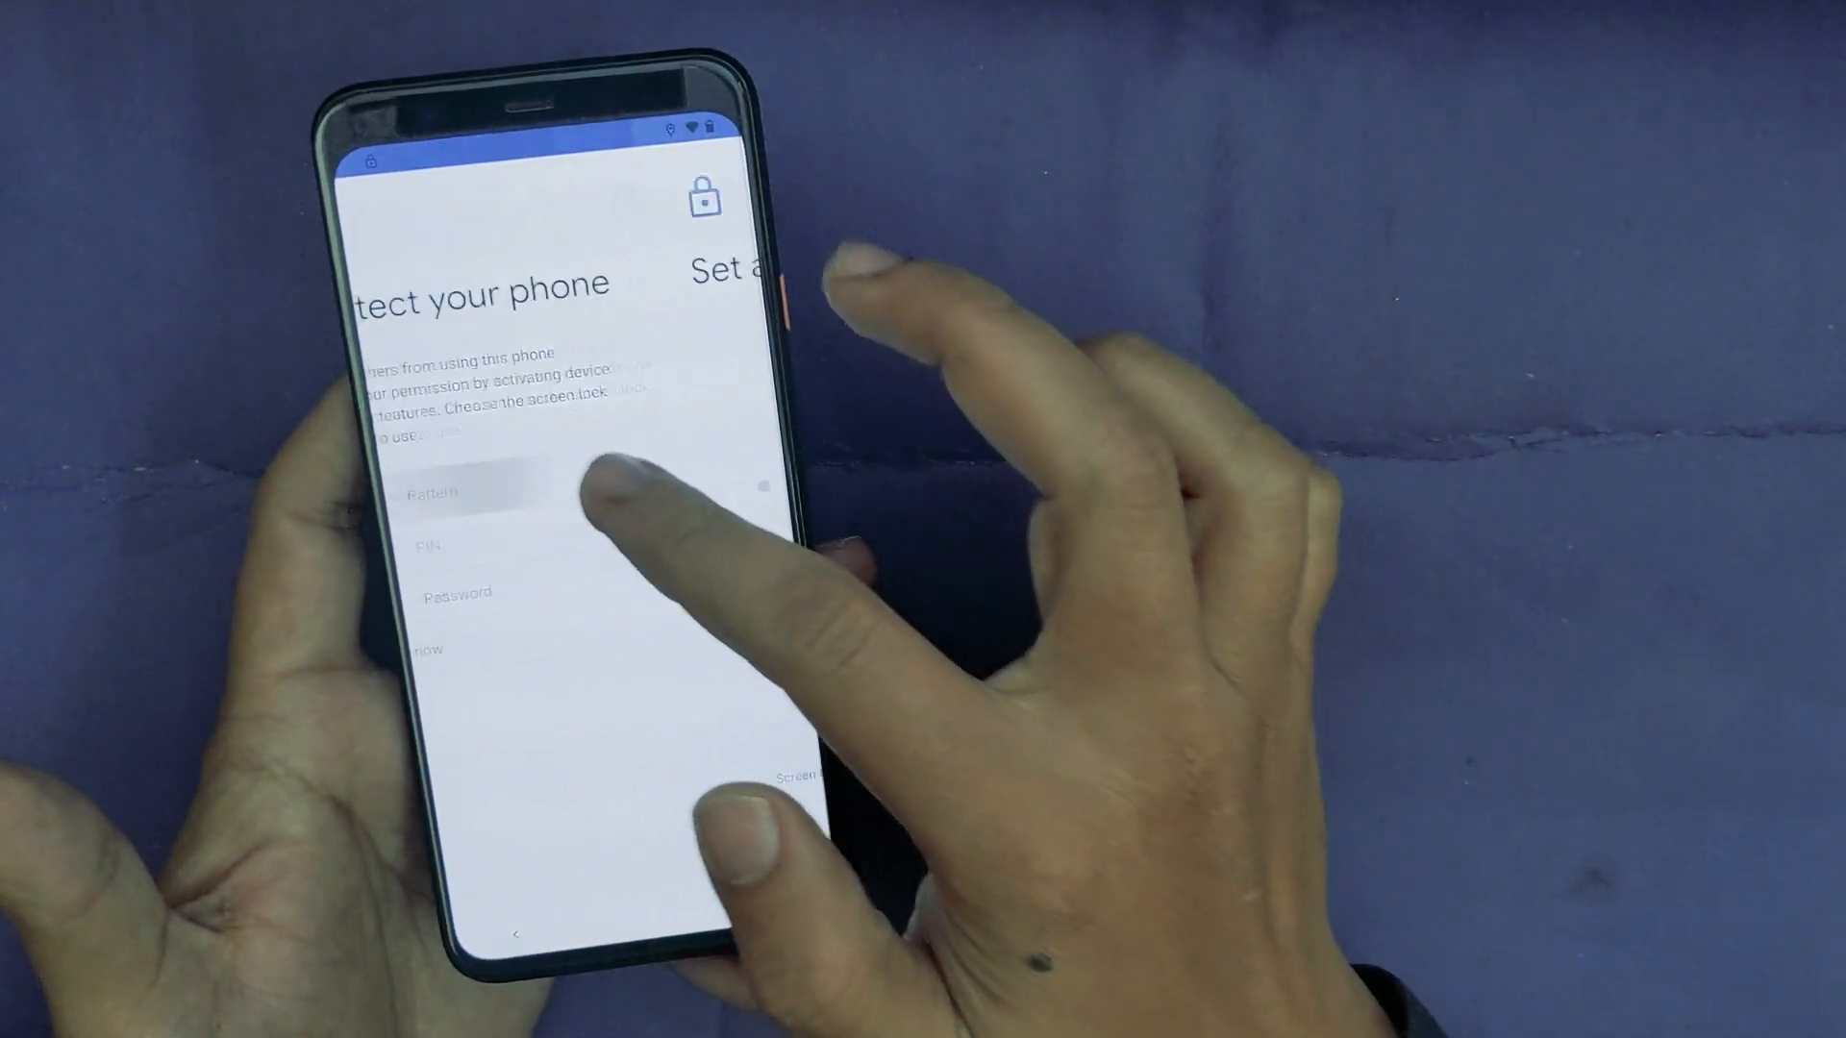
left_click(431, 491)
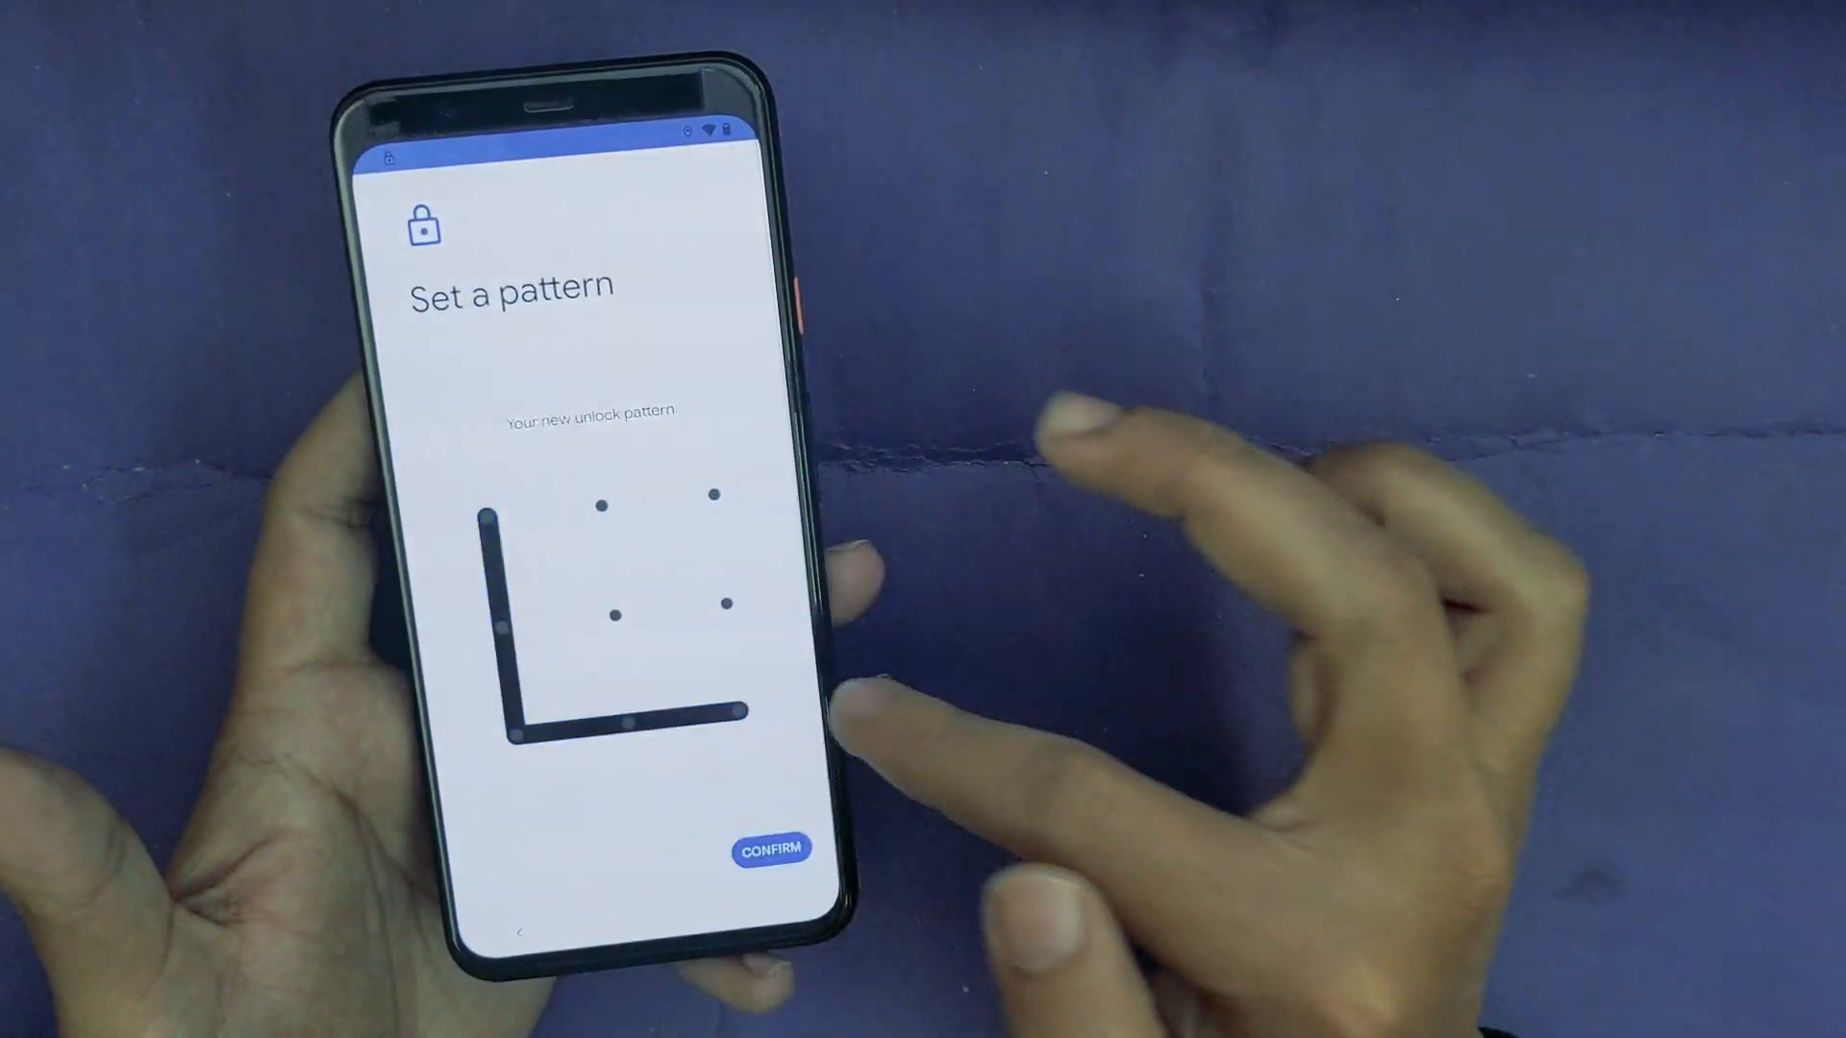
left_click(770, 846)
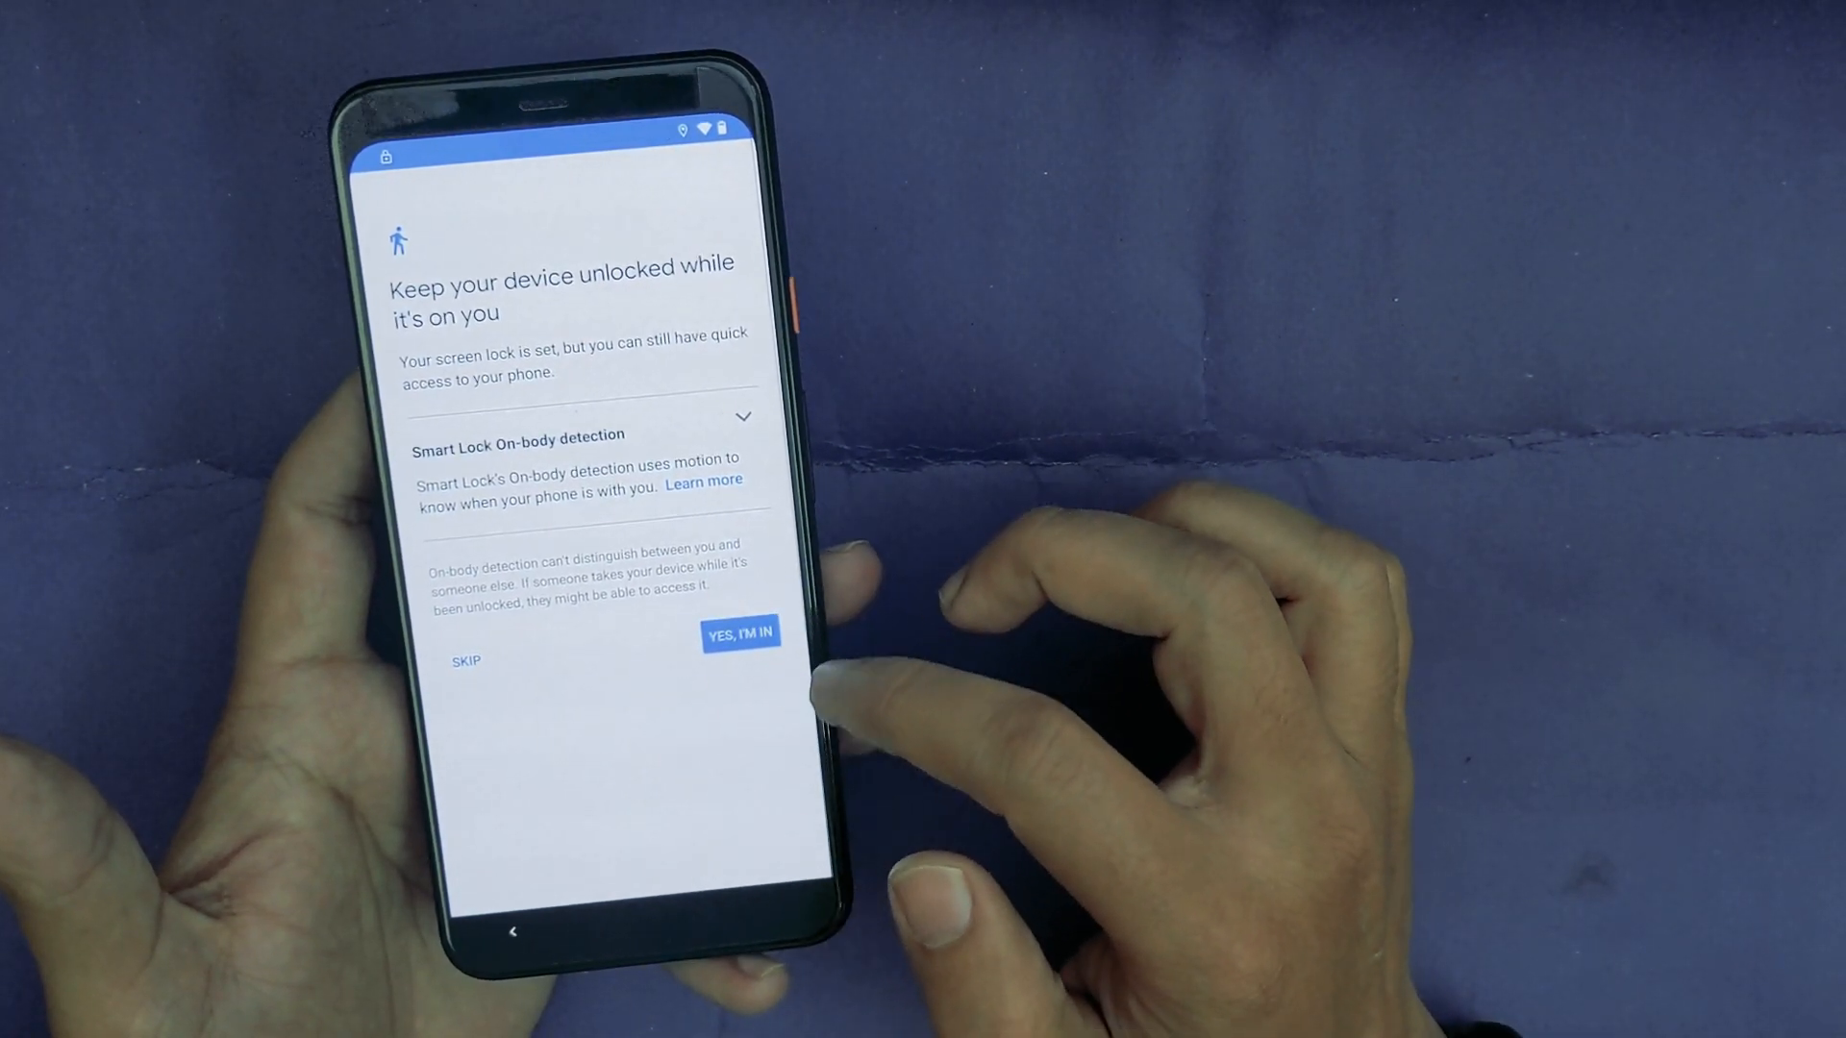
Step: Accept Smart Lock on-body detection with 'Yes, I'm in', then dismiss the All set notice
left_click(740, 633)
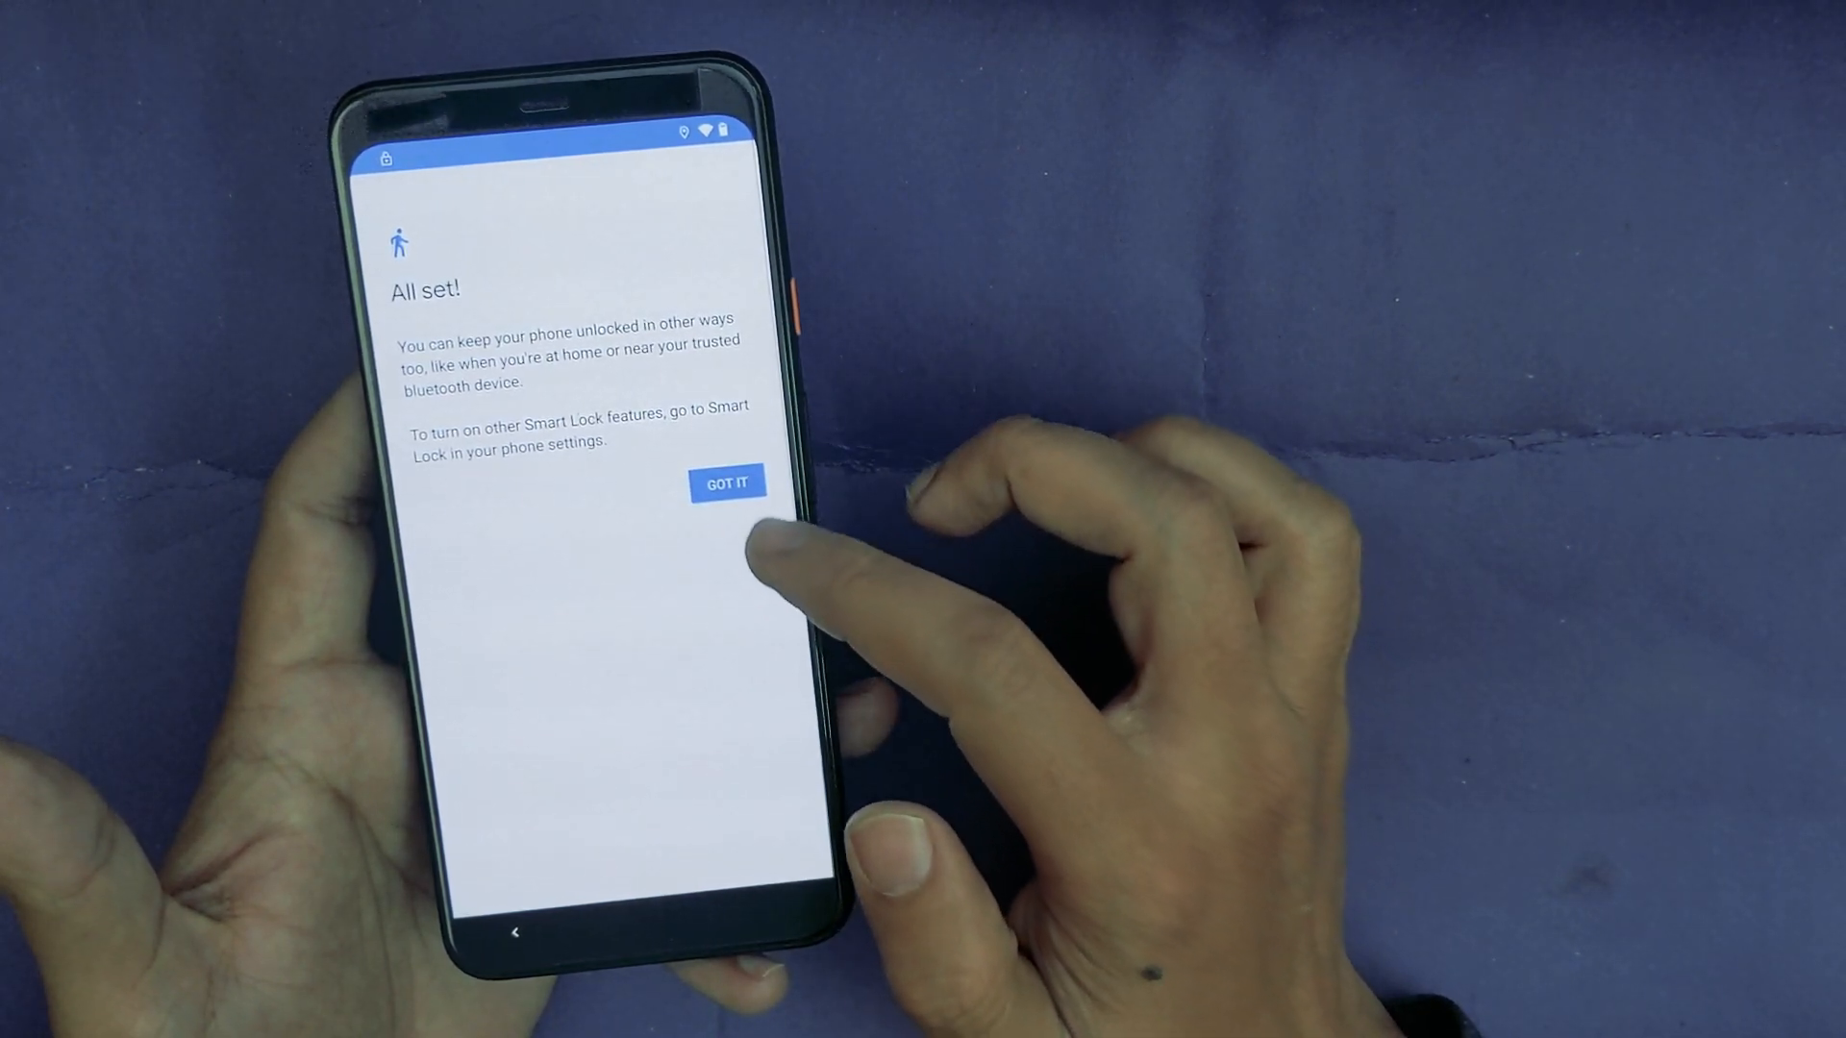
left_click(726, 482)
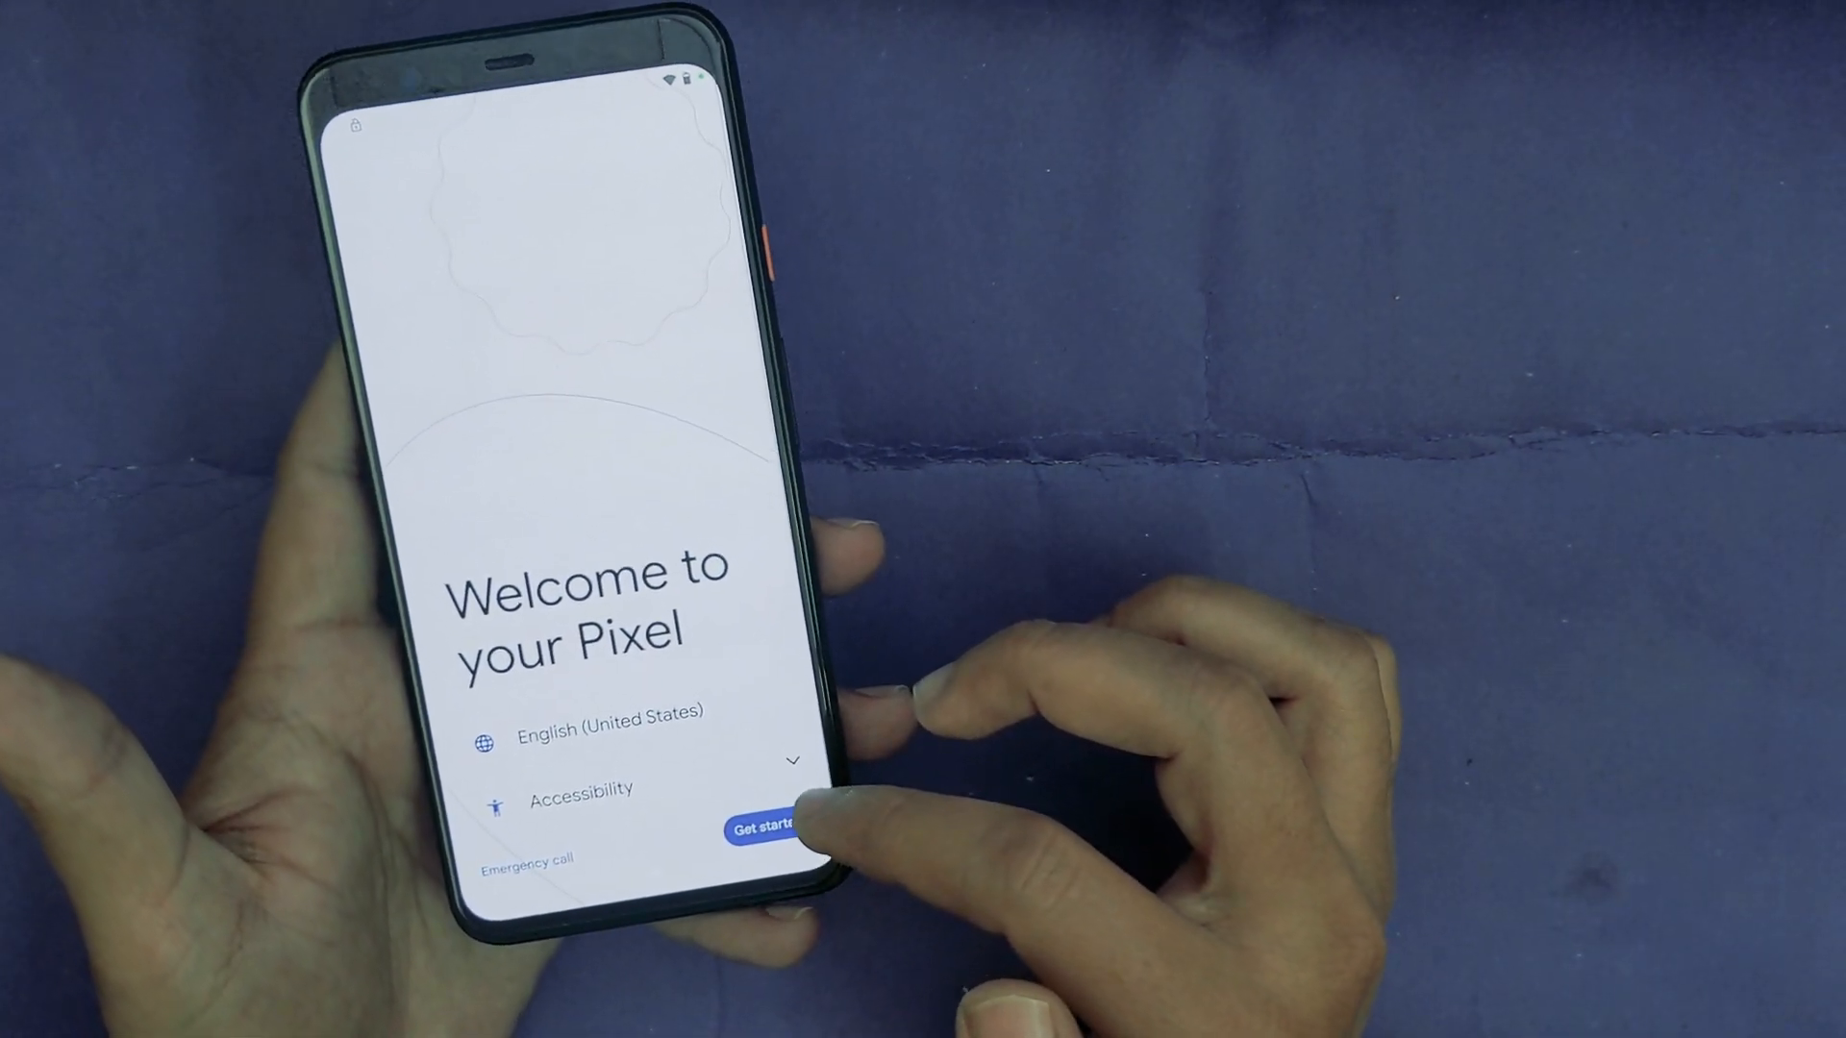
Step: Start setup from Welcome to your Pixel and reach the Google Account sign-in page
left_click(762, 822)
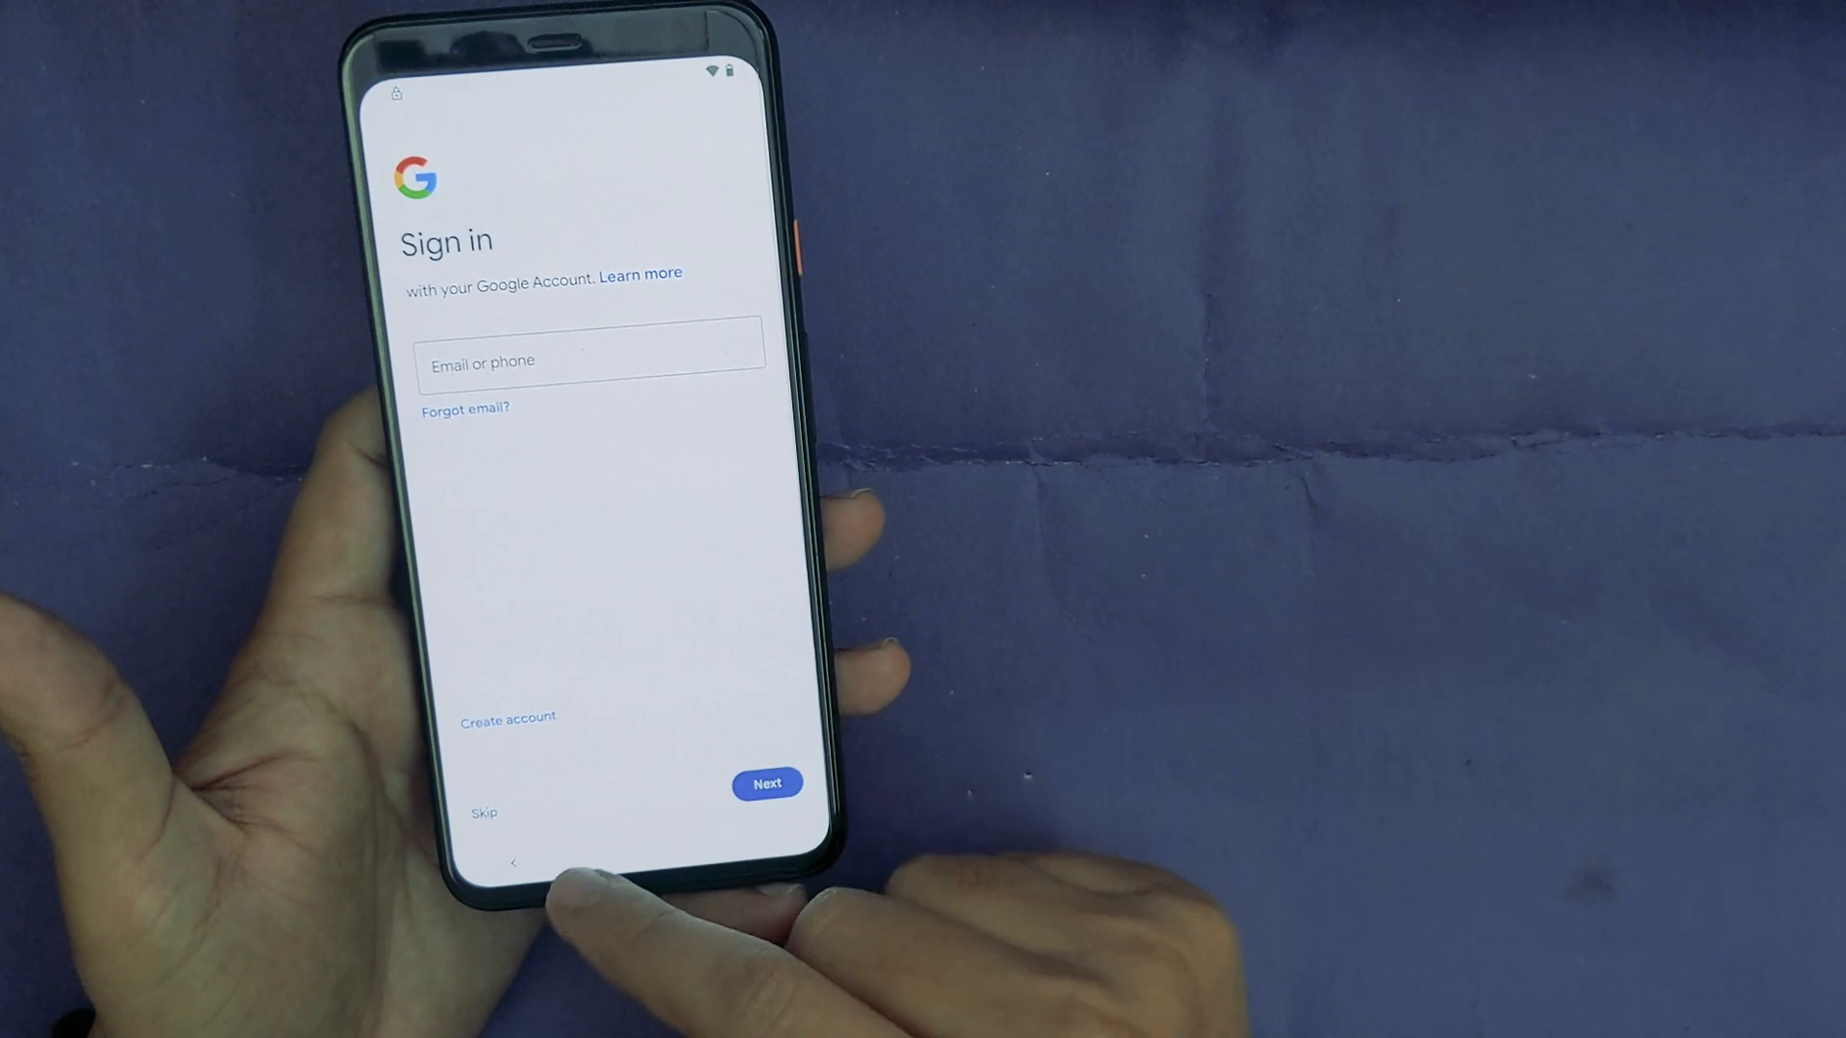
Step: Skip Google Account sign-in, confirm the skip, and accept the Google services settings
left_click(482, 812)
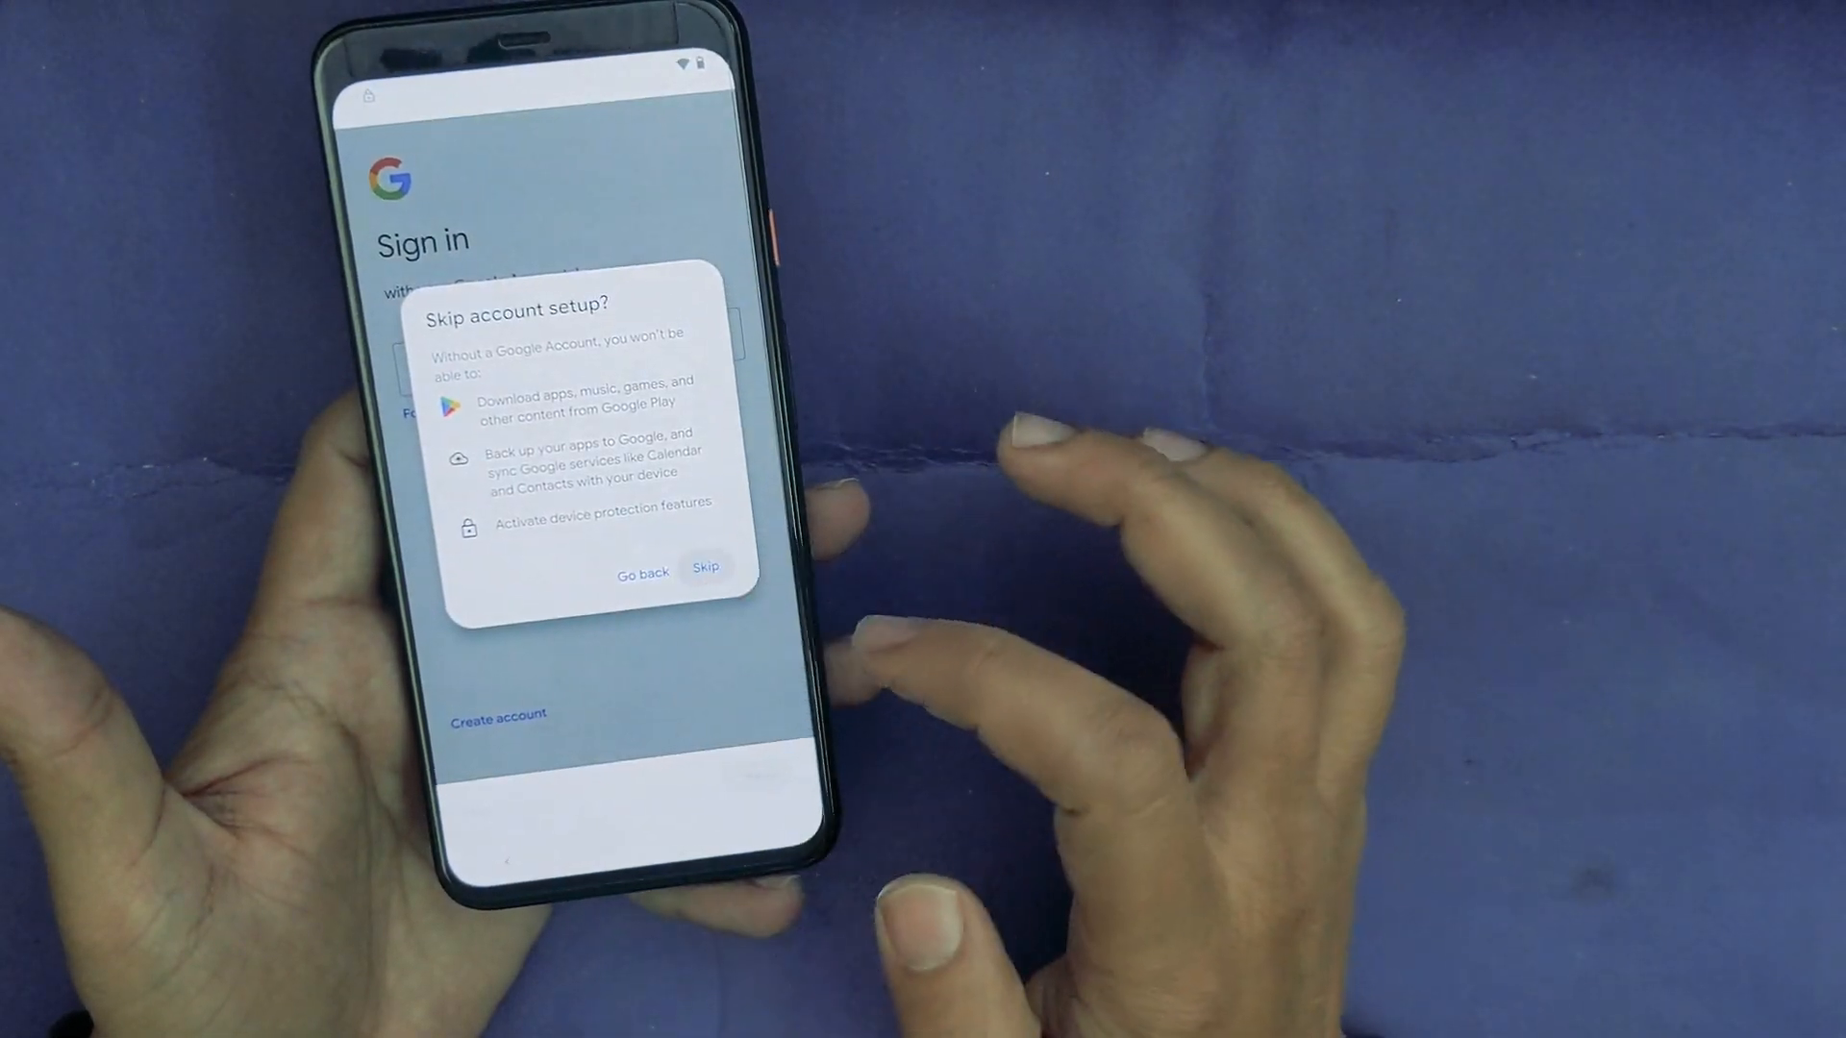
left_click(706, 565)
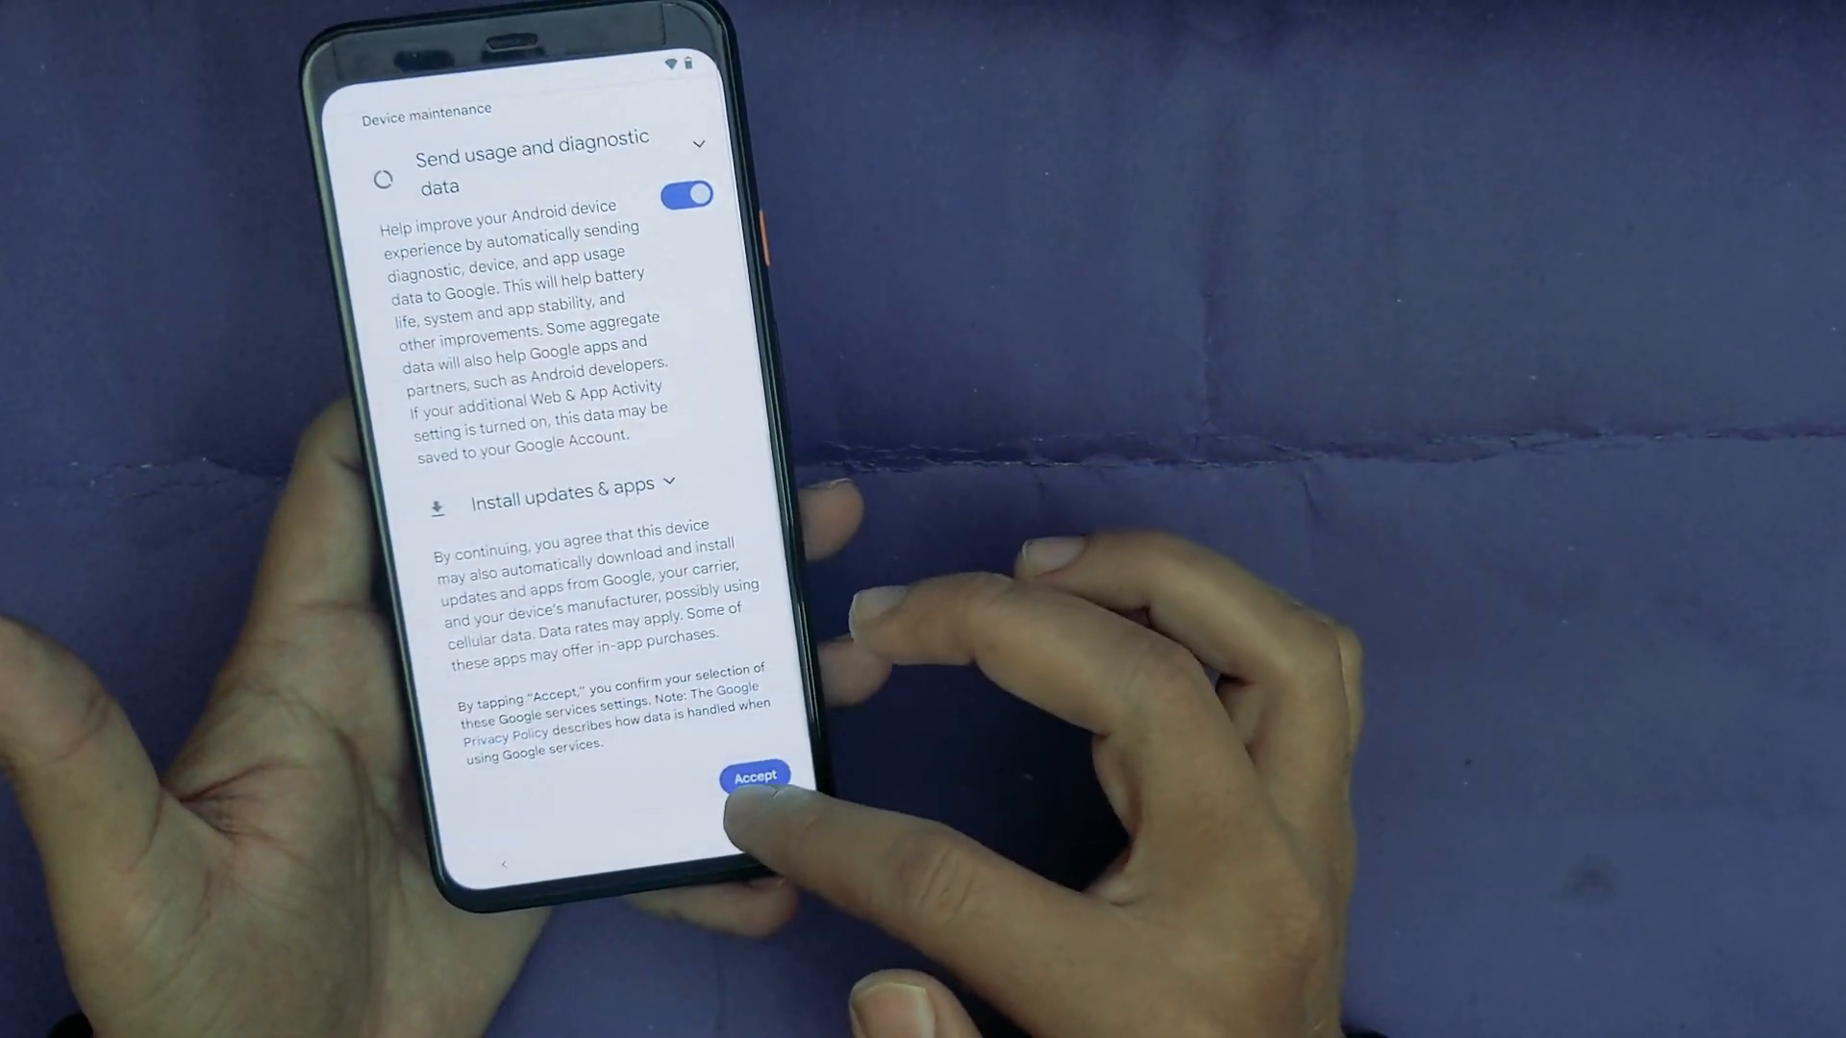
left_click(756, 777)
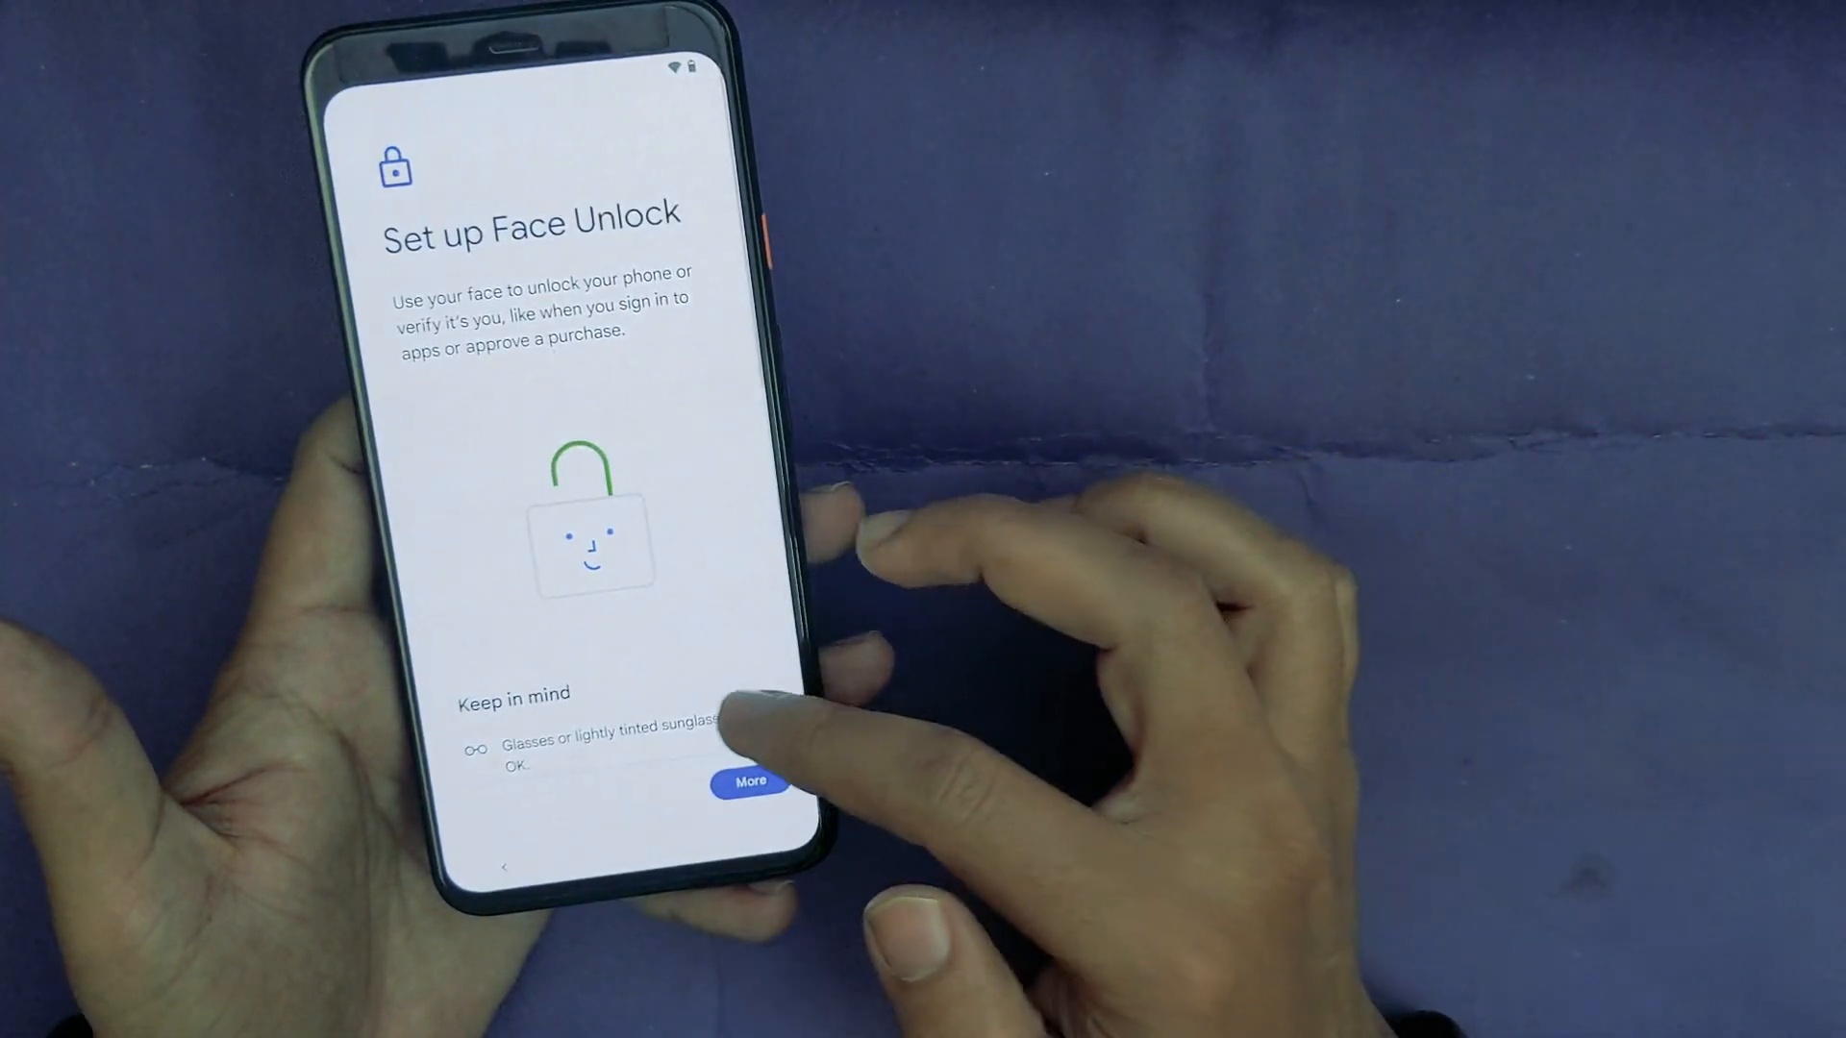
Step: Agree to Face Unlock terms but skip it, accept additional apps, and pass gestures
left_click(750, 784)
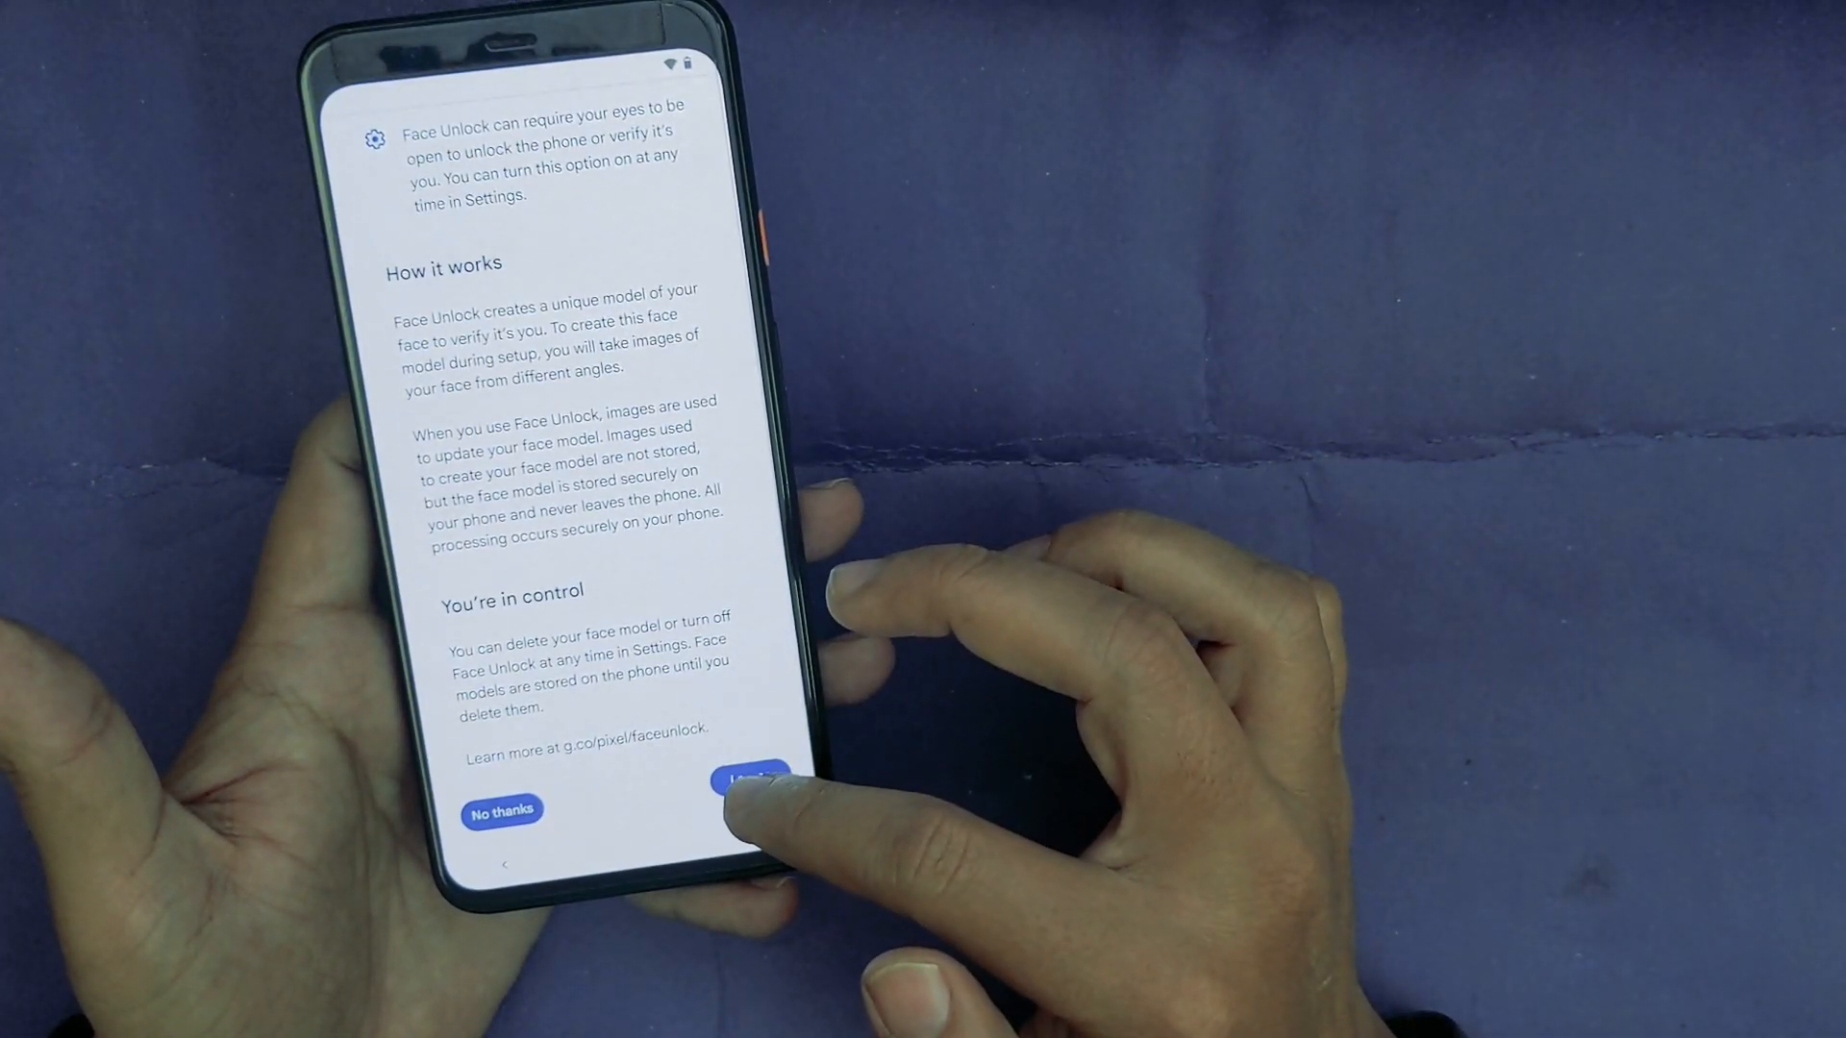
left_click(750, 781)
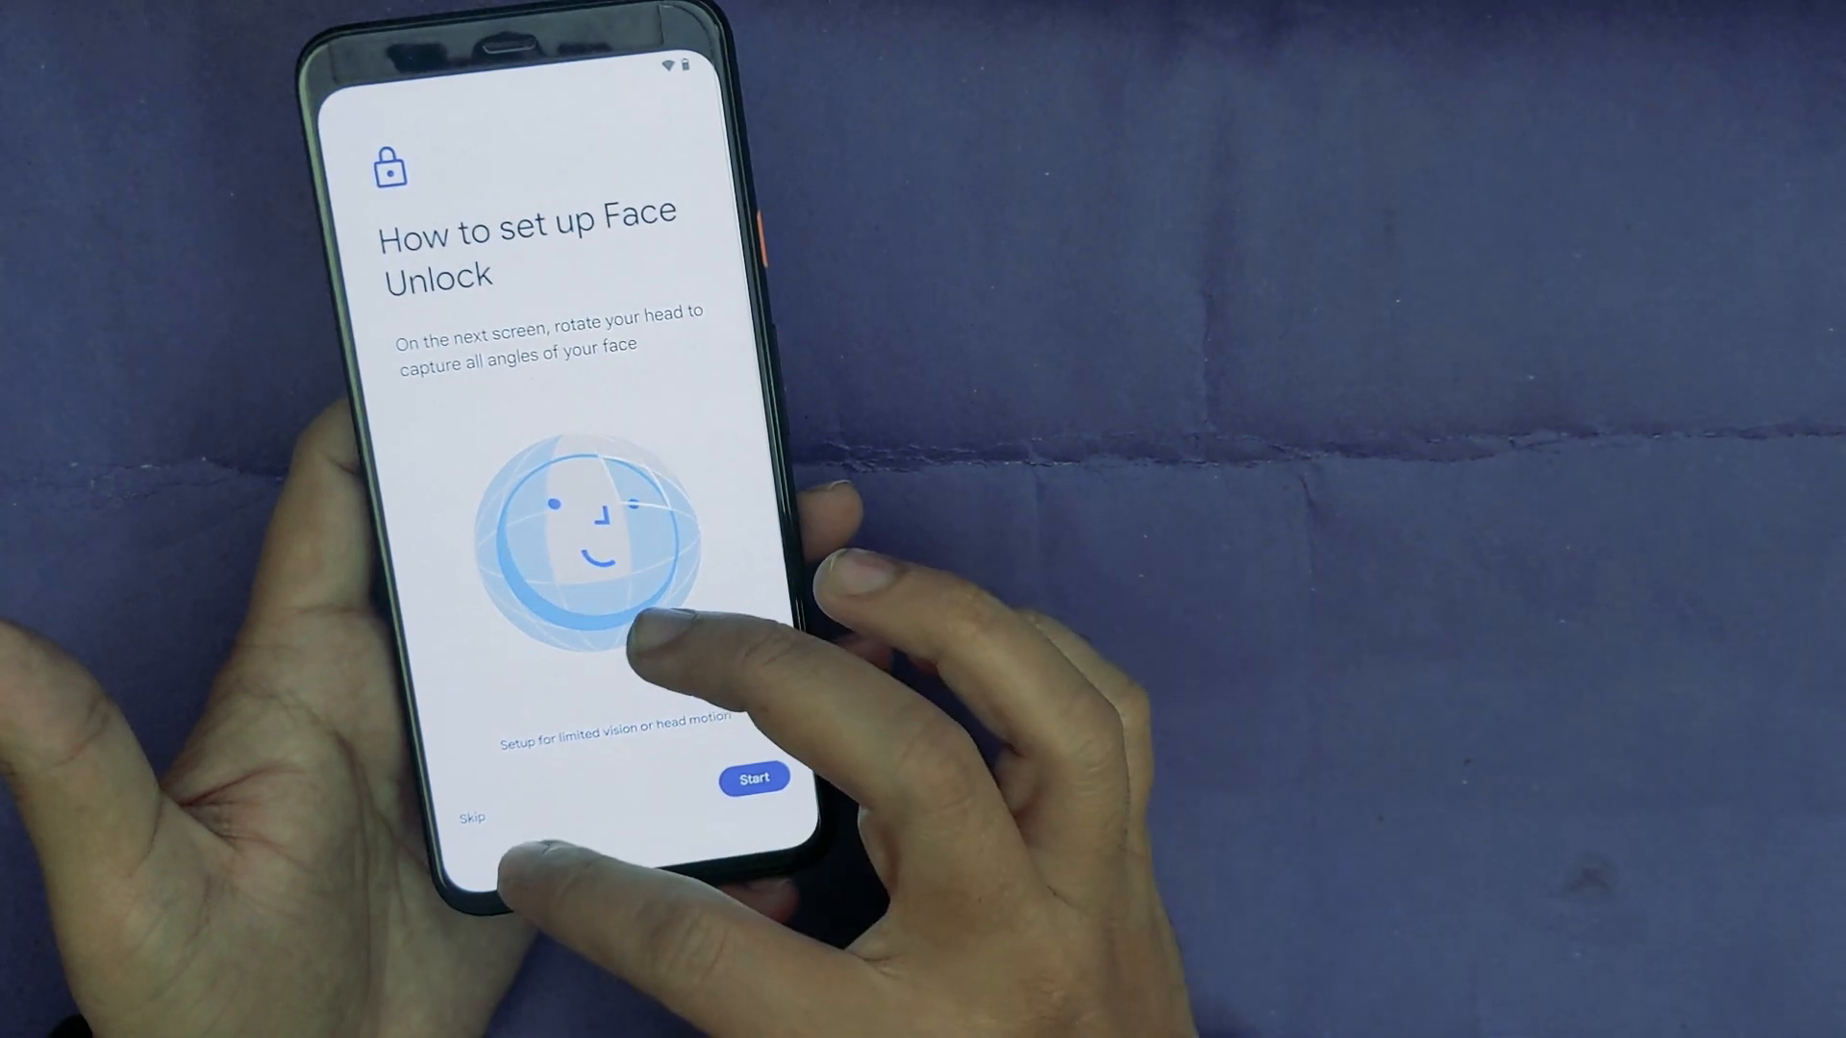
left_click(753, 778)
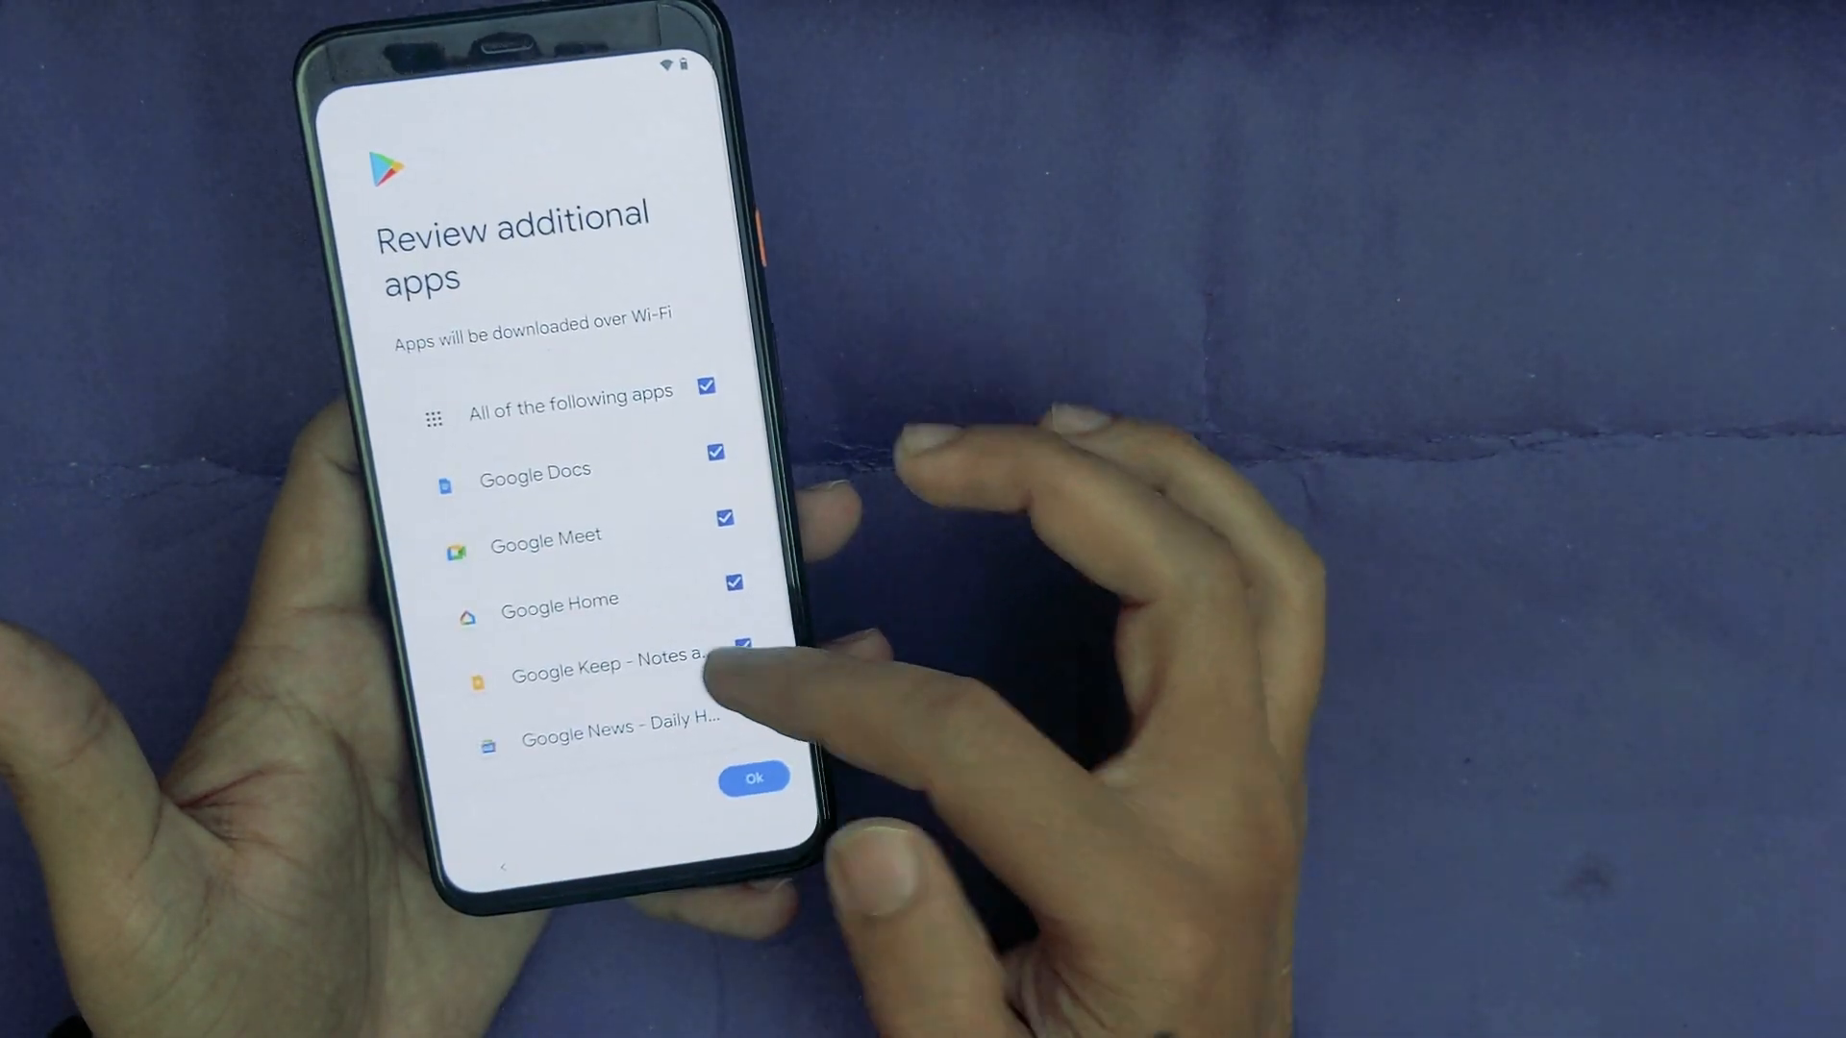
left_click(753, 777)
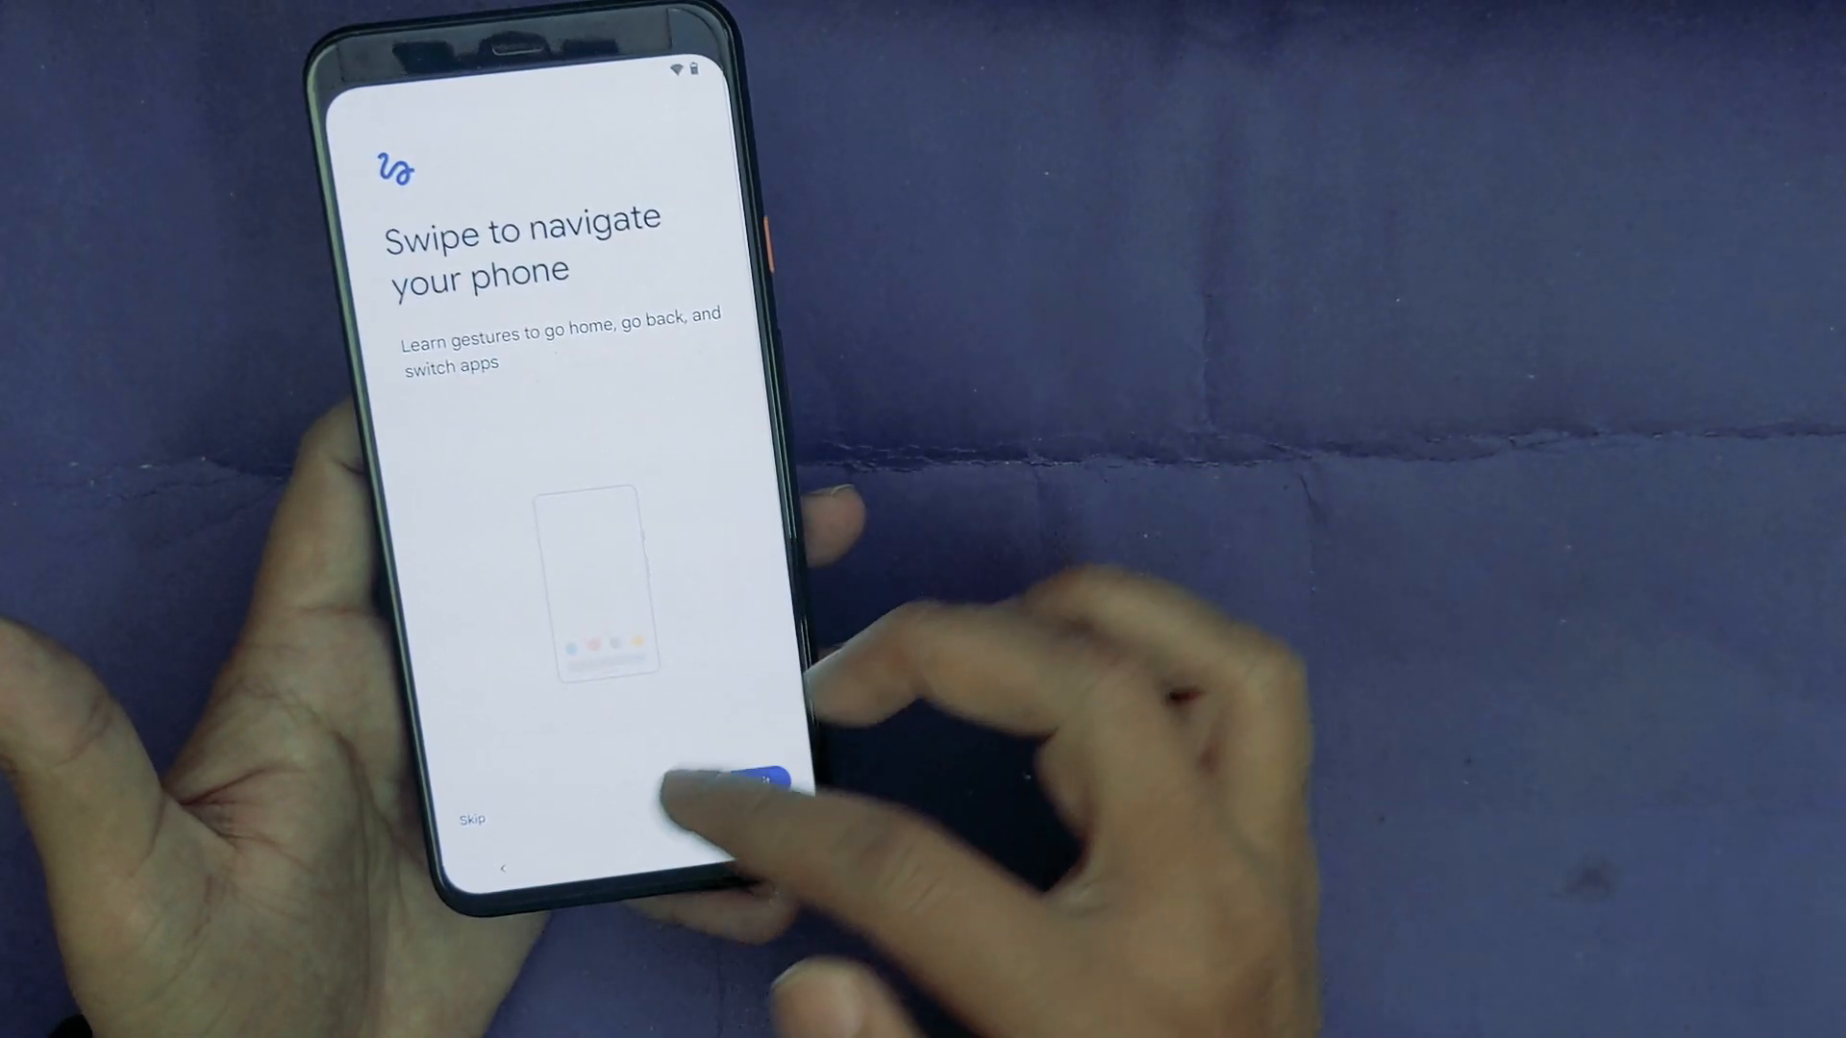
left_click(759, 774)
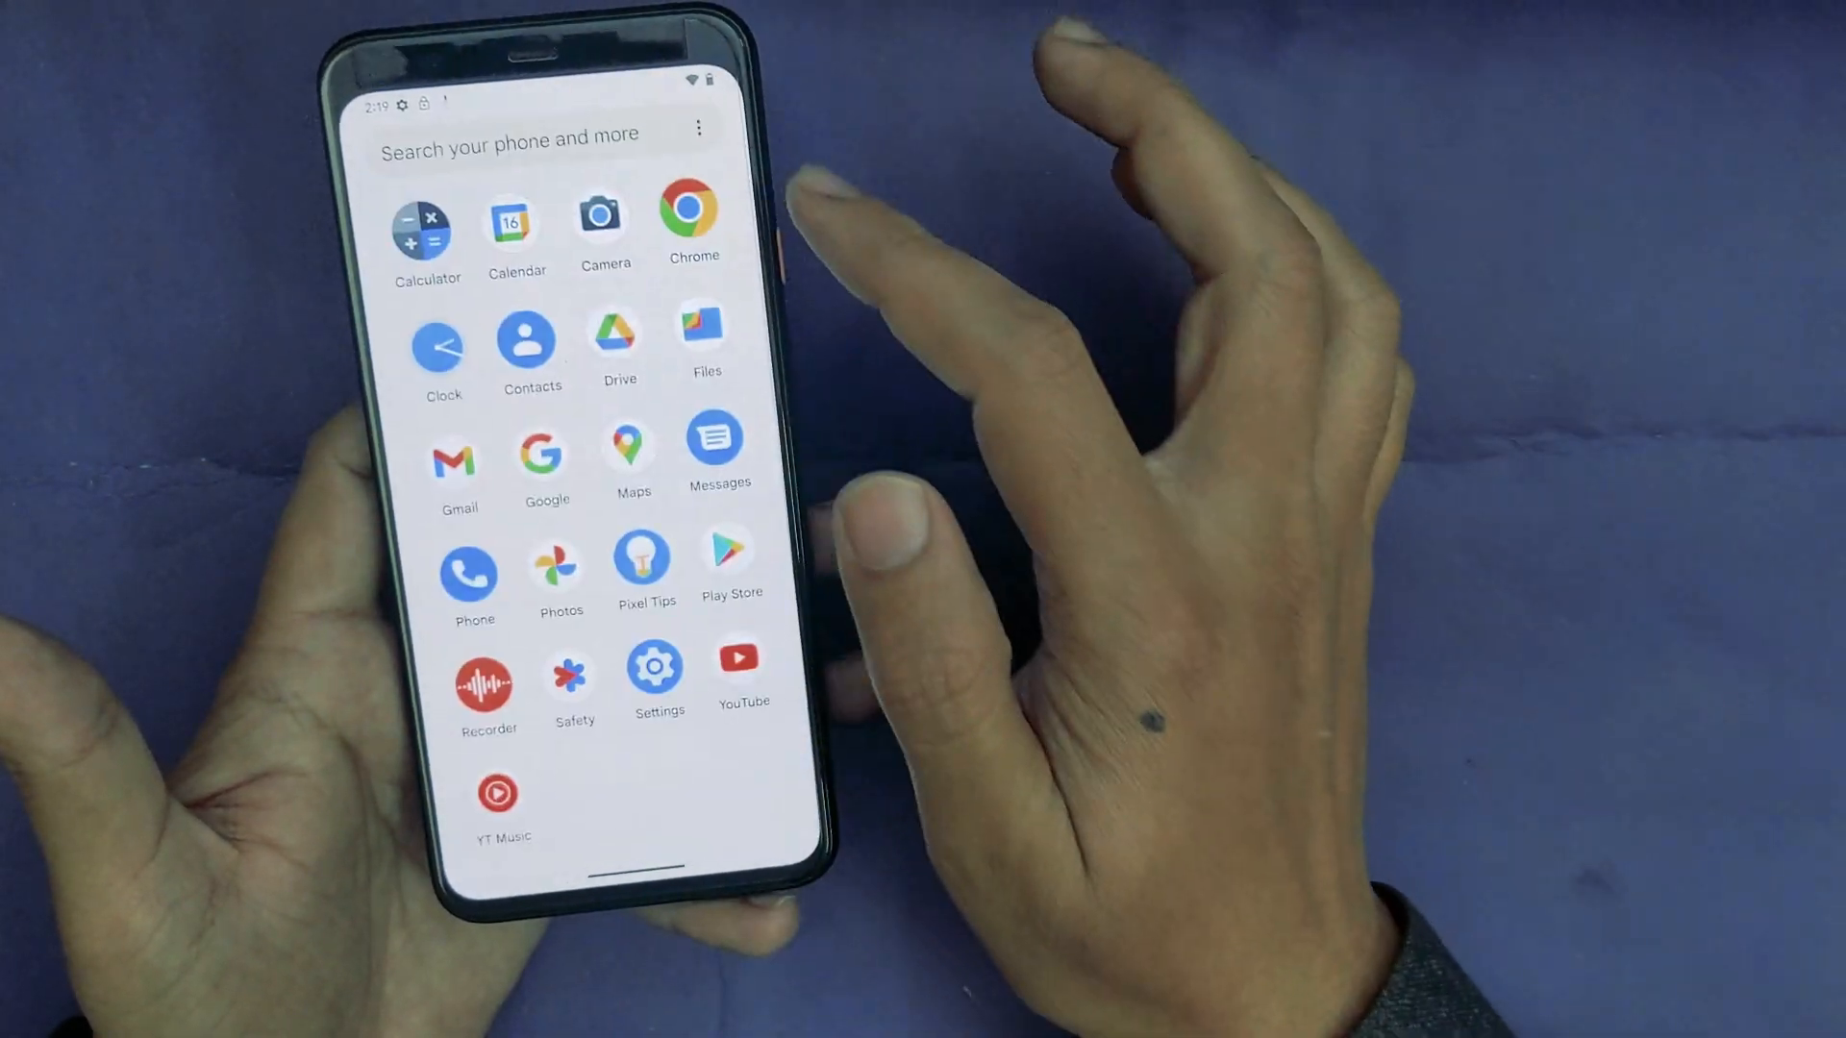
Step: Scroll the app drawer and launch the Settings app
scroll("down", 3)
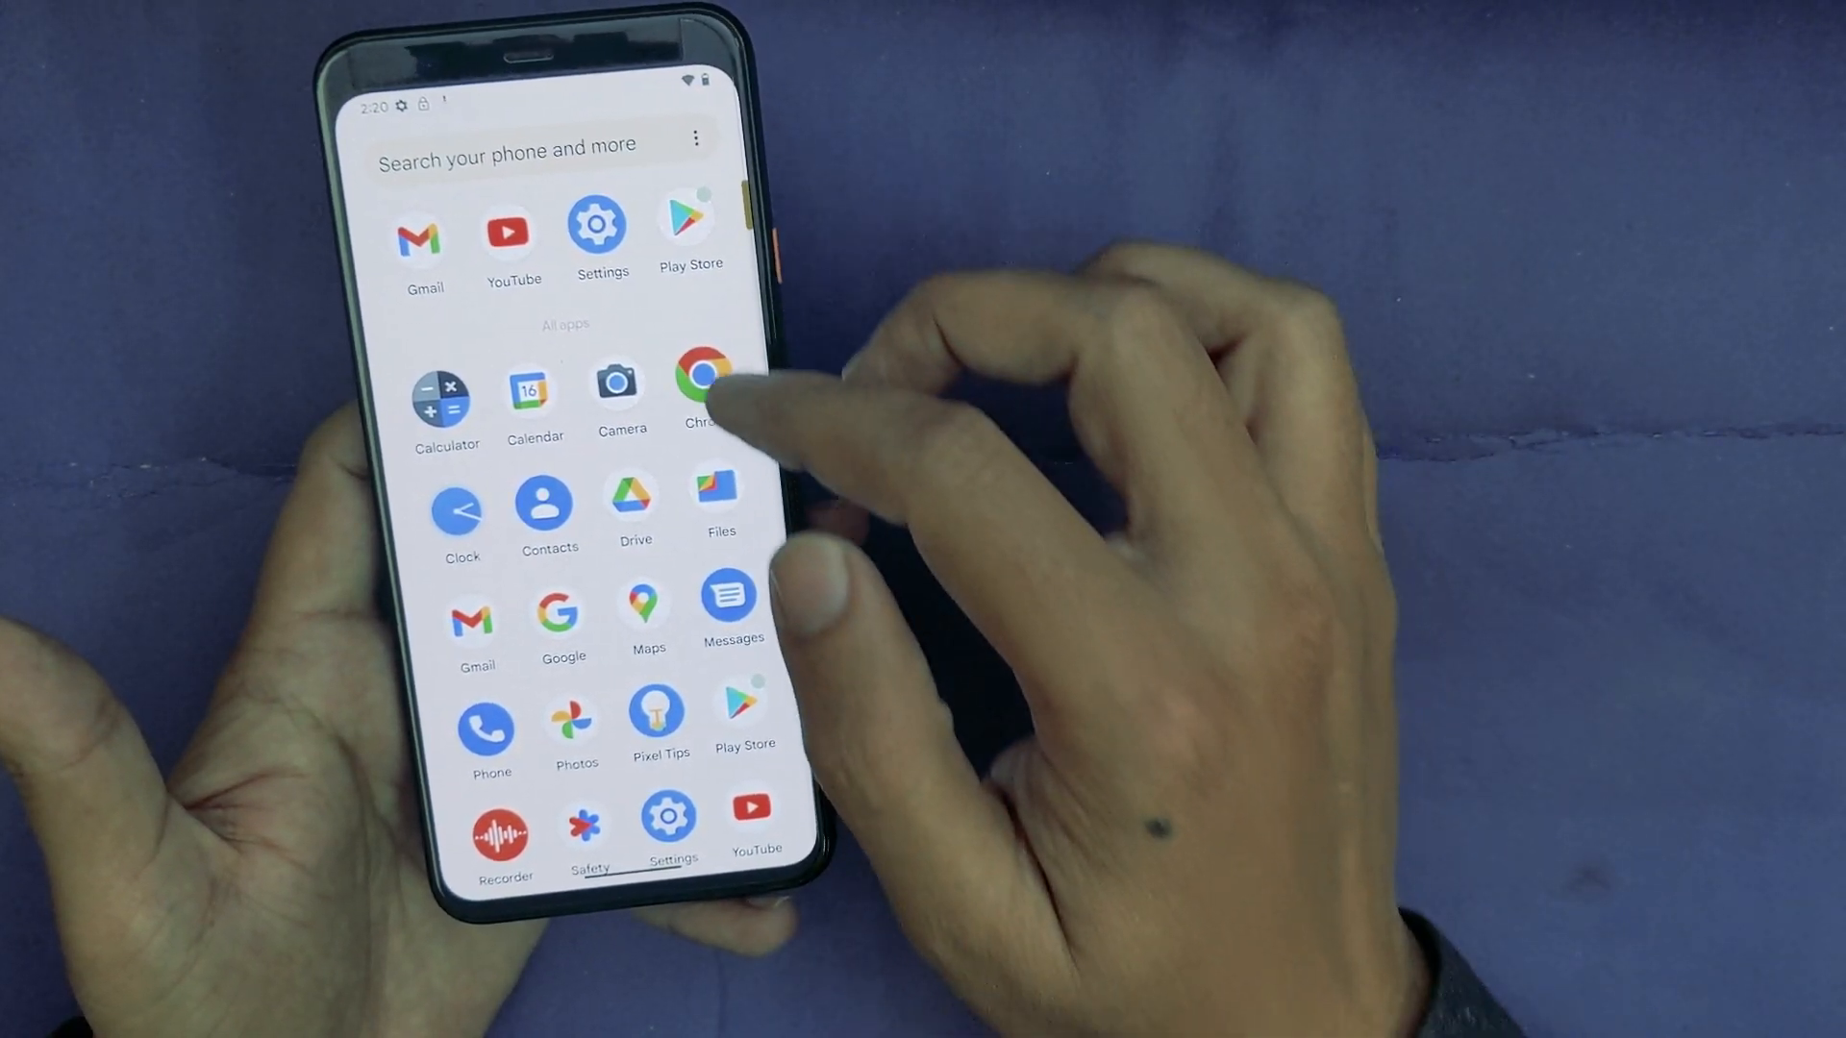
left_click(707, 377)
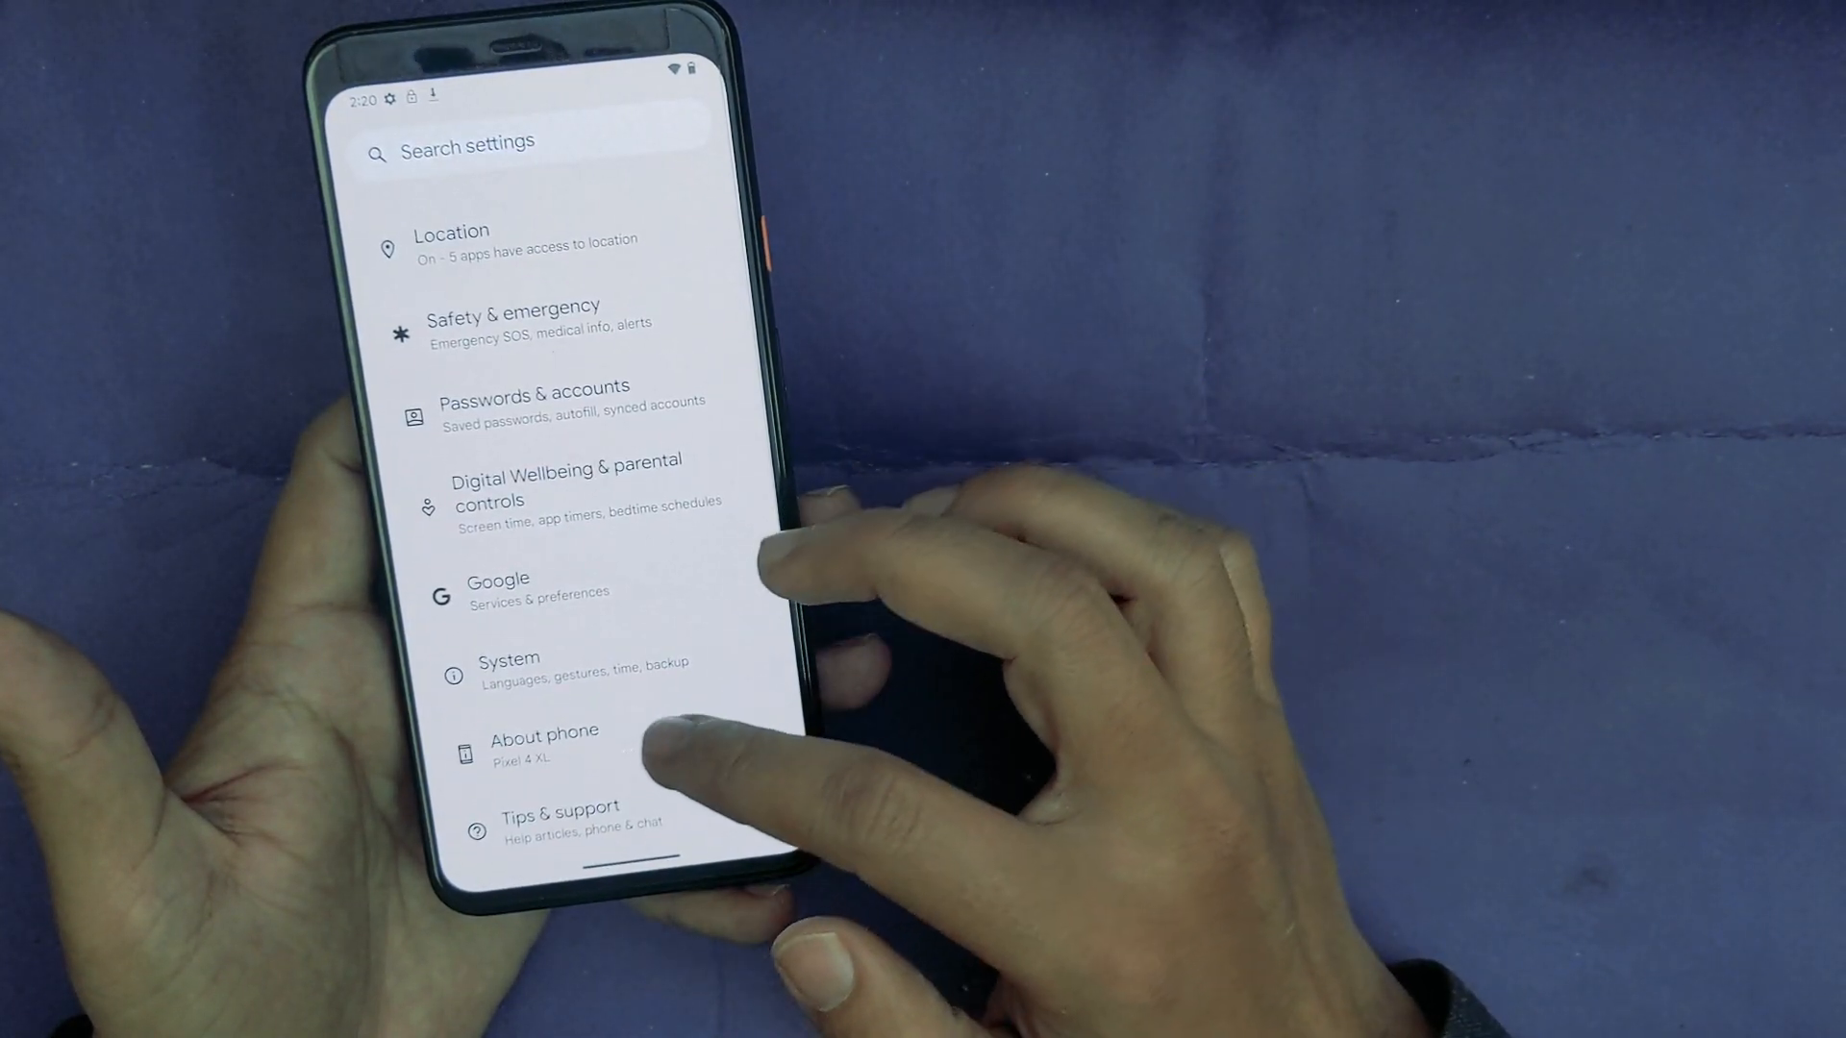
Step: Open About phone and scroll down to Model Pixel 4 XL and Android version 13
left_click(544, 741)
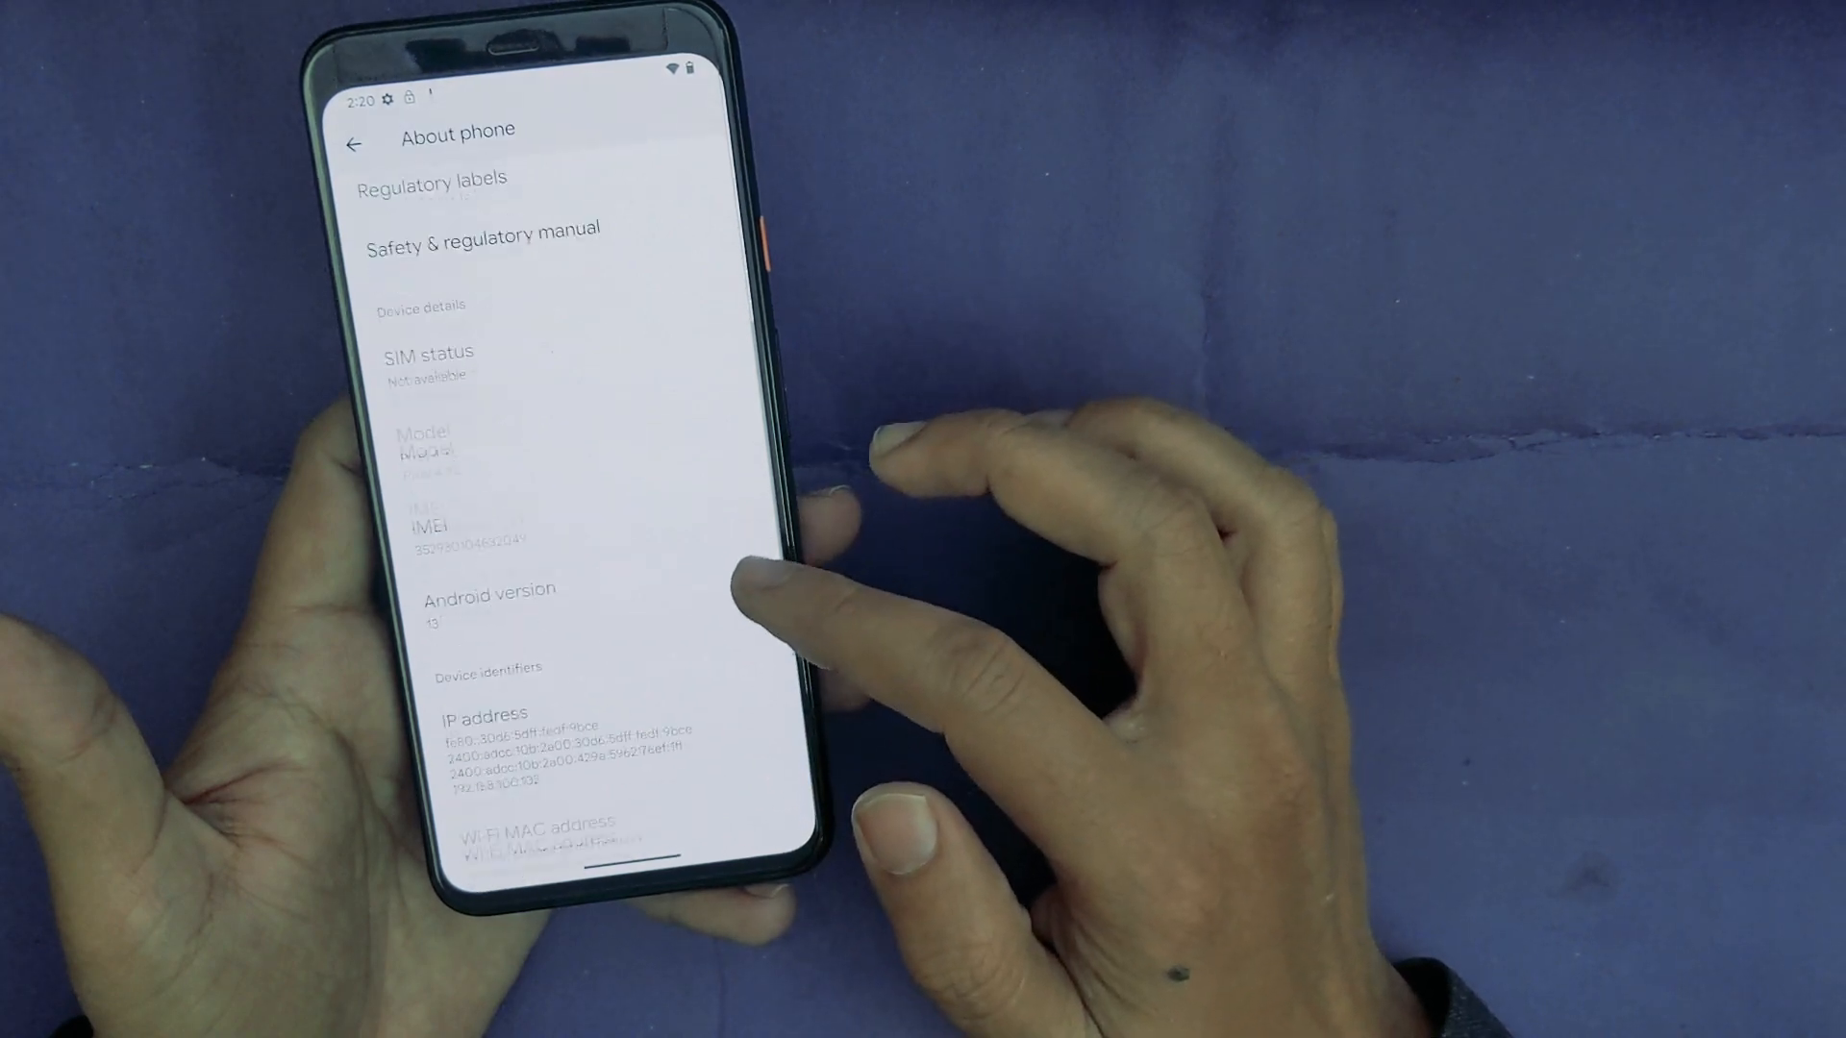
scroll("down", 3)
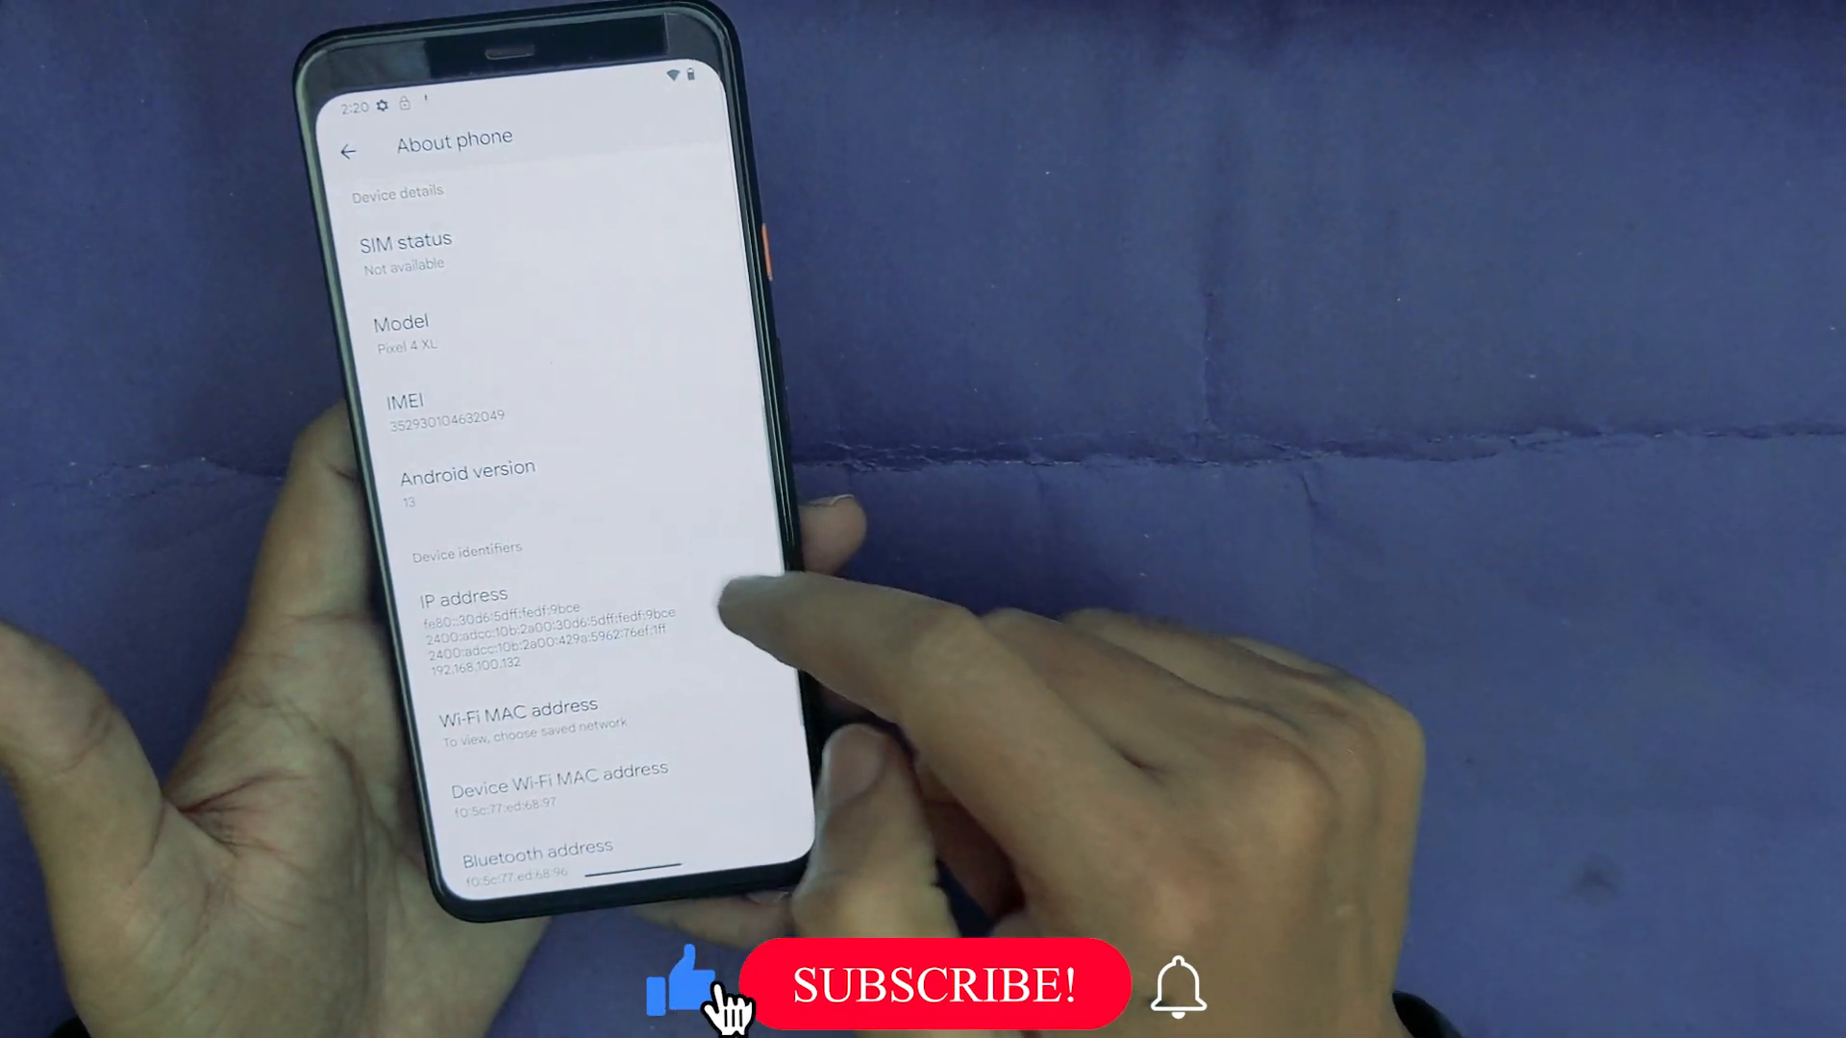
left_click(936, 984)
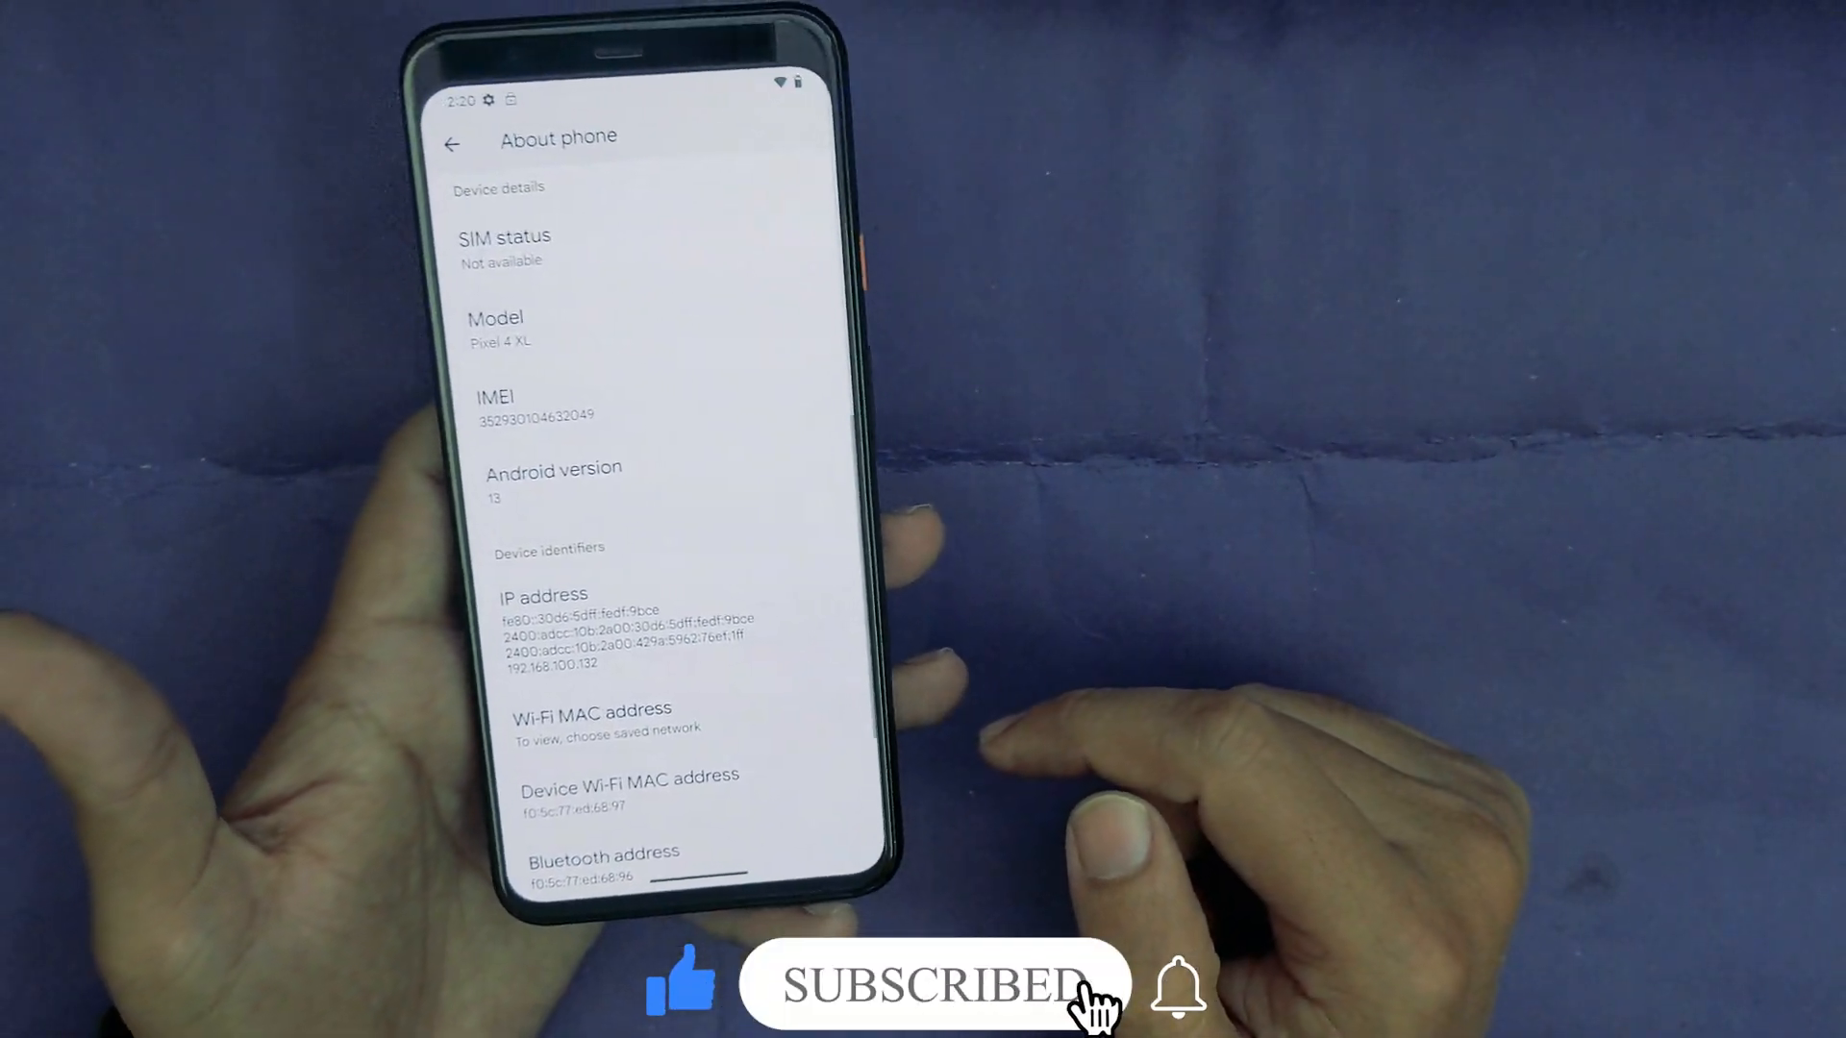